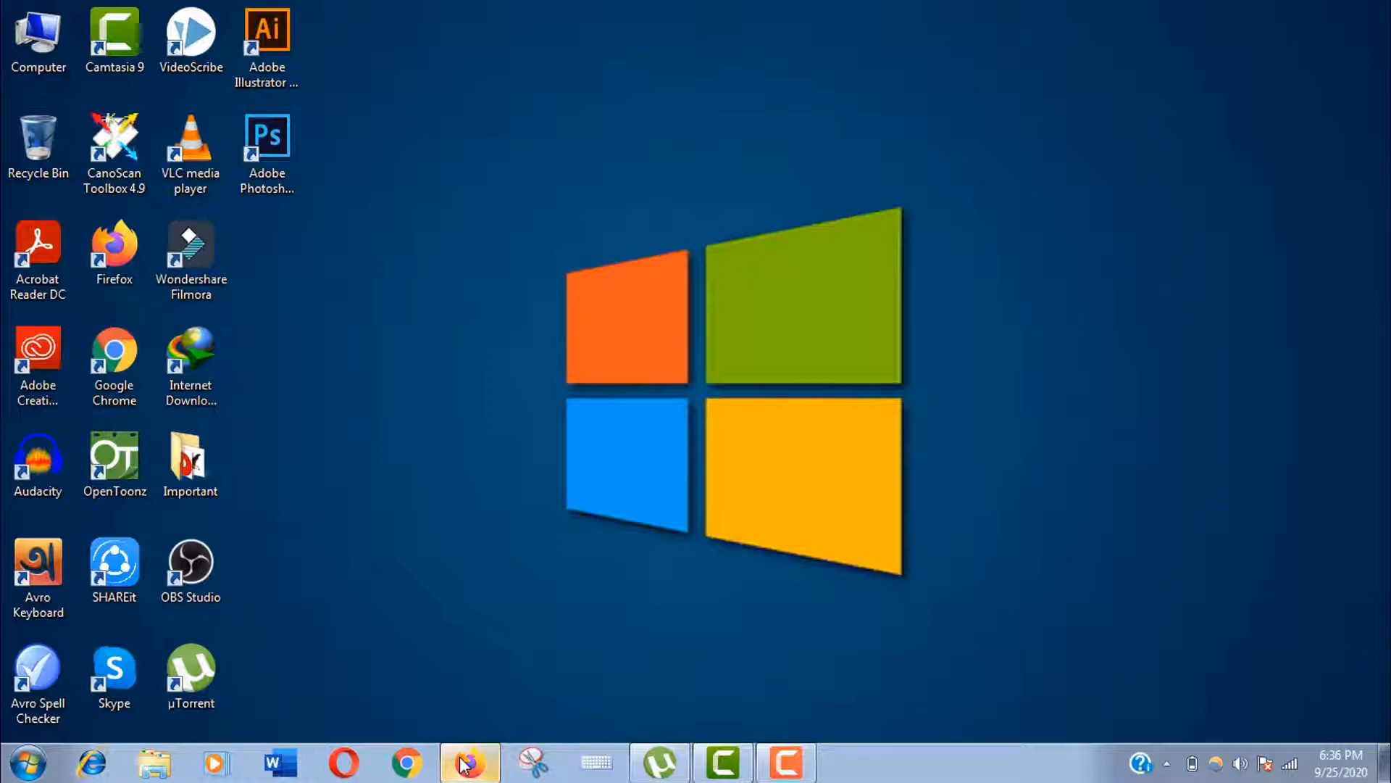
Launch Firefox and search Google for 'grammarly'.
{"action": "left_click", "coordinate": [470, 762]}
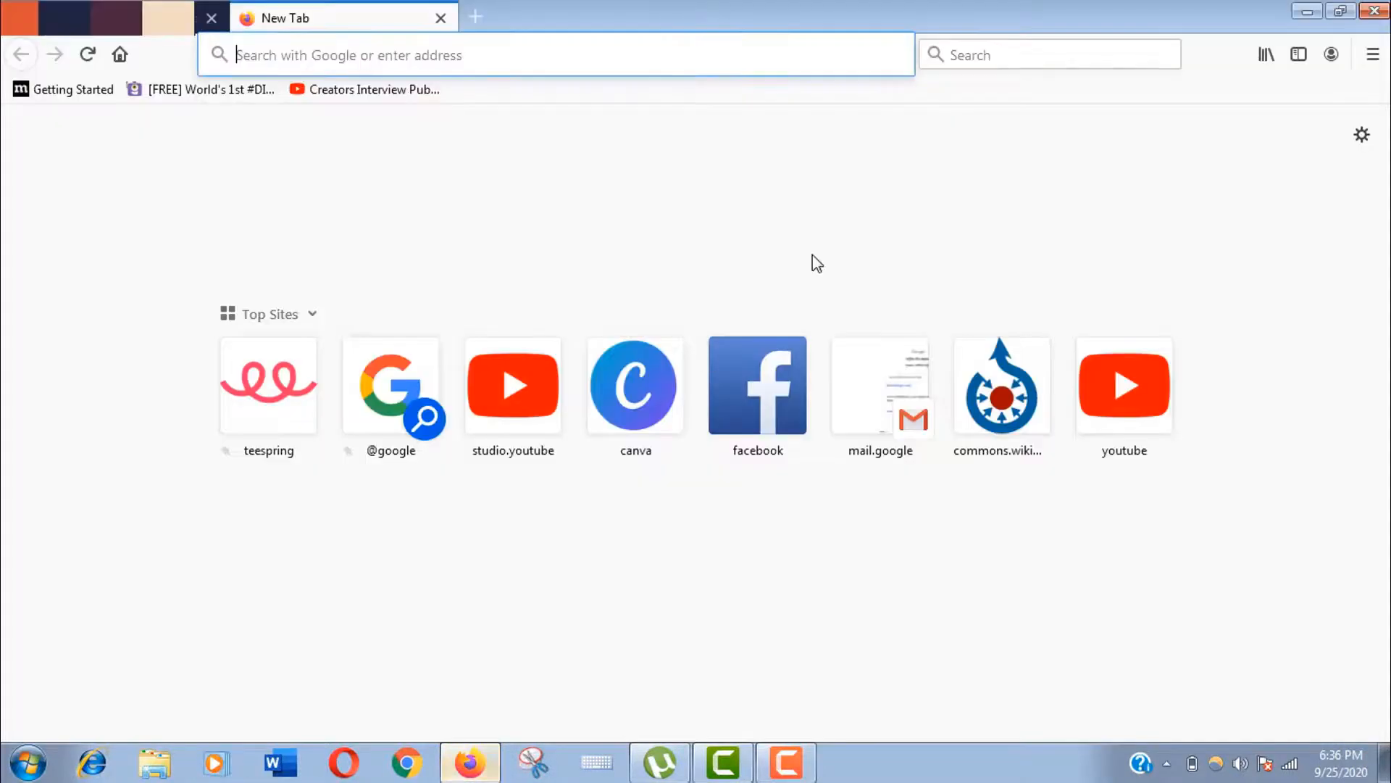
{"action": "type", "text": "g"}
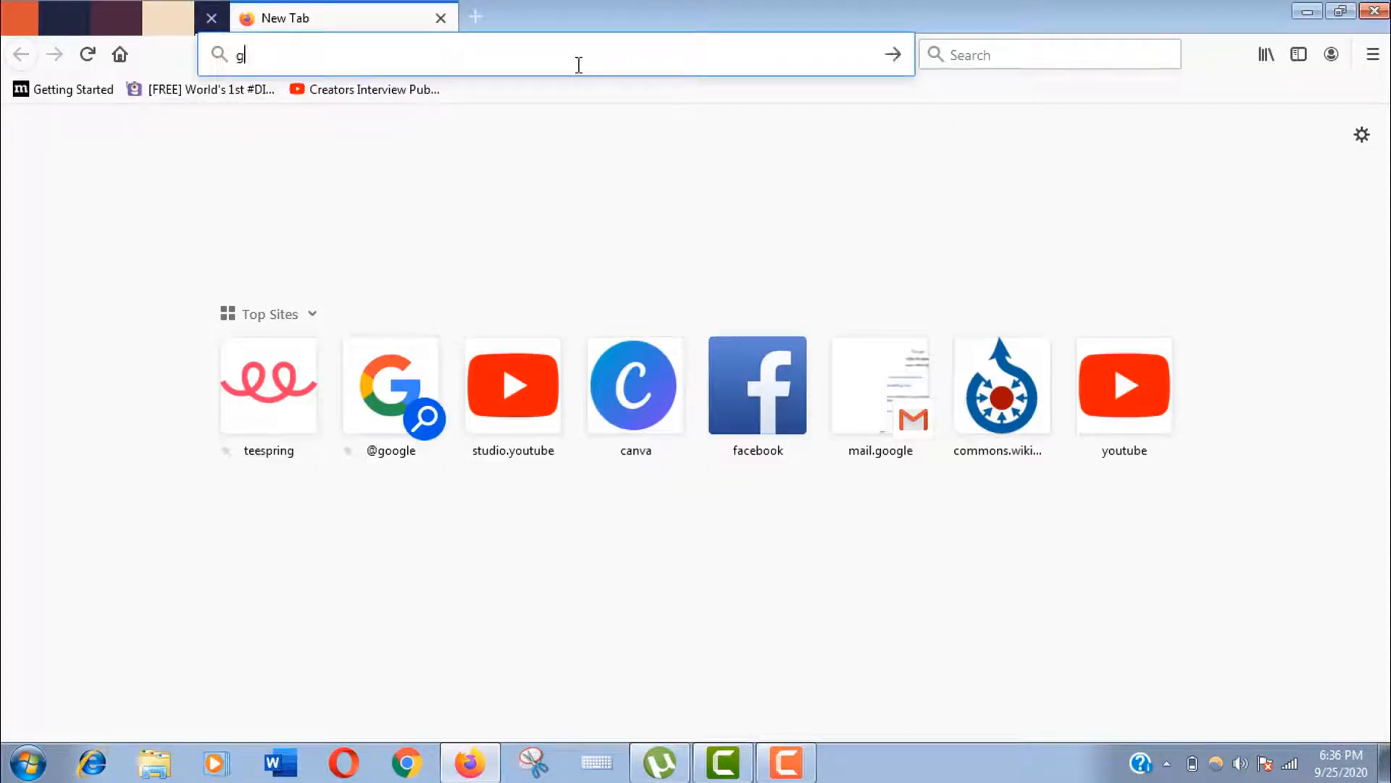
{"action": "type", "text": "rammarly"}
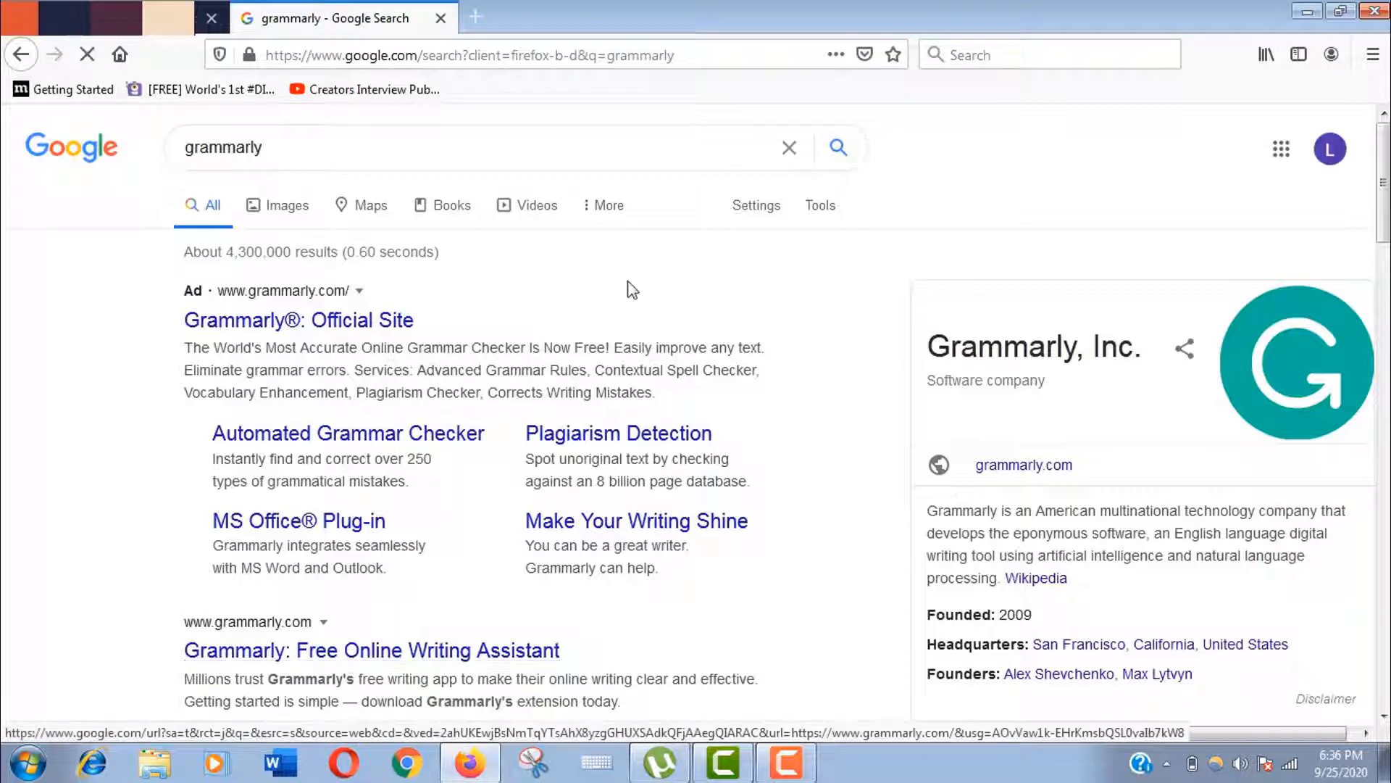
Visit Grammarly's official site, scroll to the footer, and open Plans in a new tab.
{"action": "left_click", "coordinate": [371, 650]}
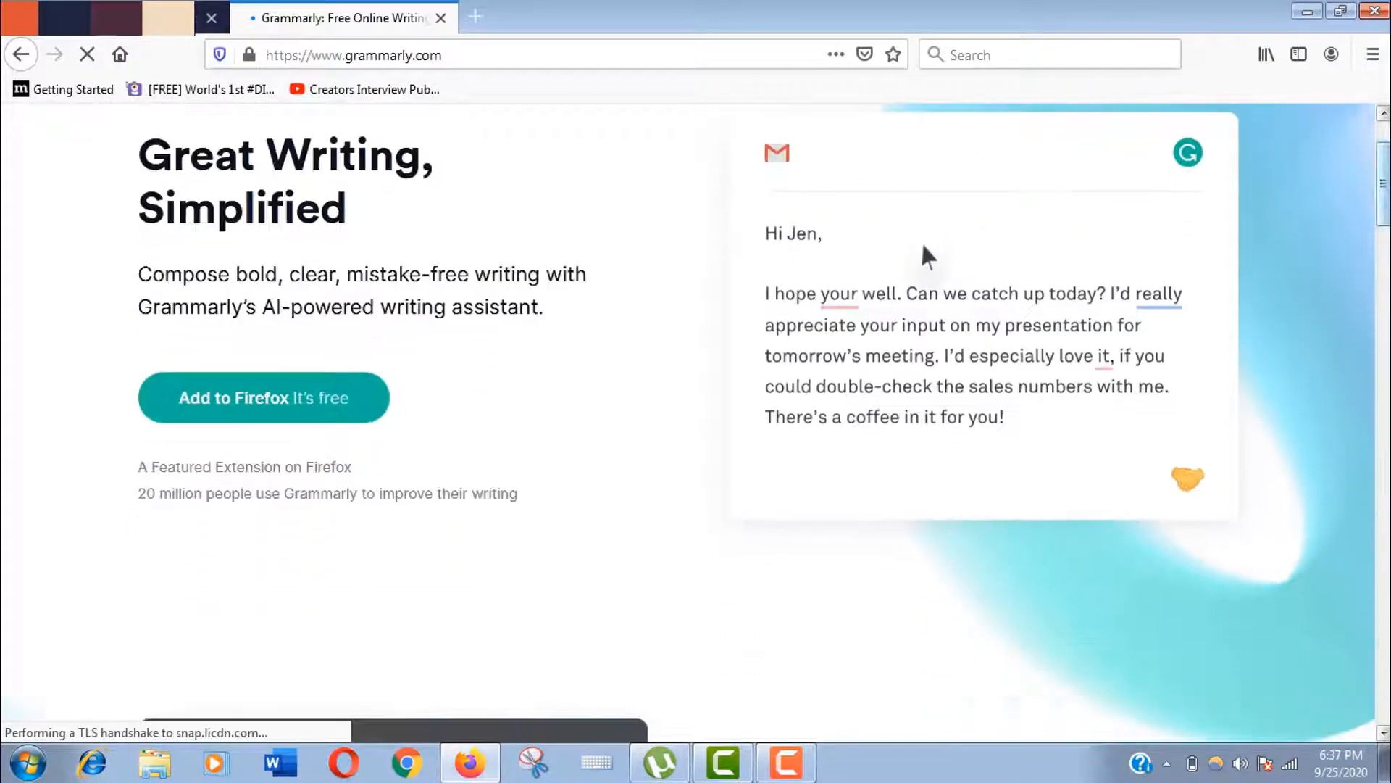
{"action": "scroll", "scroll_direction": "down", "scroll_amount": 3}
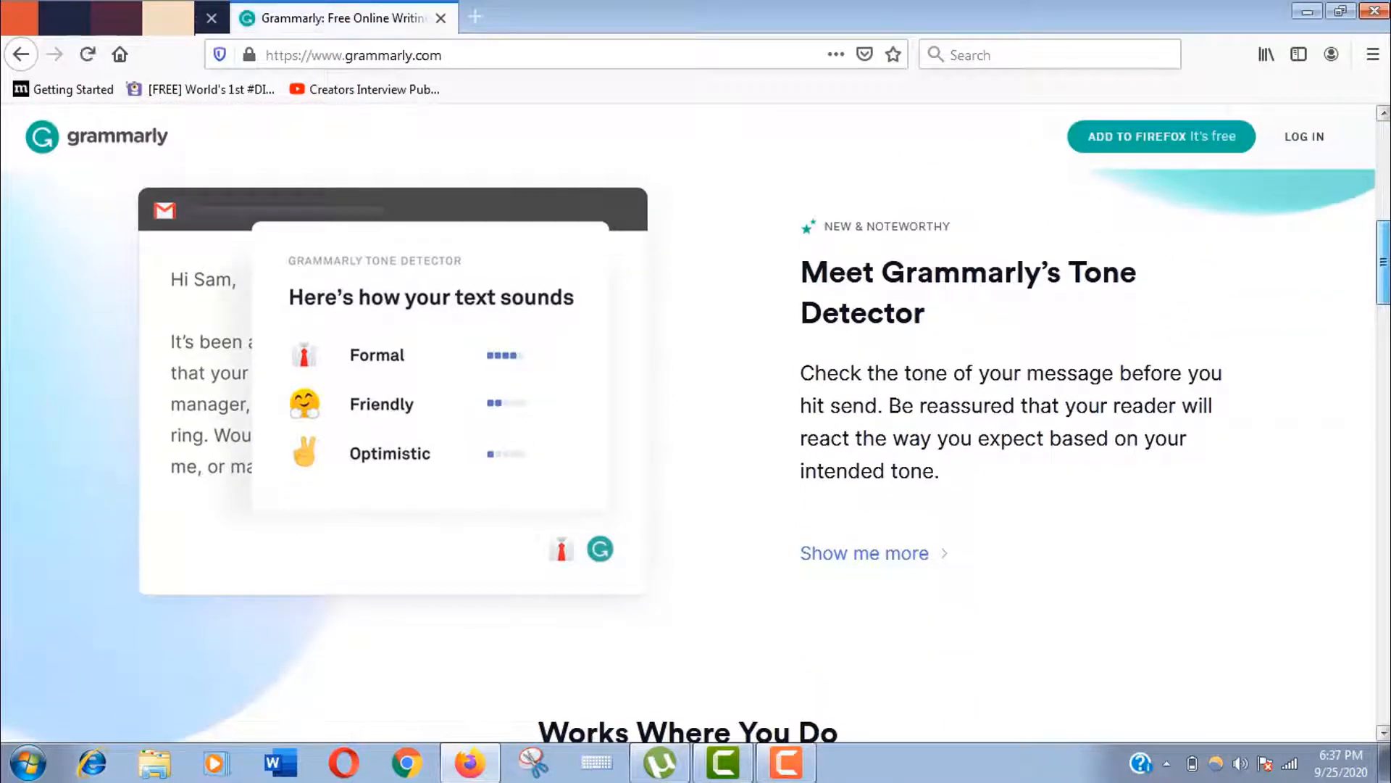
{"action": "scroll", "scroll_direction": "down", "scroll_amount": 3}
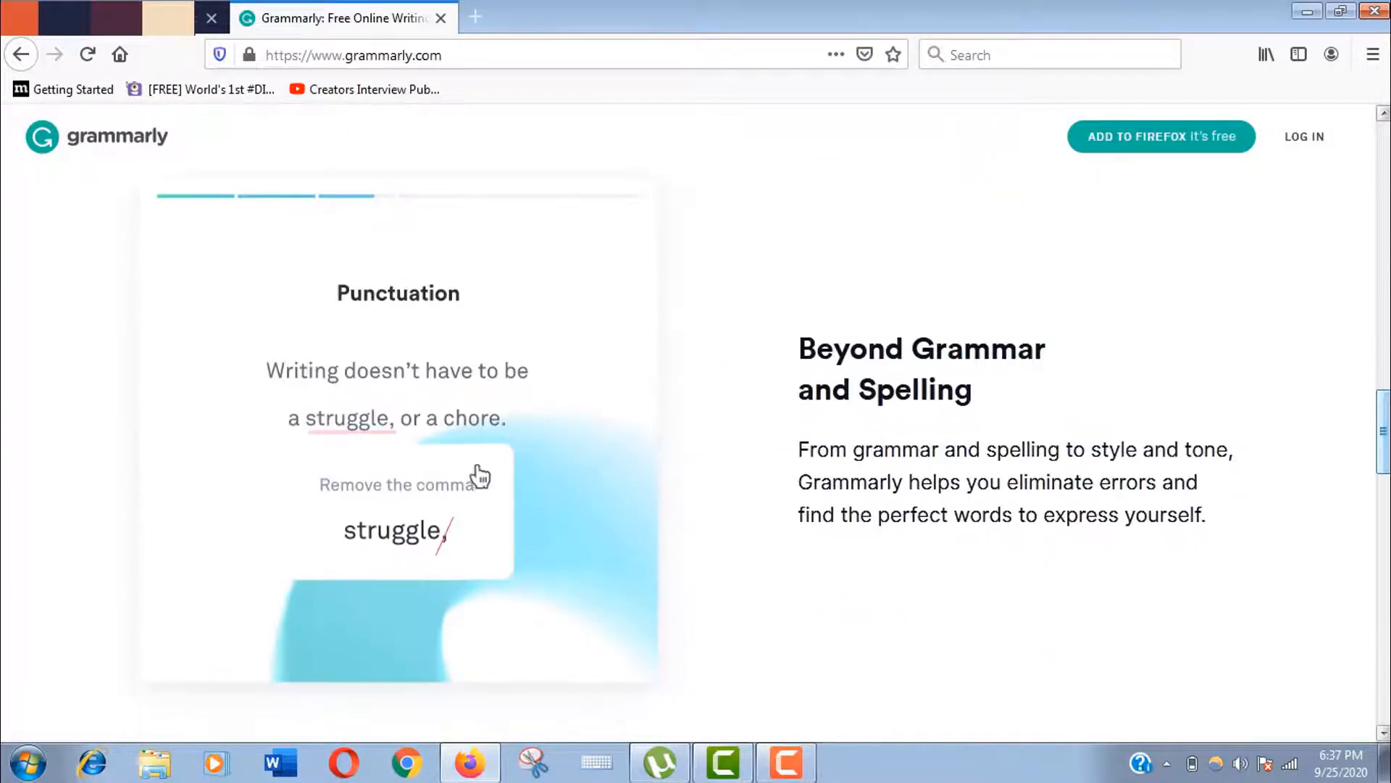
{"action": "scroll", "scroll_direction": "down", "scroll_amount": 3}
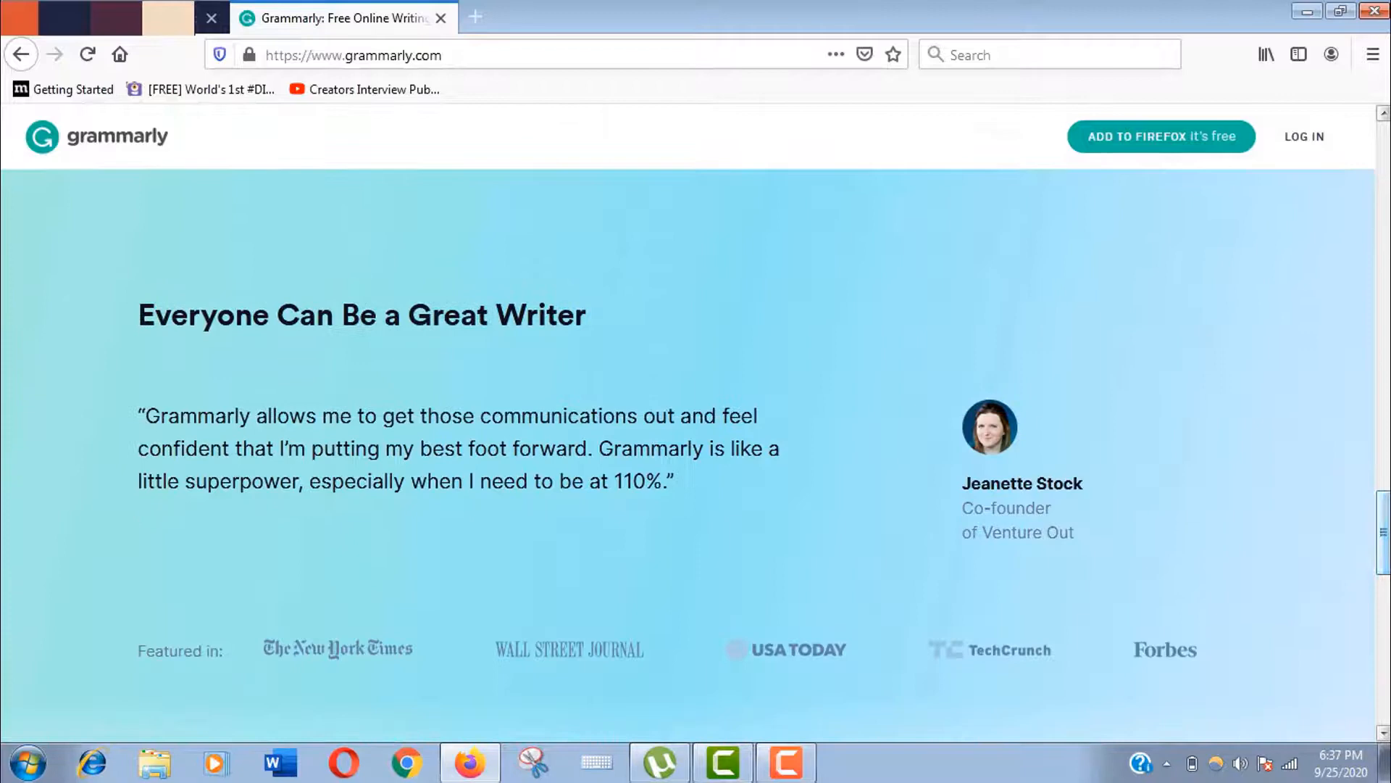
{"action": "scroll", "scroll_direction": "down", "scroll_amount": 3}
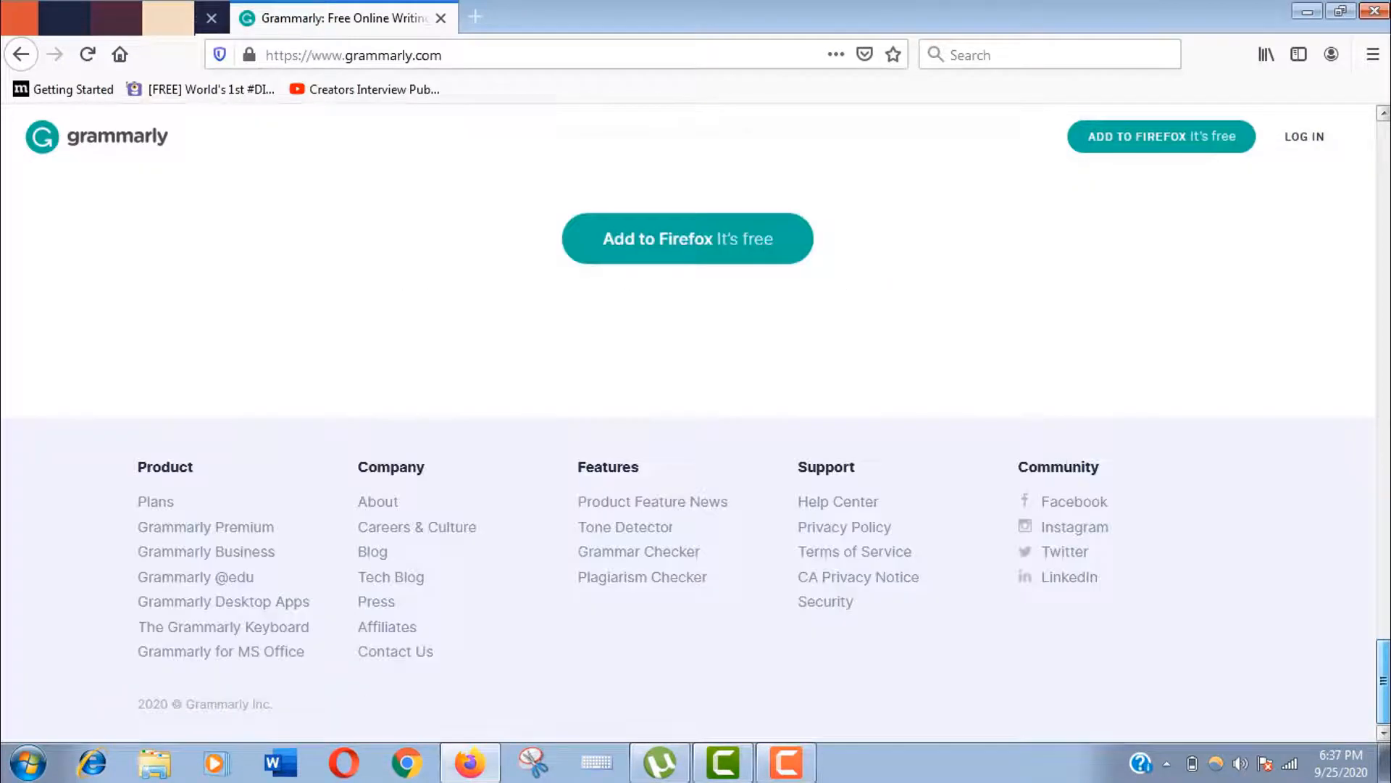
{"action": "left_click", "coordinate": [475, 17]}
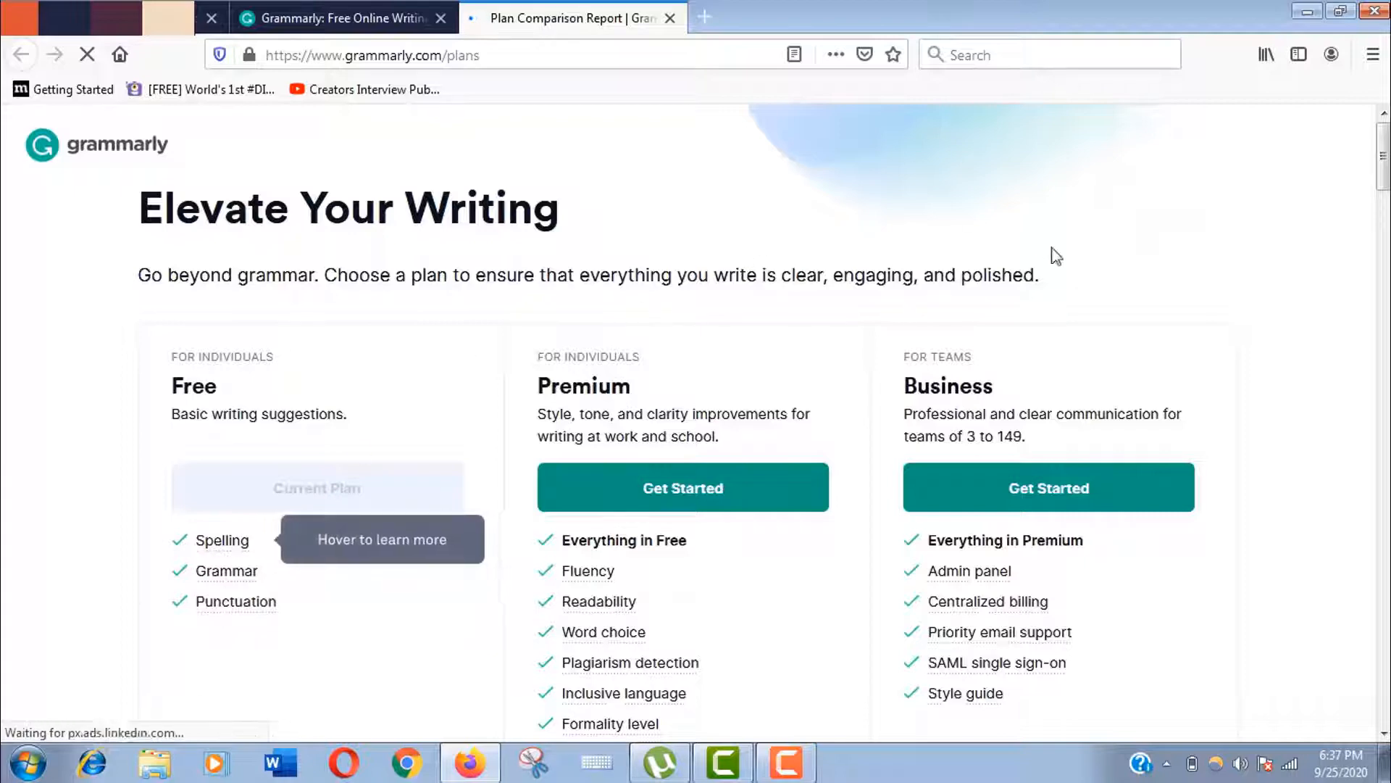
Scroll through the Free, Premium and Business All Features comparison table.
{"action": "scroll", "scroll_direction": "down", "scroll_amount": 3}
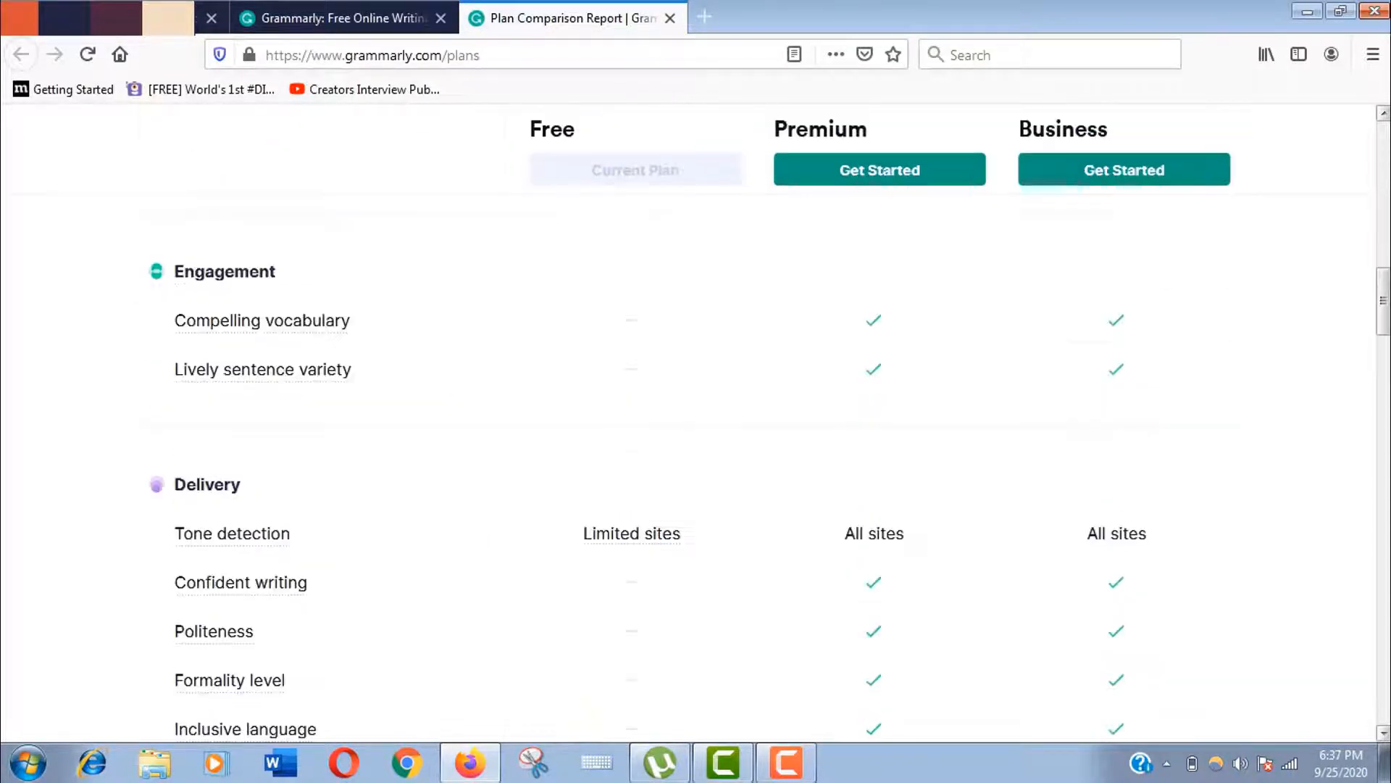
{"action": "scroll", "scroll_direction": "down", "scroll_amount": 3}
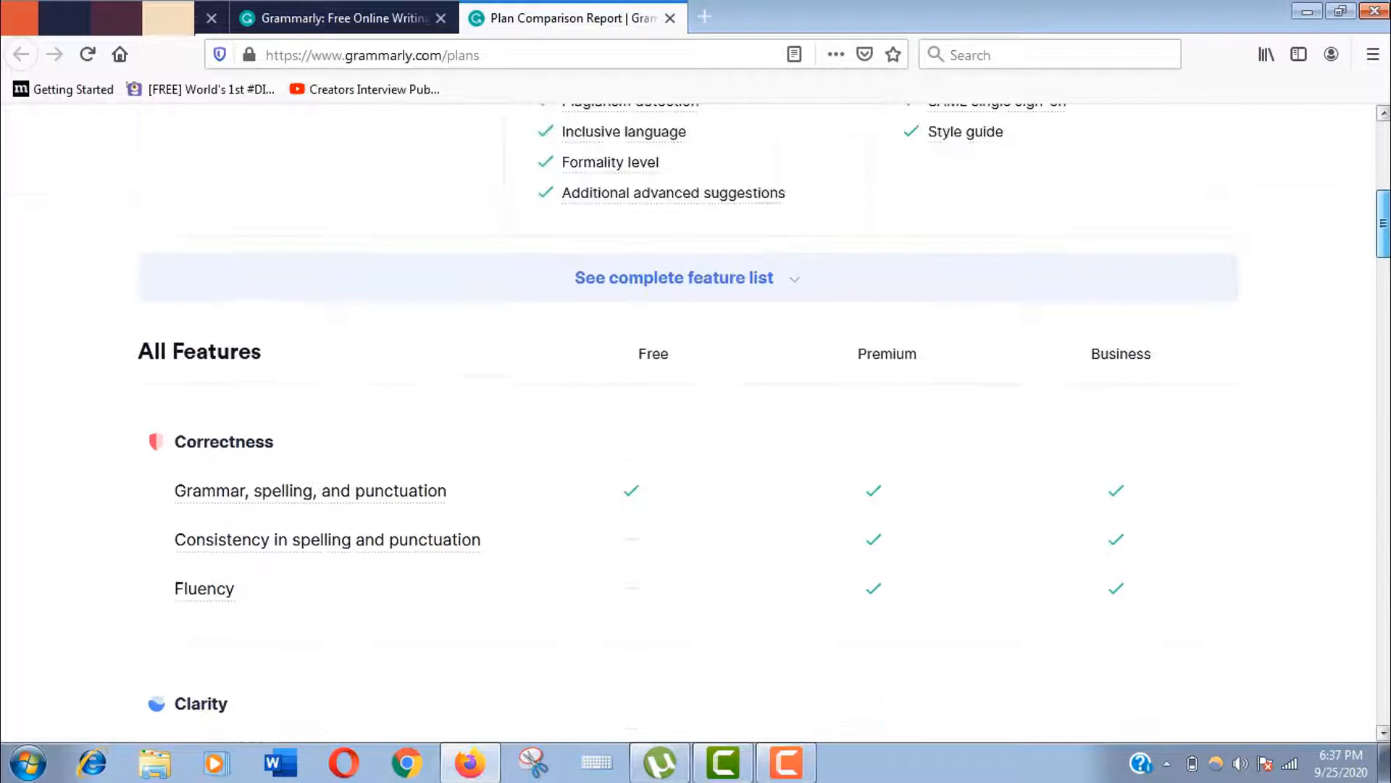
{"action": "scroll", "scroll_direction": "up", "scroll_amount": 3}
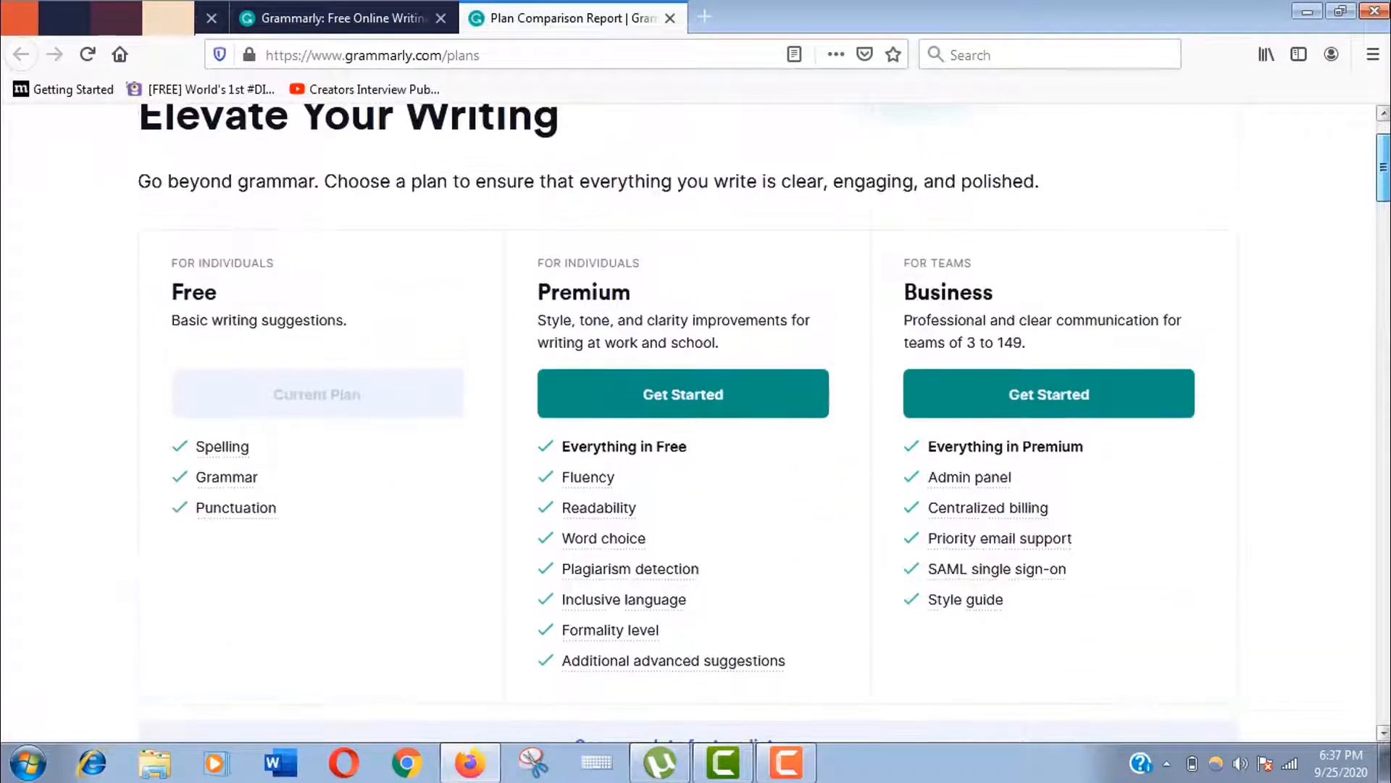
{"action": "scroll", "scroll_direction": "down", "scroll_amount": 3}
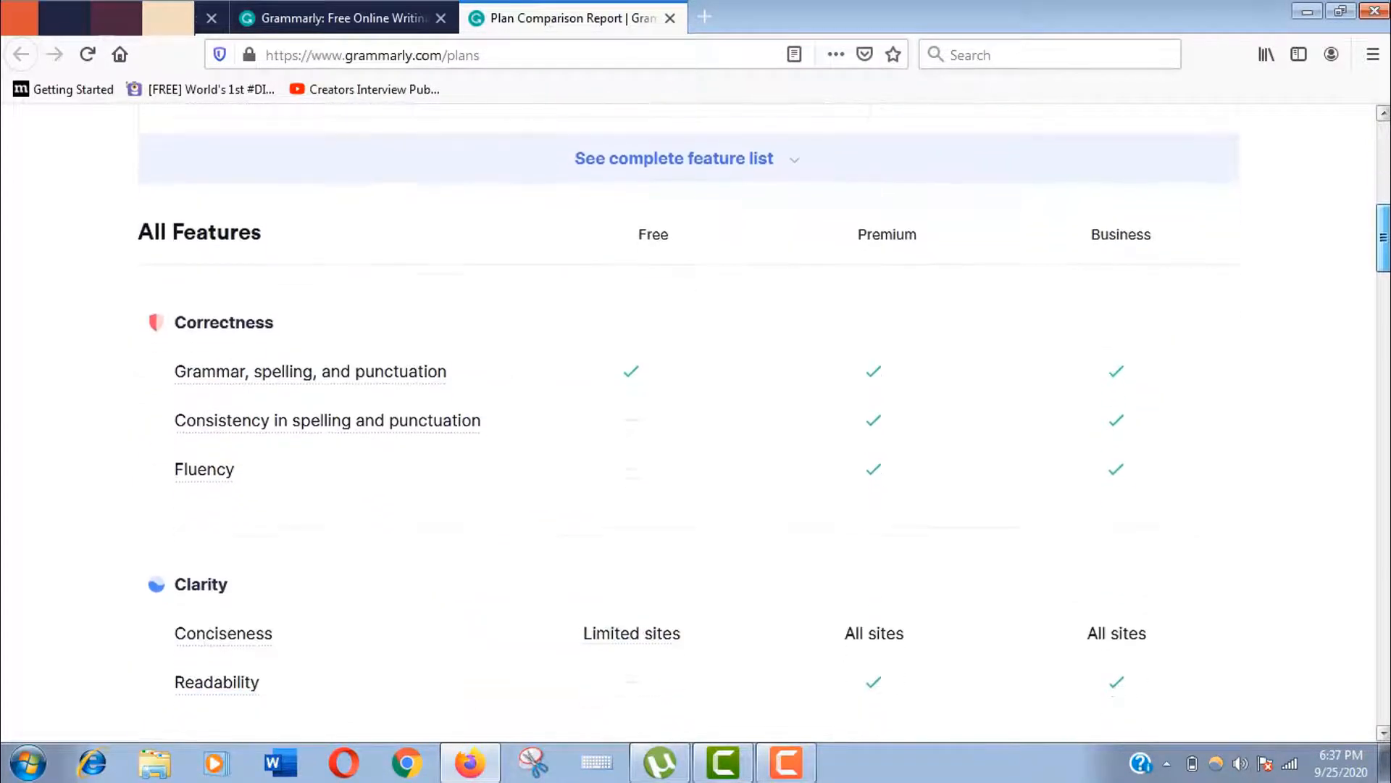
{"action": "scroll", "scroll_direction": "down", "scroll_amount": 3}
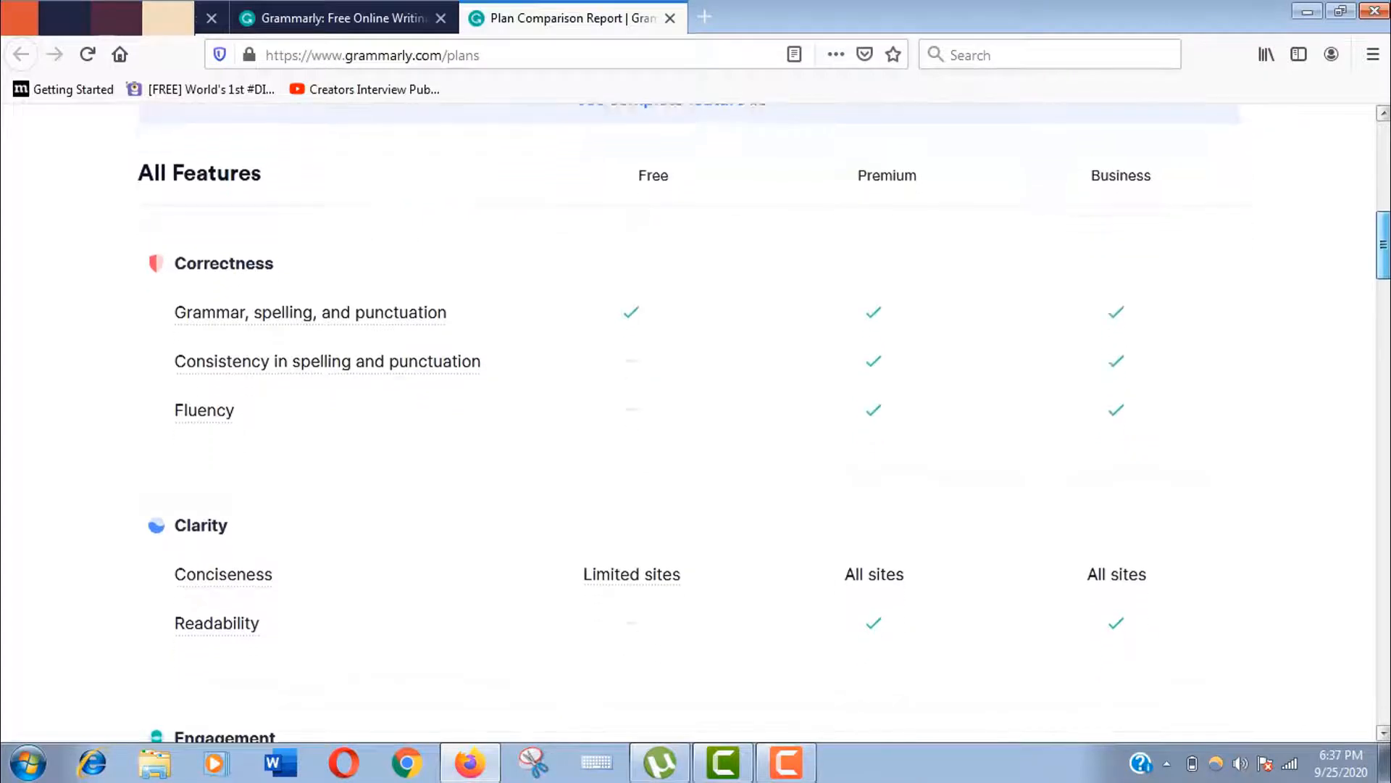
{"action": "scroll", "scroll_direction": "down", "scroll_amount": 3}
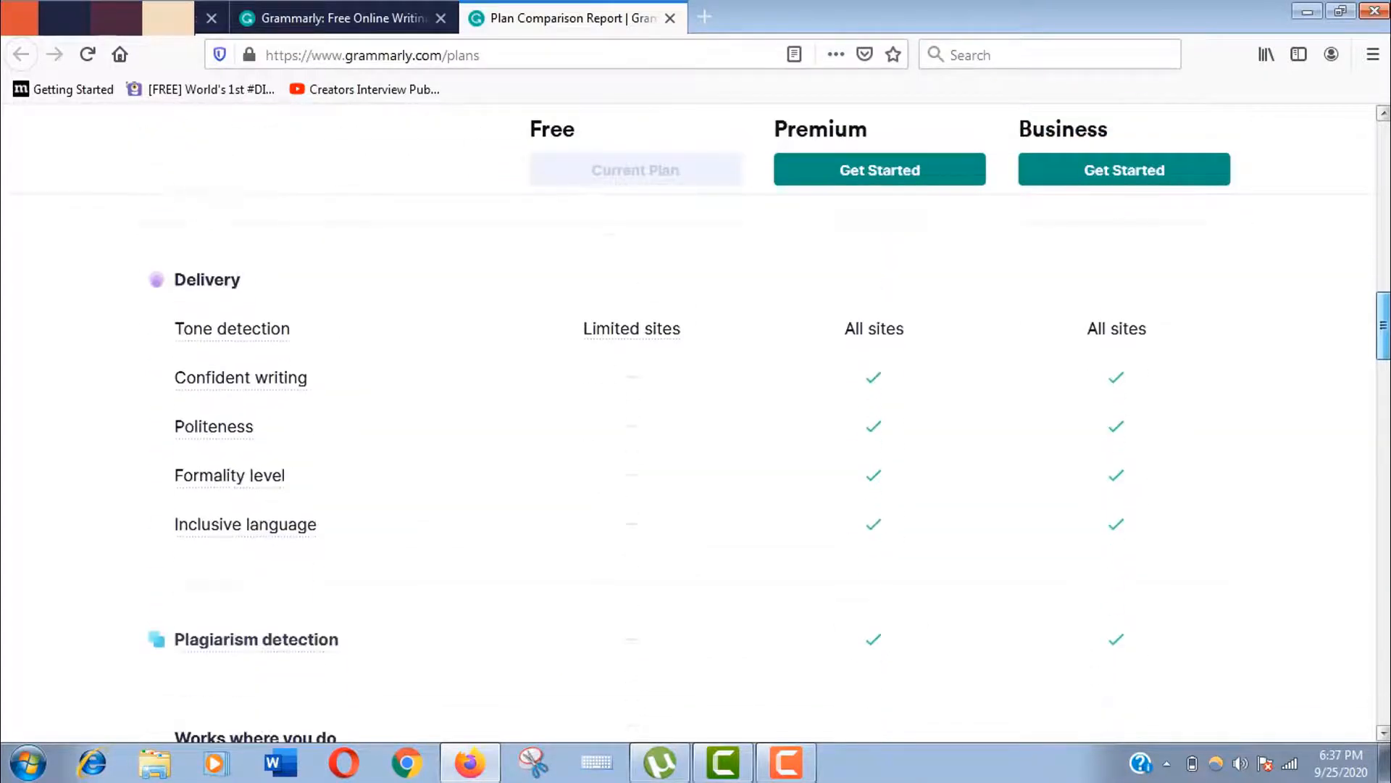
{"action": "scroll", "scroll_direction": "down", "scroll_amount": 3}
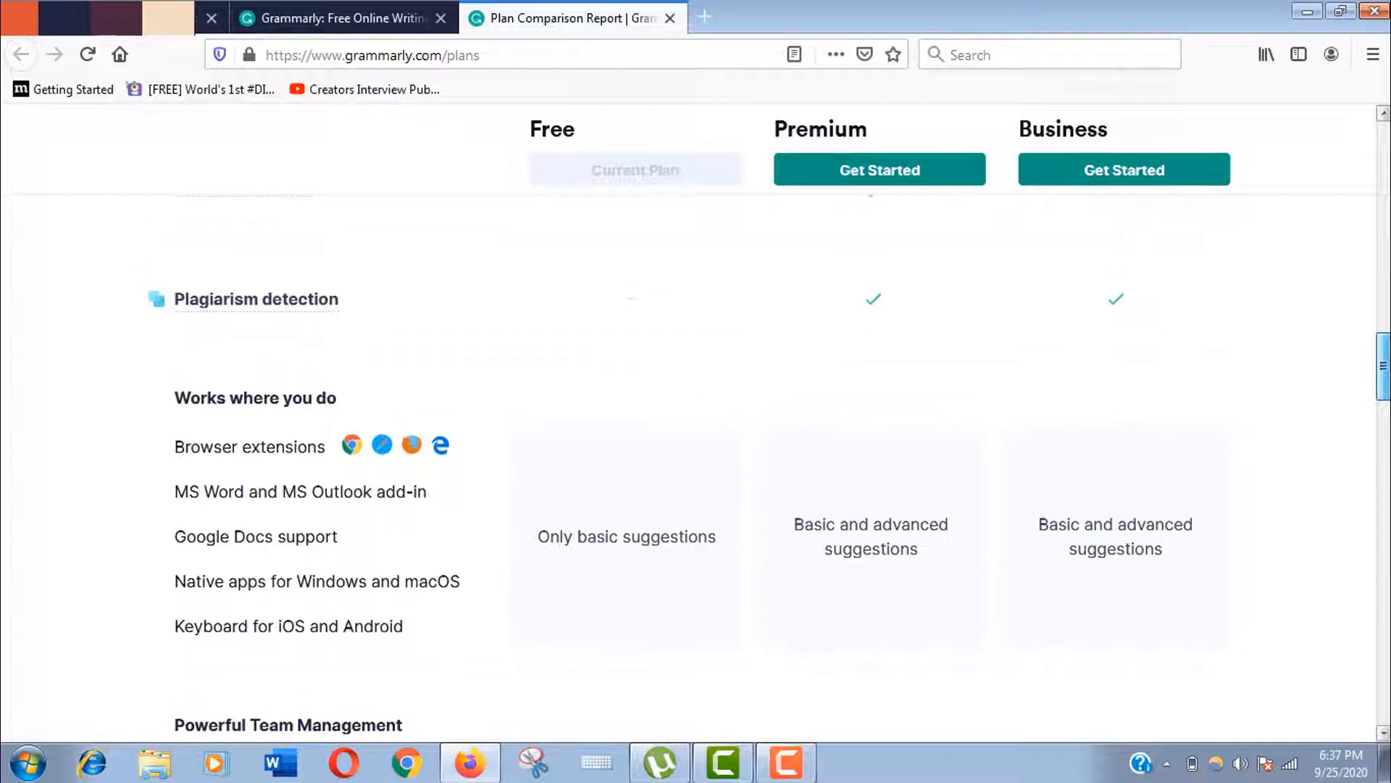
{"action": "scroll", "scroll_direction": "down", "scroll_amount": 3}
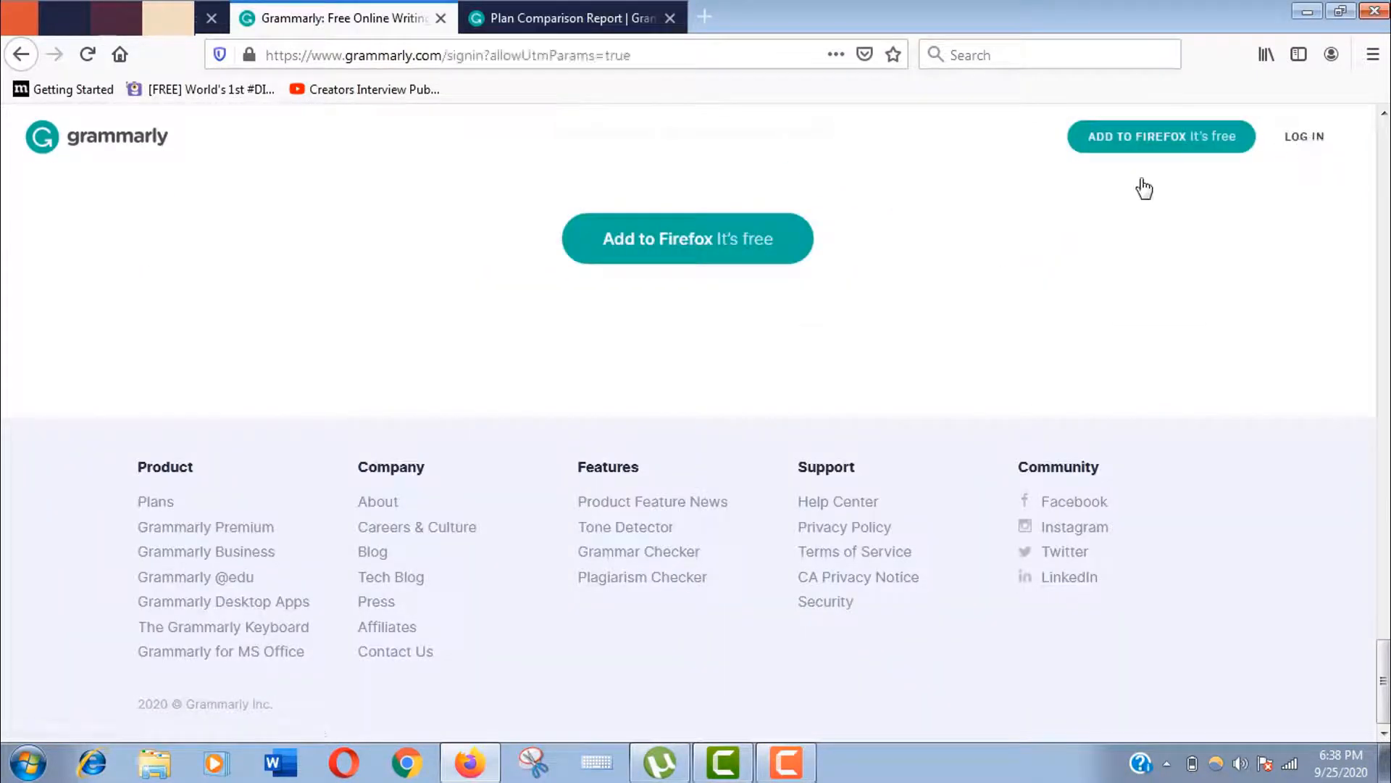
Log in to Grammarly with the existing Google account.
{"action": "left_click", "coordinate": [1304, 136]}
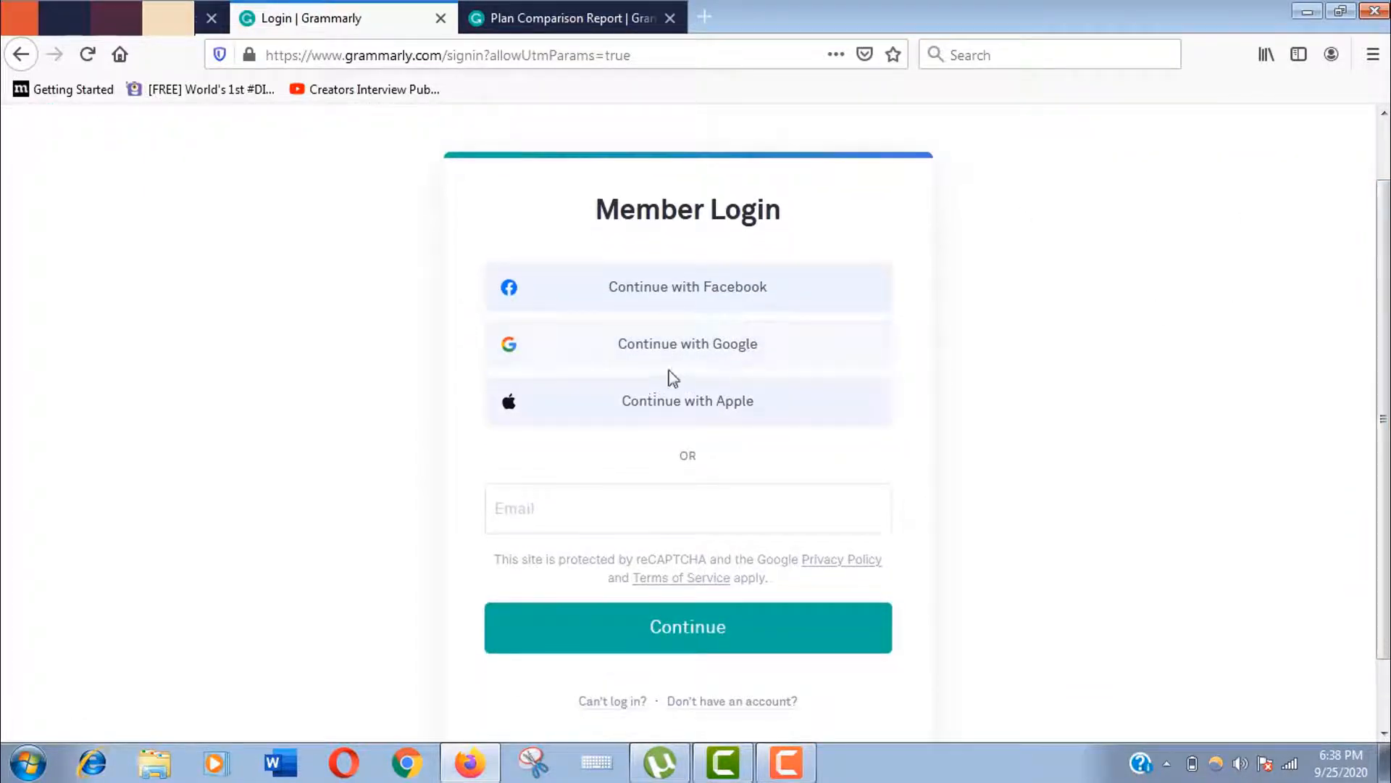
{"action": "left_click", "coordinate": [687, 343]}
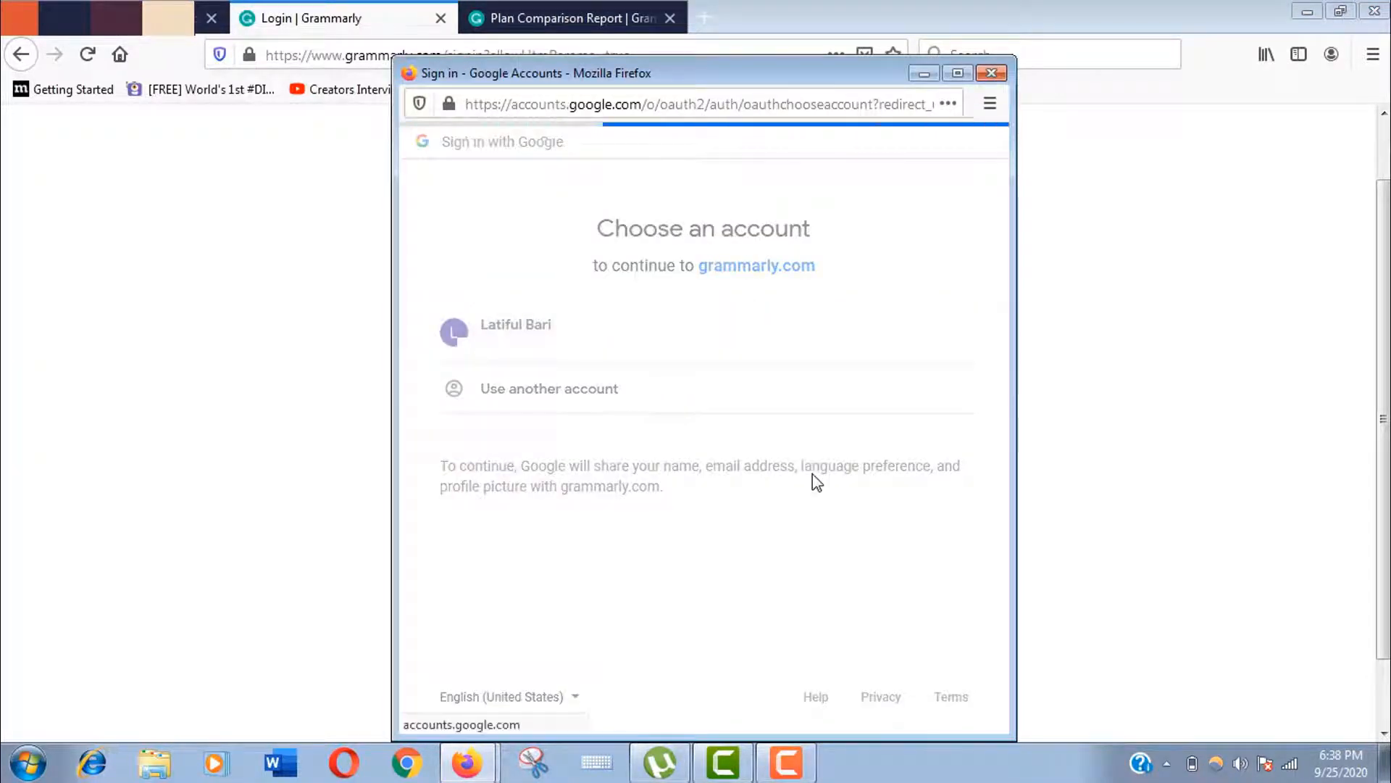
{"action": "left_click", "coordinate": [991, 73]}
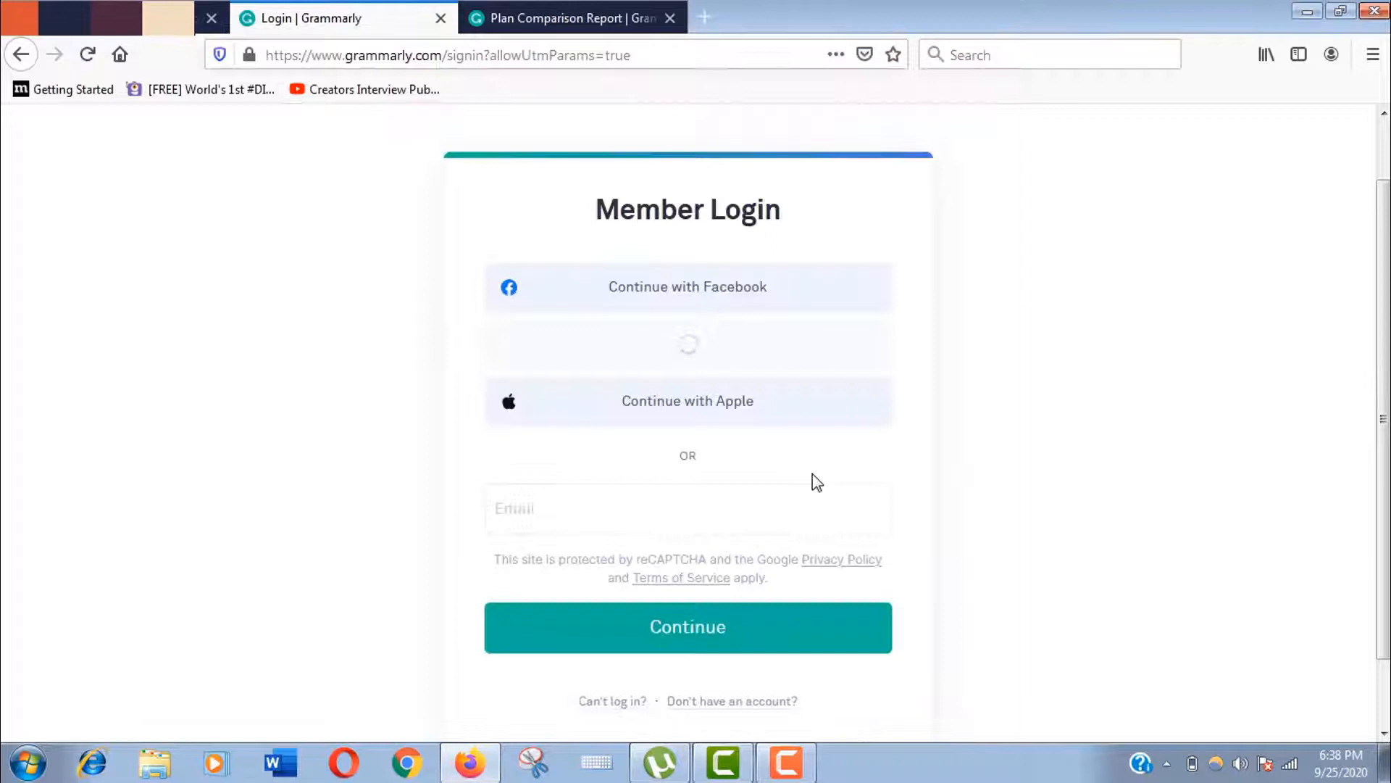
{"action": "left_click", "coordinate": [687, 626]}
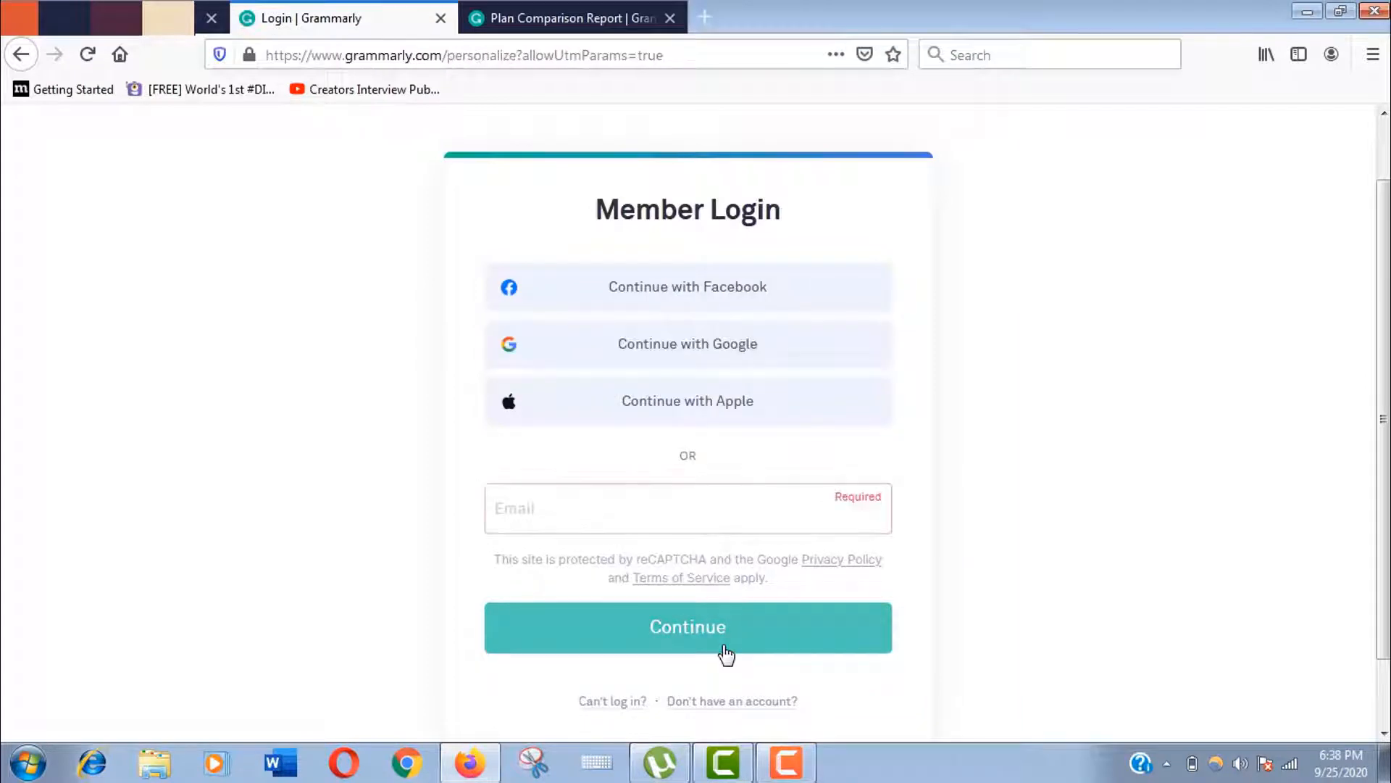
{"action": "left_click", "coordinate": [687, 626]}
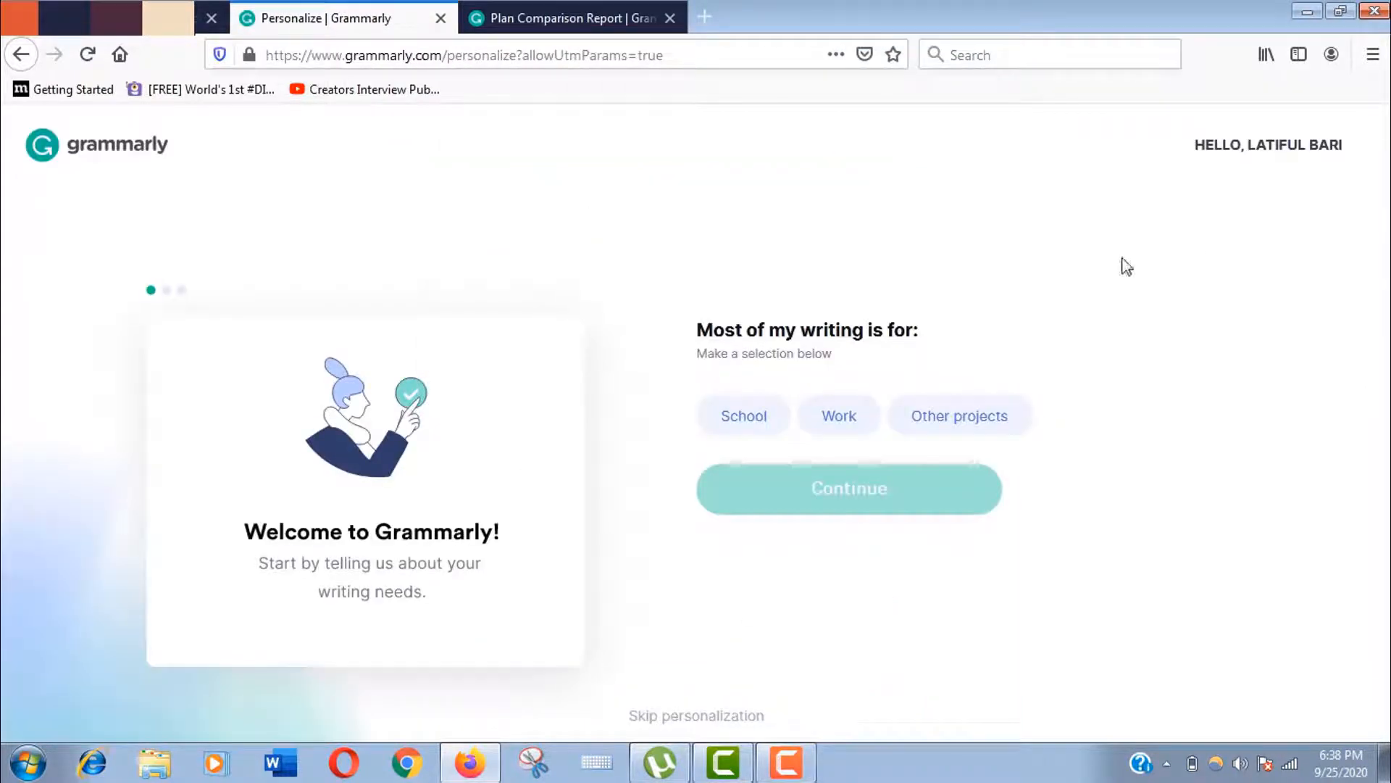
{"action": "mouse_move", "coordinate": [1246, 300]}
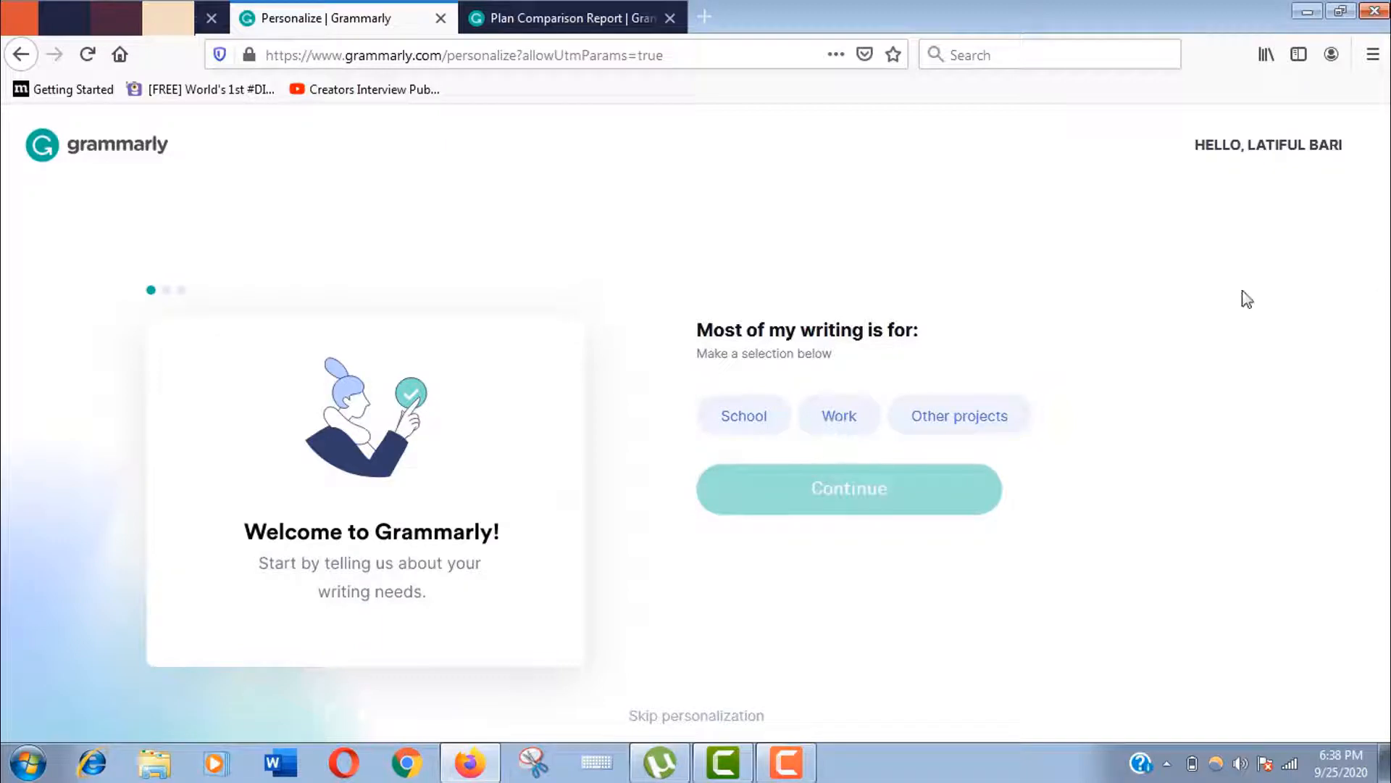
Answer the writing personalization questions and continue to Grammarly on the free plan.
{"action": "left_click", "coordinate": [846, 488]}
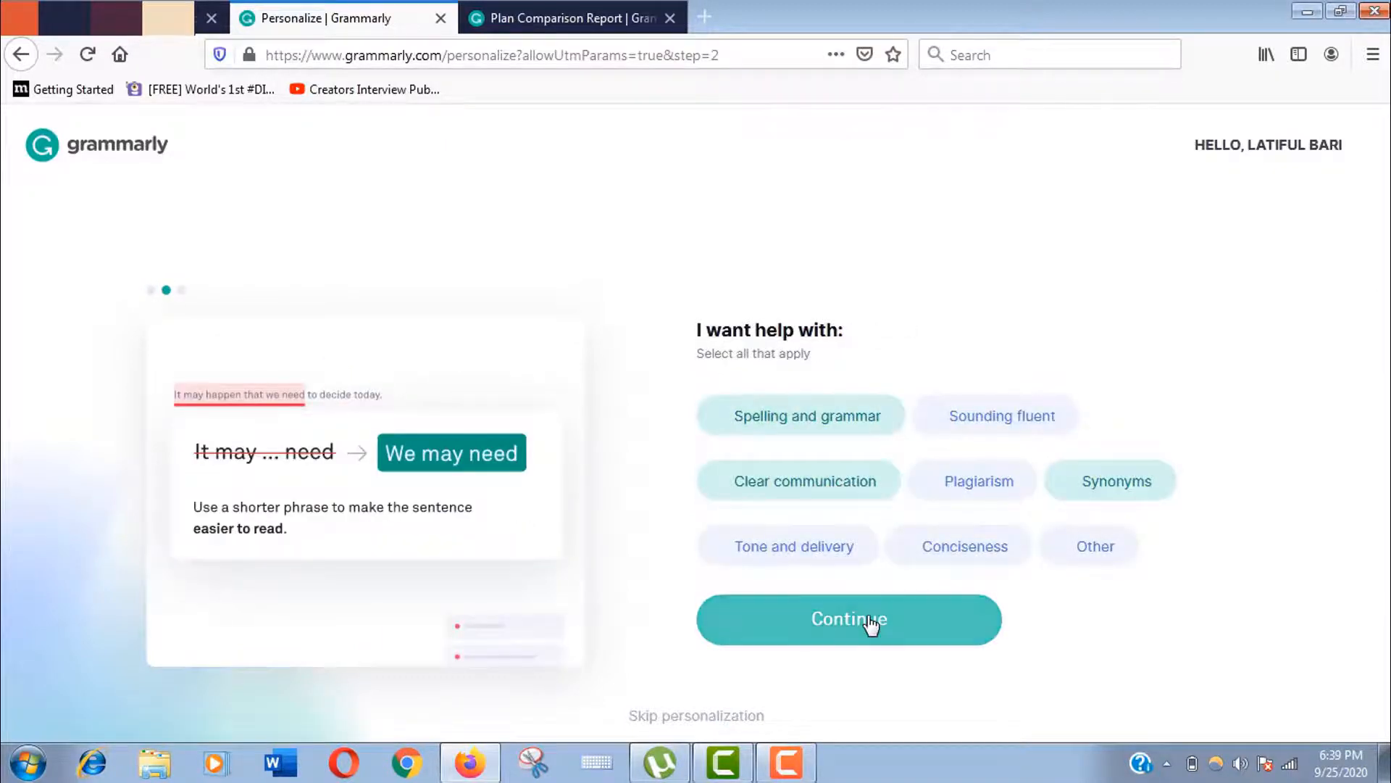
{"action": "left_click", "coordinate": [847, 620]}
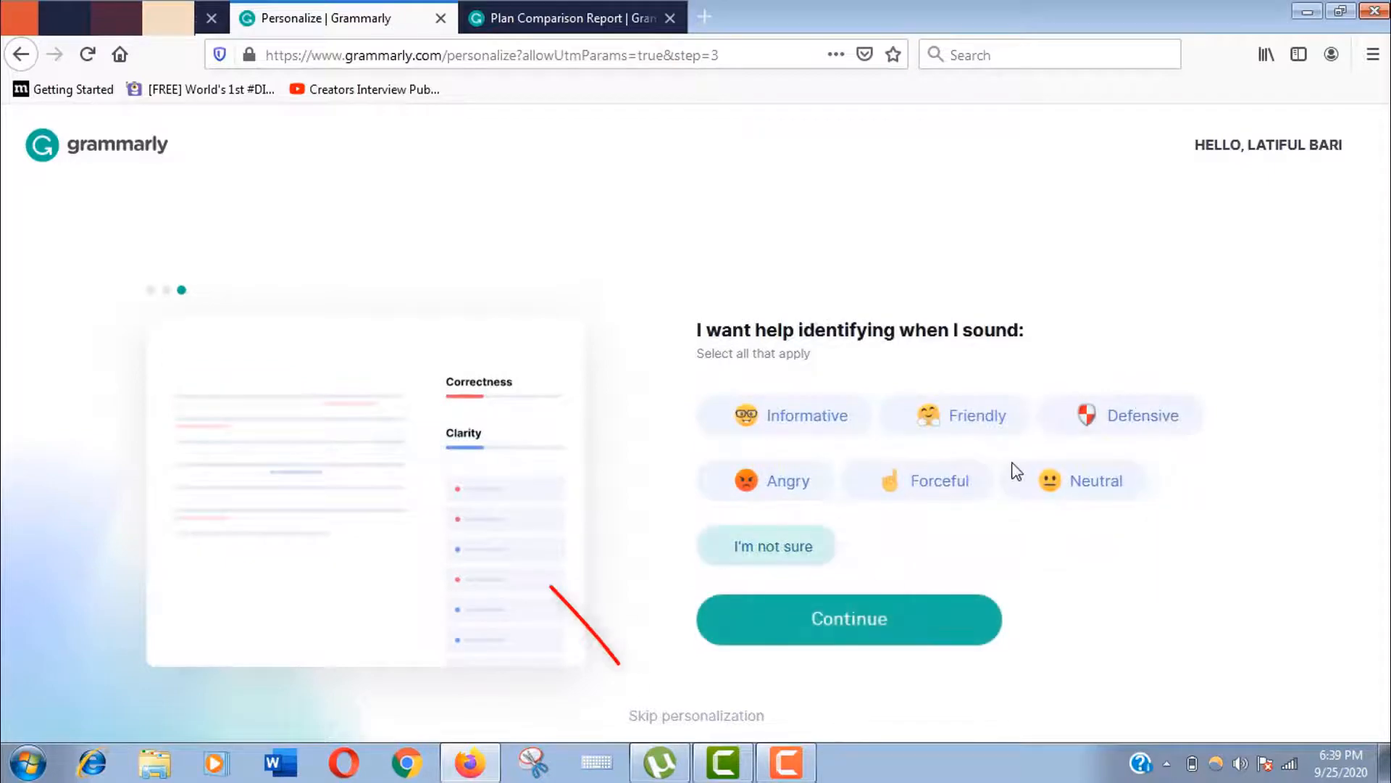
{"action": "left_click", "coordinate": [847, 618]}
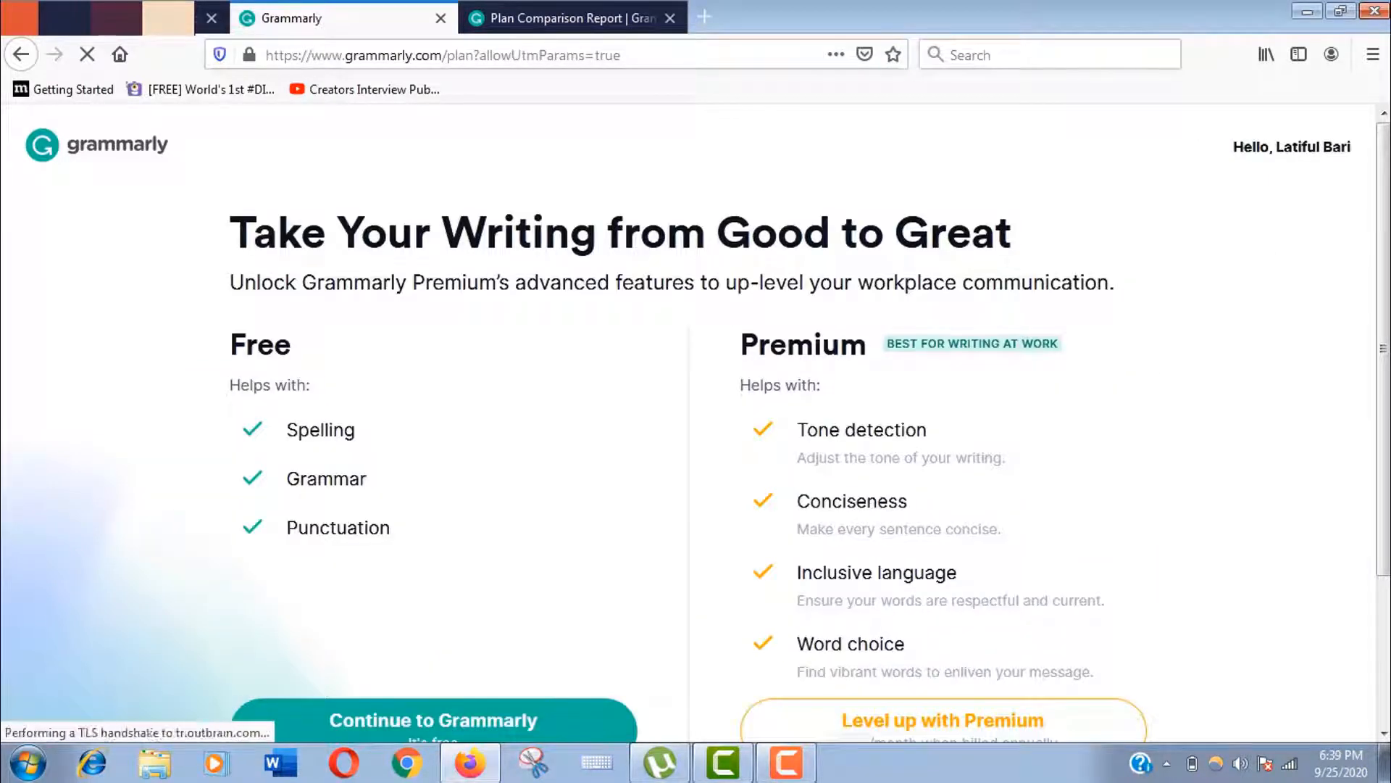
{"action": "scroll", "scroll_direction": "down", "scroll_amount": 3}
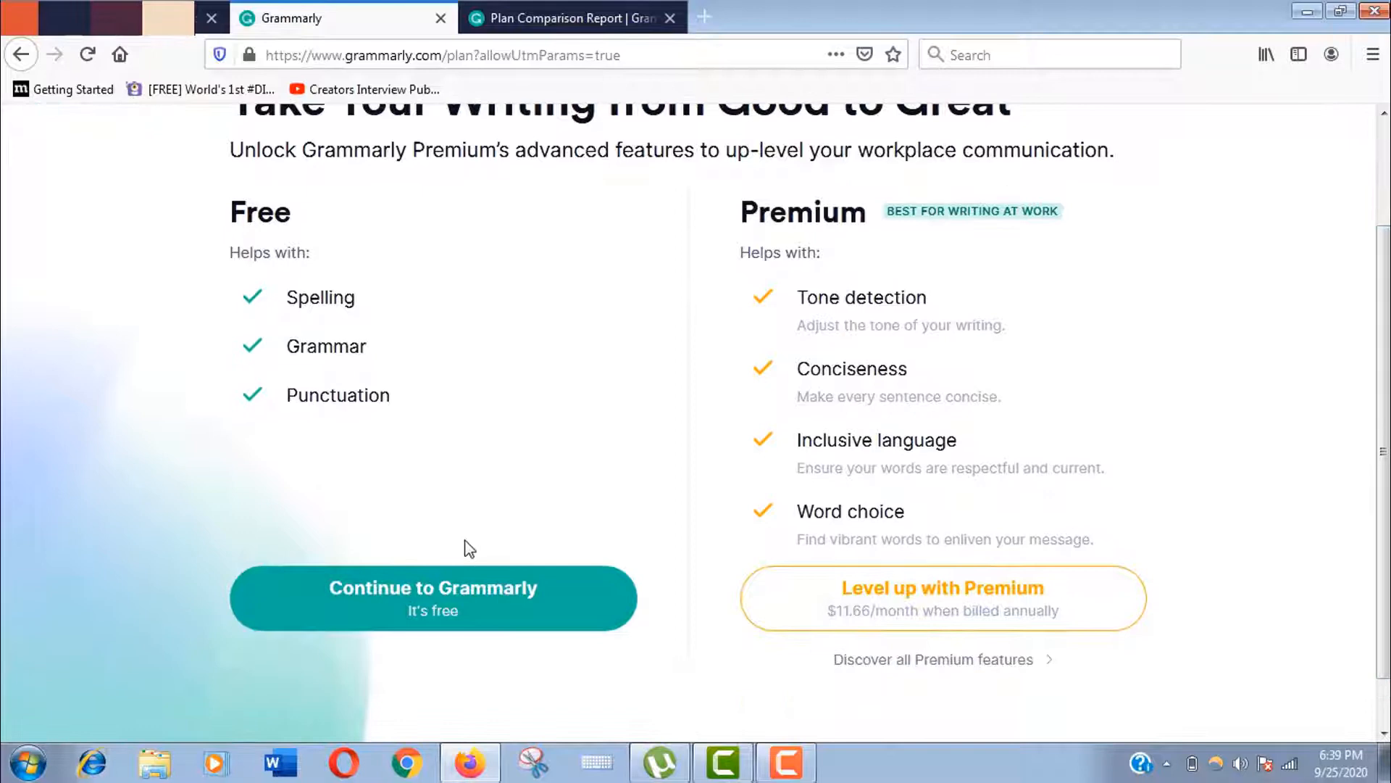
{"action": "left_click", "coordinate": [434, 597]}
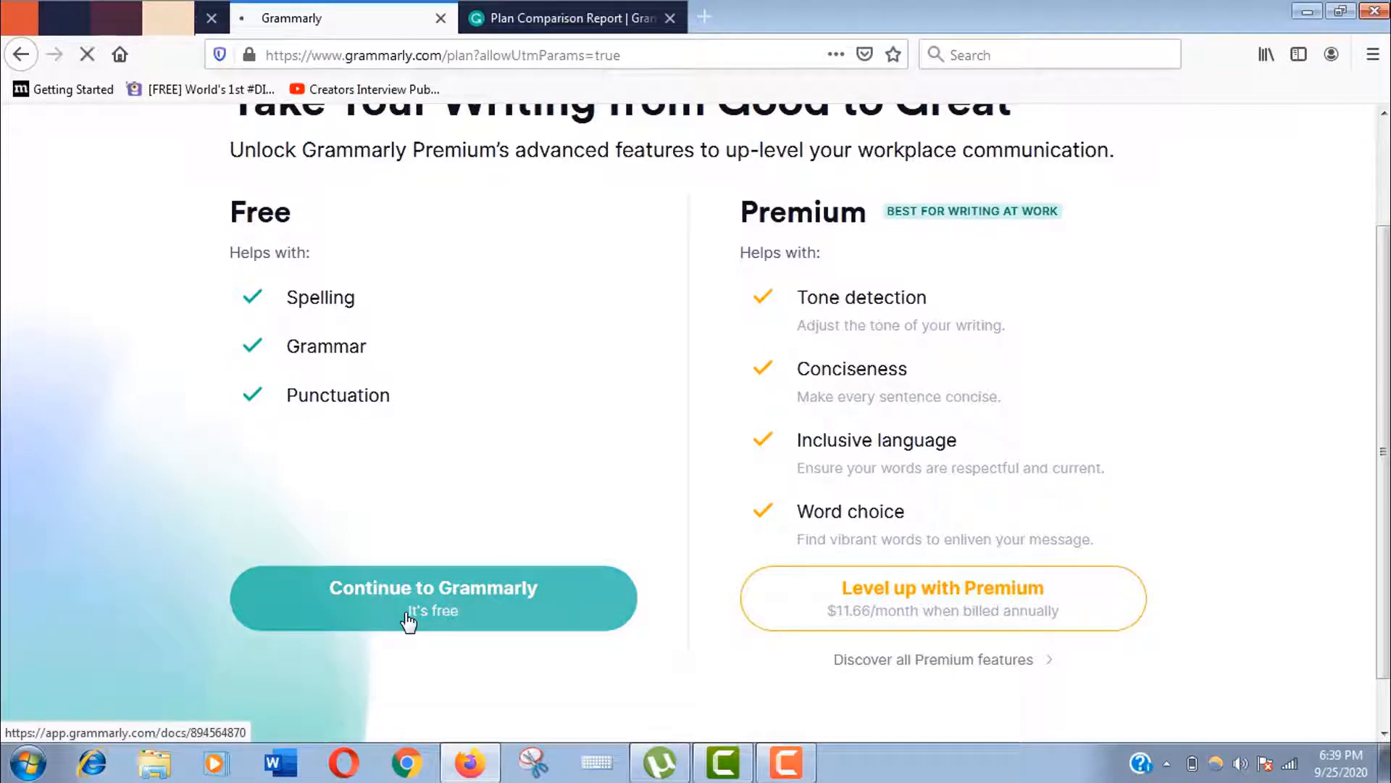
{"action": "left_click", "coordinate": [432, 598]}
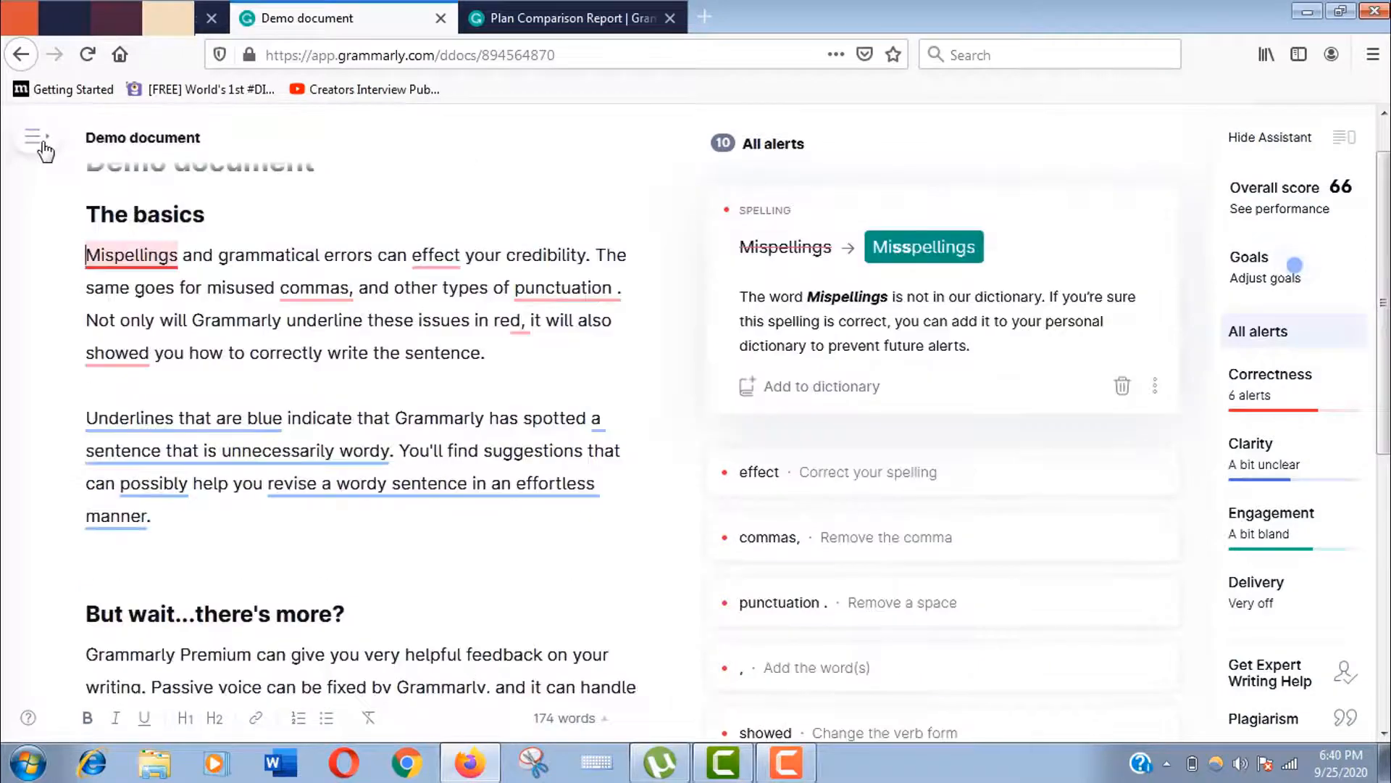
Switch from the demo document to My Grammarly and choose Add to Firefox.
{"action": "left_click", "coordinate": [35, 138]}
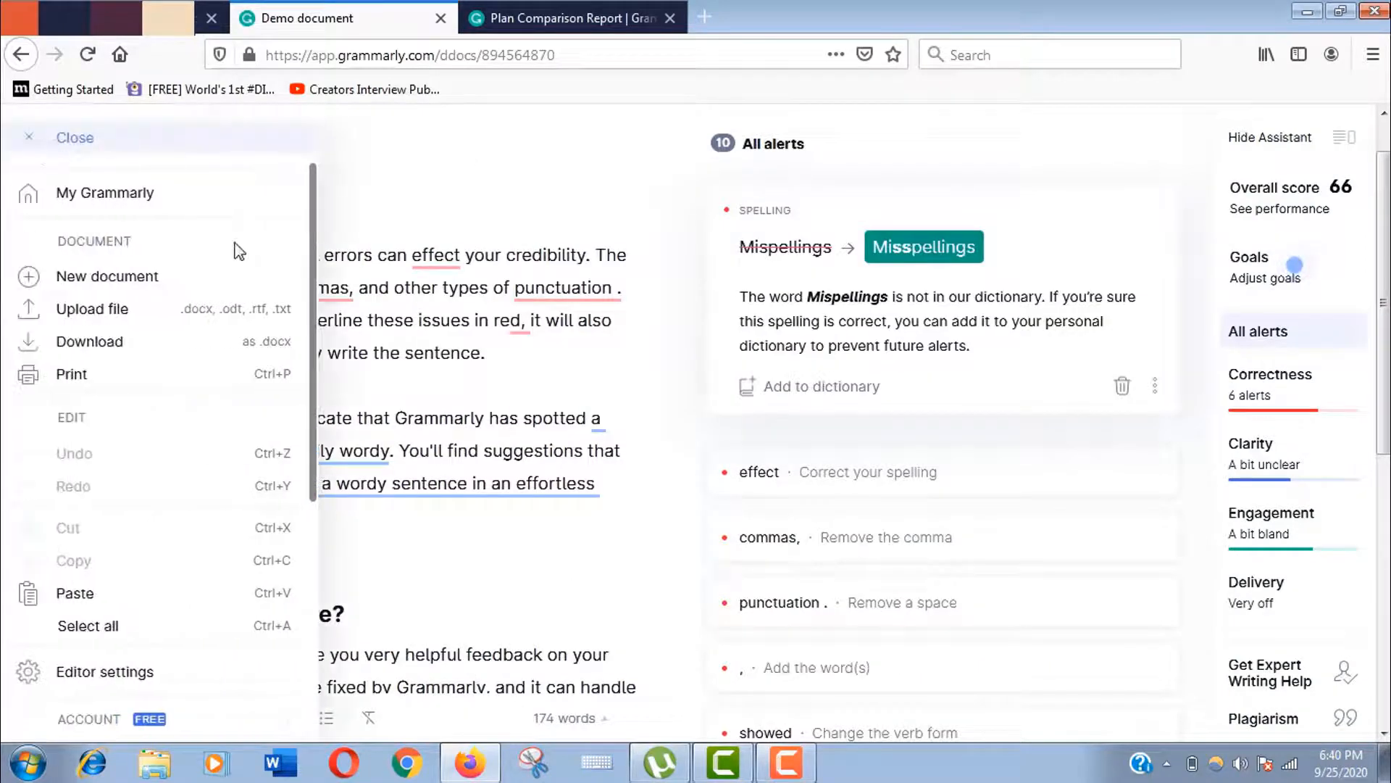
{"action": "mouse_move", "coordinate": [178, 204]}
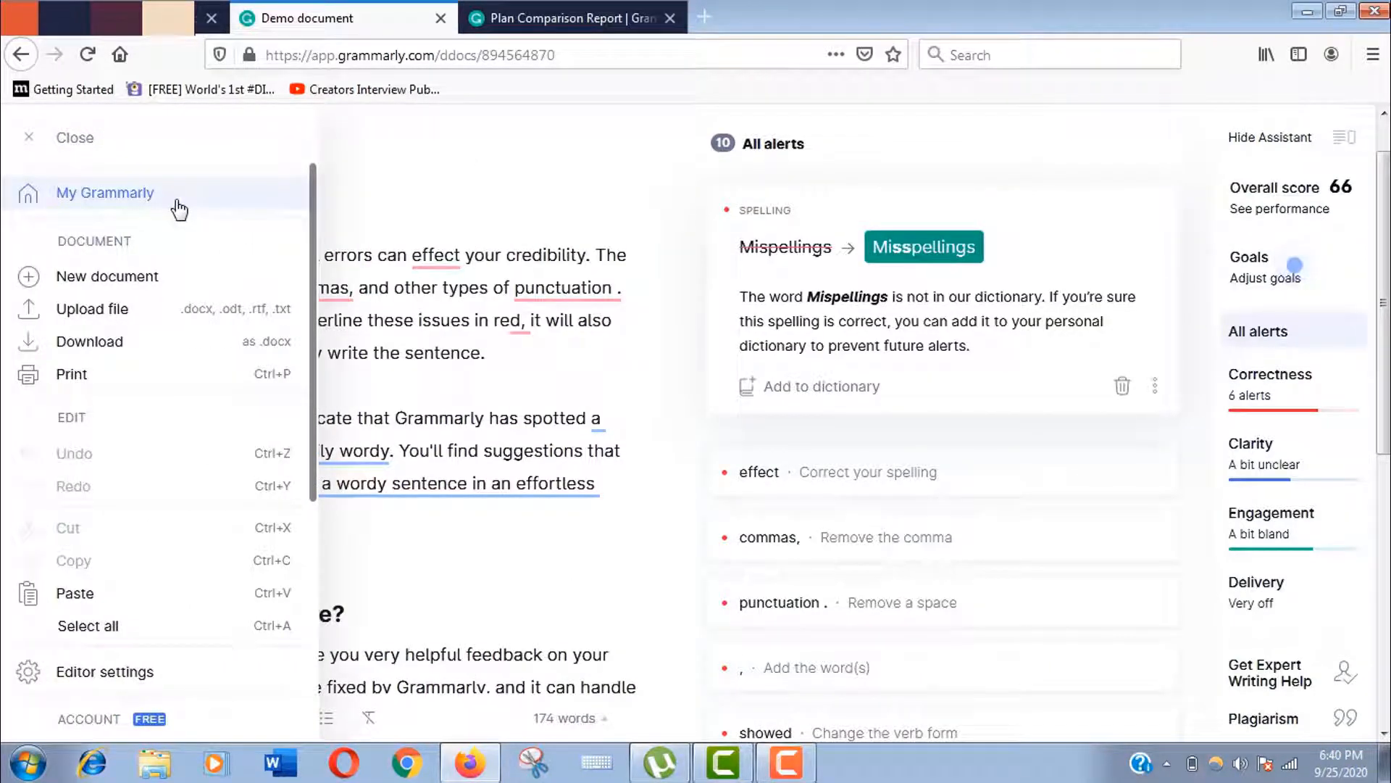
{"action": "left_click", "coordinate": [104, 193]}
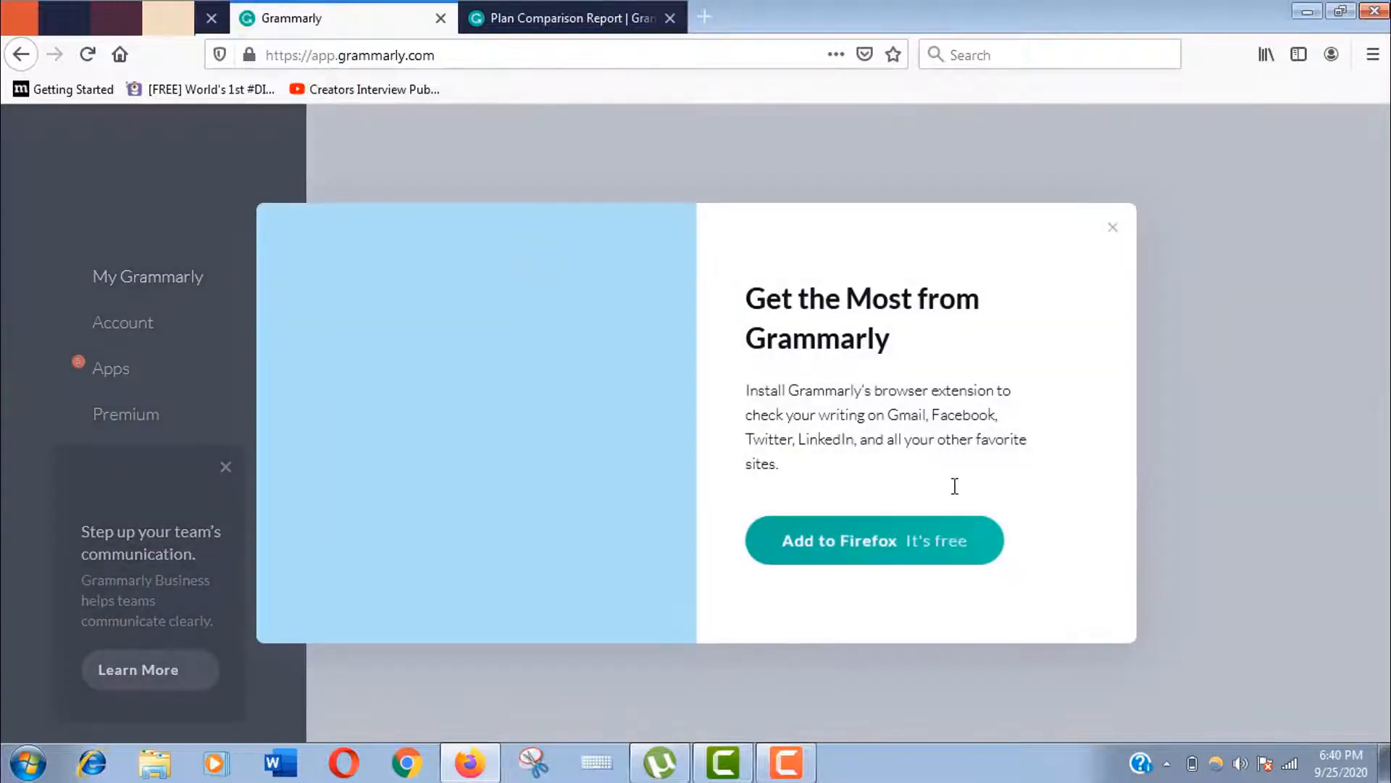
{"action": "mouse_move", "coordinate": [854, 550]}
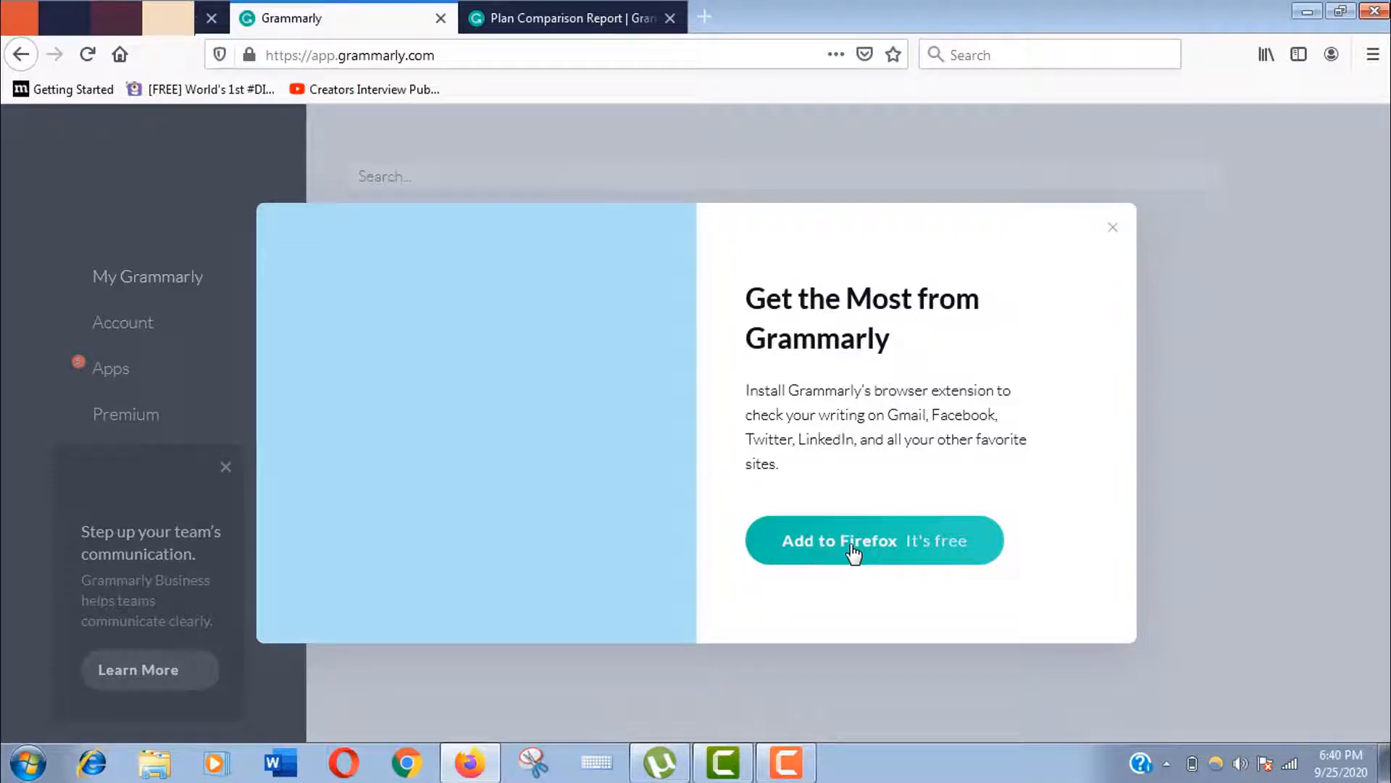
{"action": "left_click", "coordinate": [873, 540]}
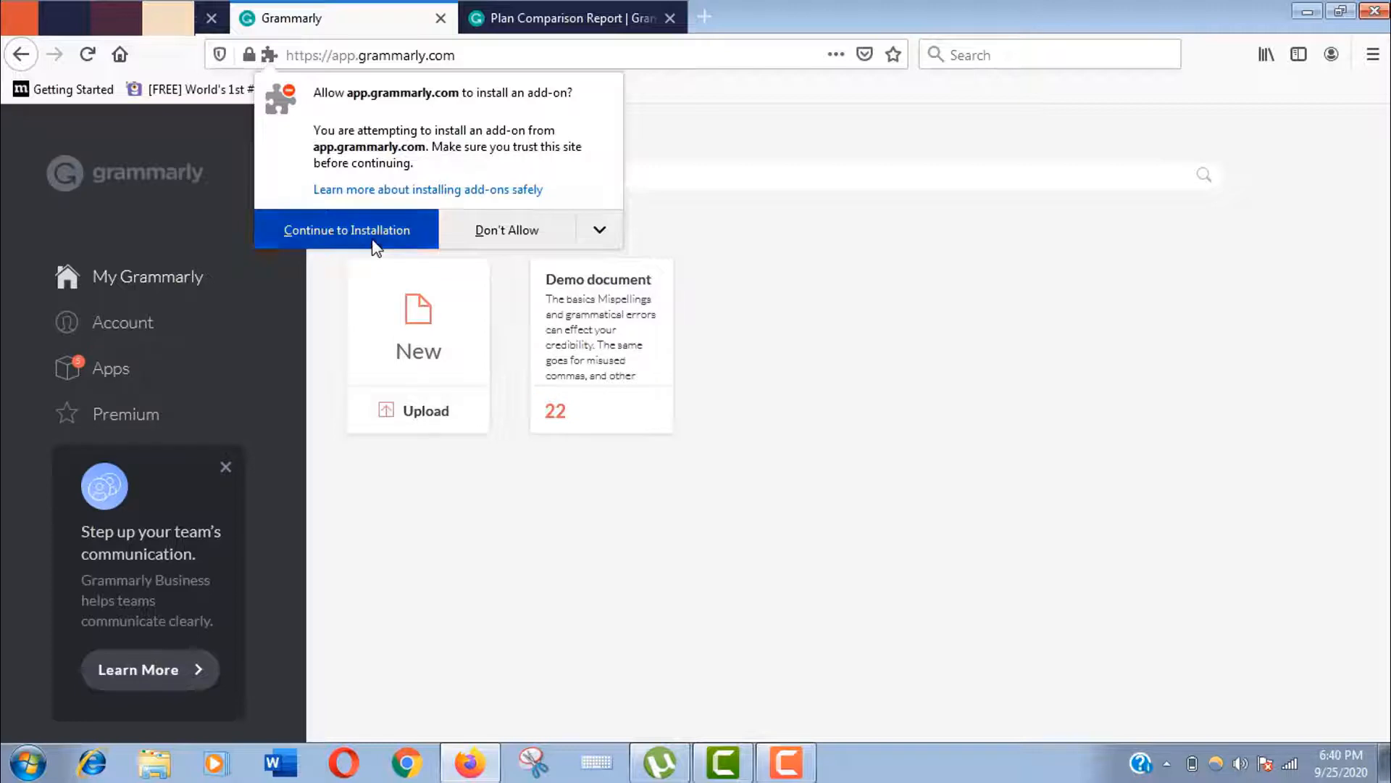
Add the Grammarly for Firefox extension, activate it, and return to the Apps page.
{"action": "left_click", "coordinate": [346, 230]}
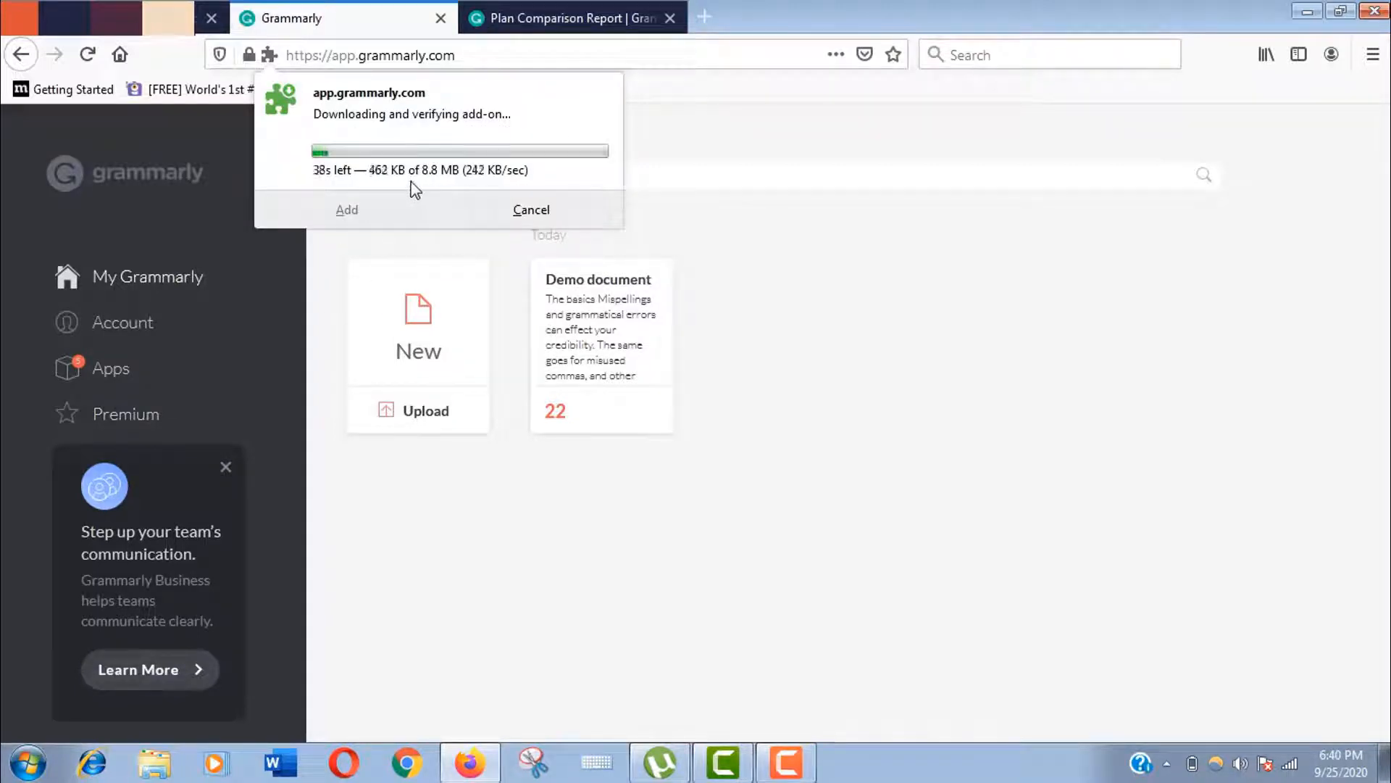
{"action": "mouse_move", "coordinate": [171, 355]}
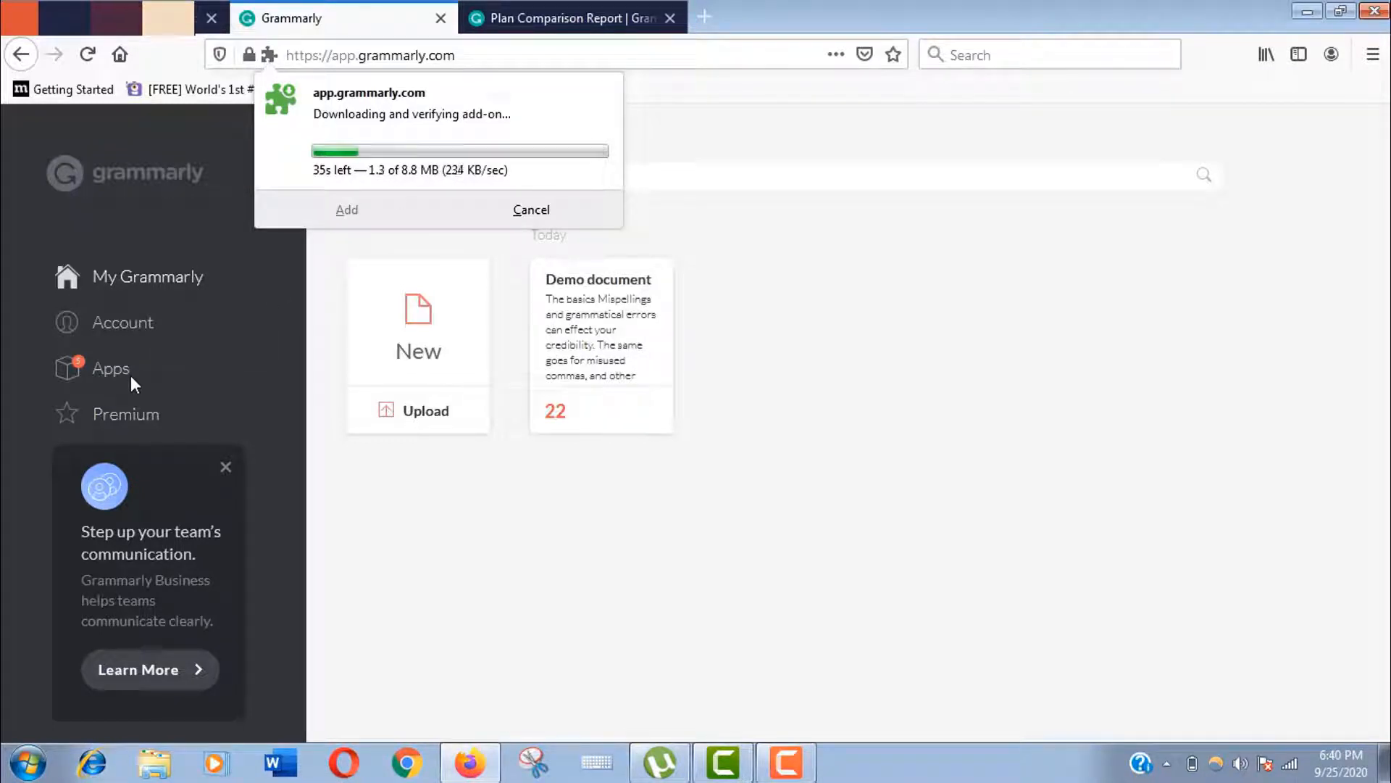
{"action": "mouse_move", "coordinate": [110, 368]}
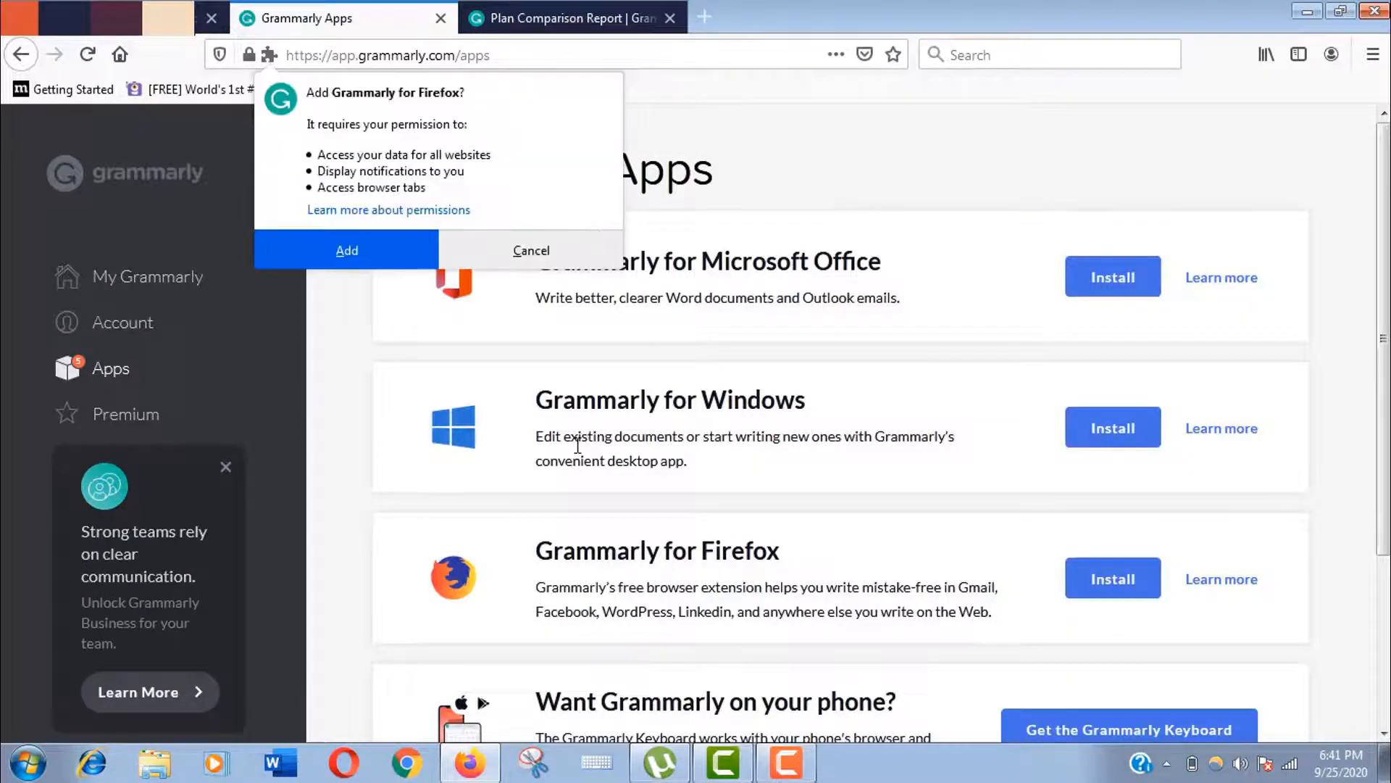
{"action": "mouse_move", "coordinate": [721, 382]}
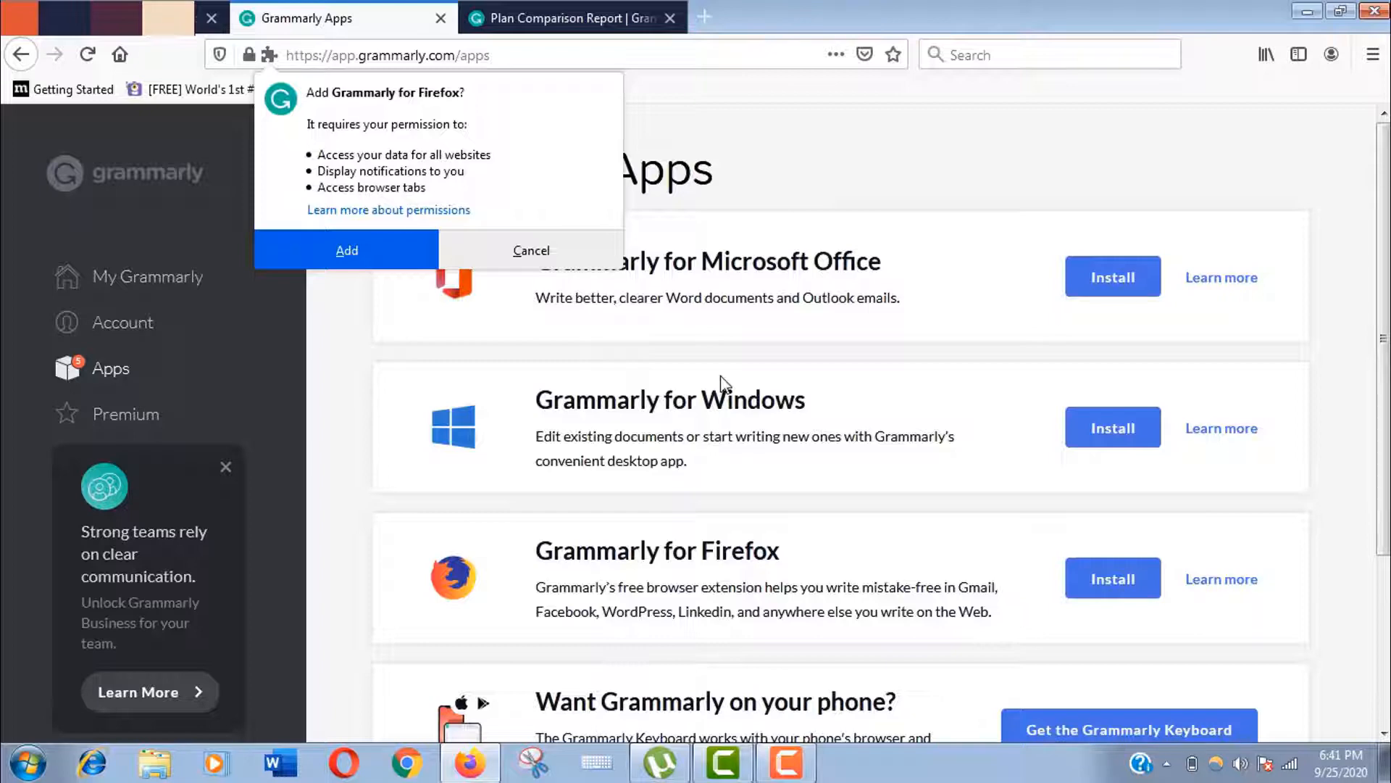
{"action": "left_click", "coordinate": [532, 250]}
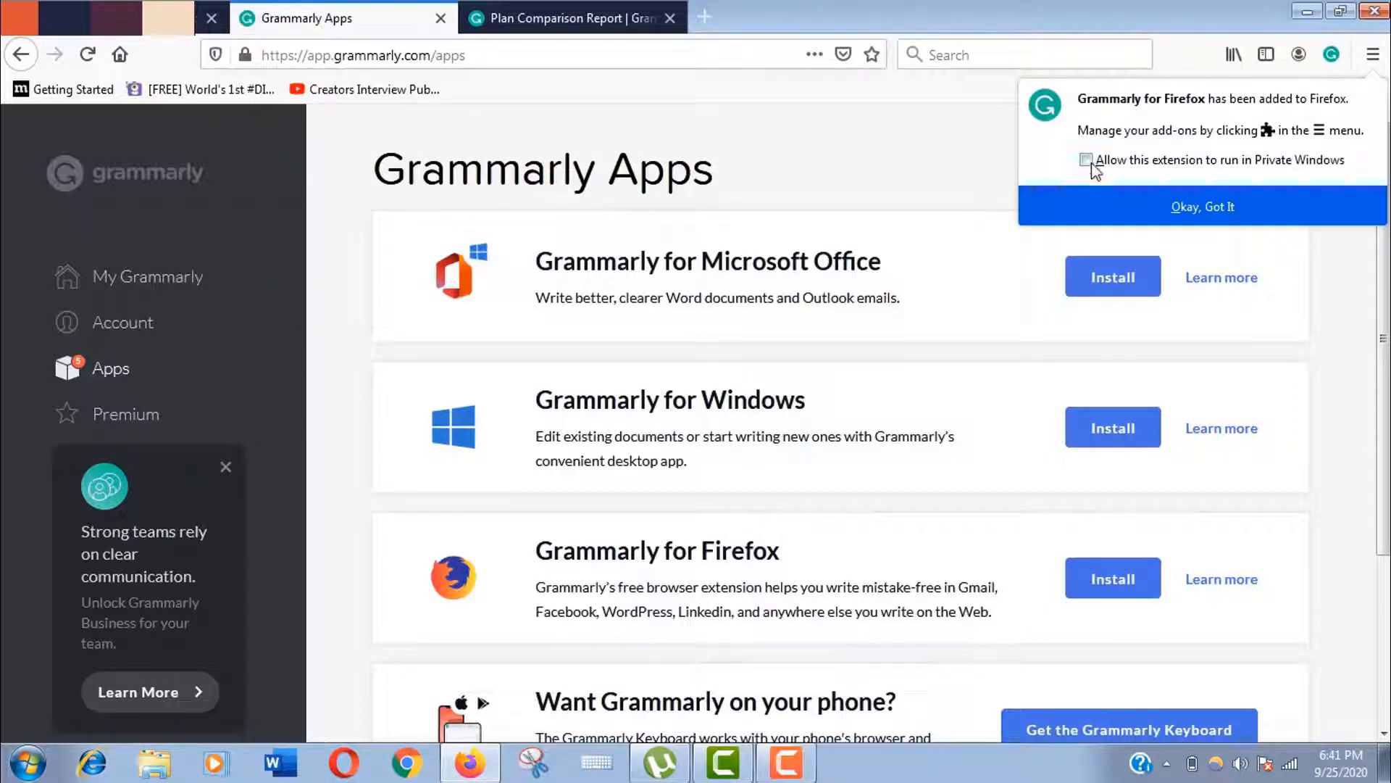
{"action": "left_click", "coordinate": [1202, 205]}
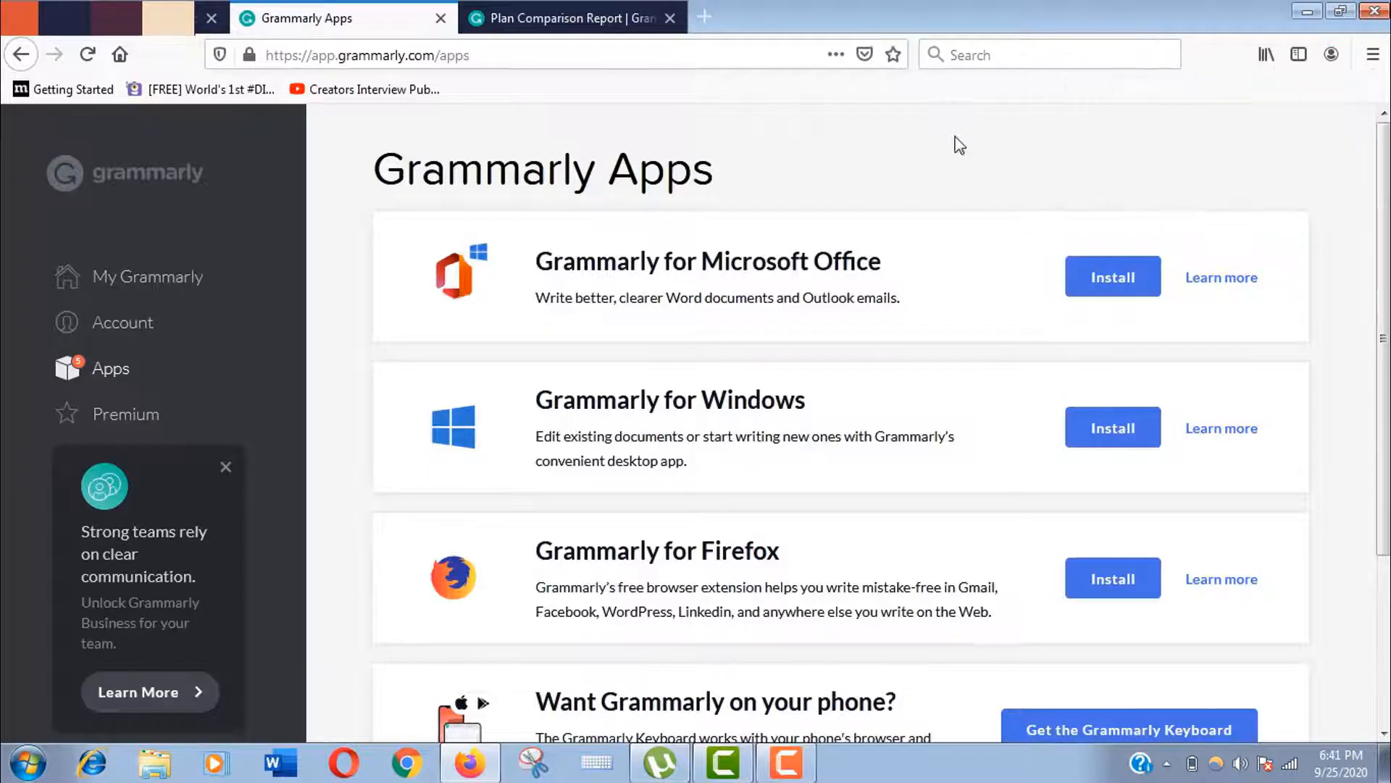
{"action": "left_click", "coordinate": [1112, 578]}
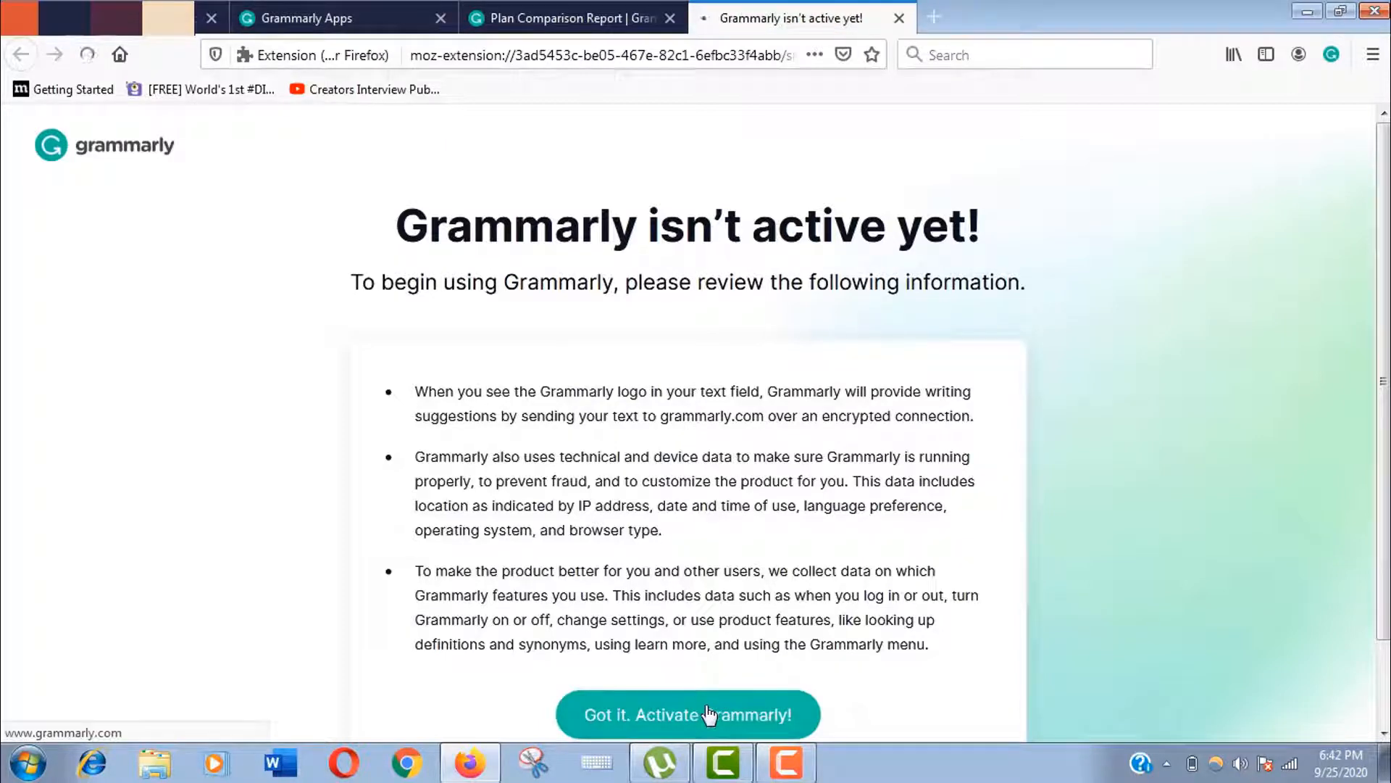
{"action": "left_click", "coordinate": [687, 714]}
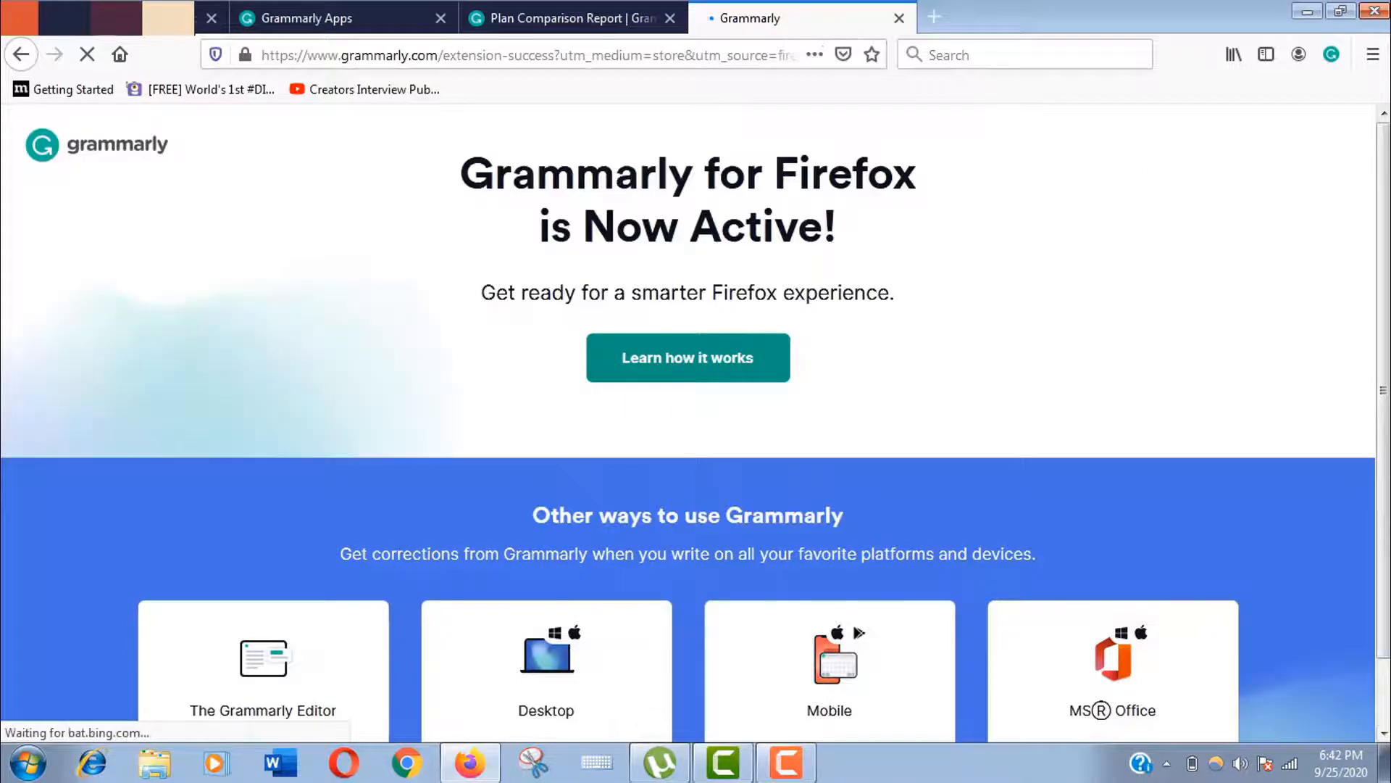
{"action": "left_click", "coordinate": [341, 17]}
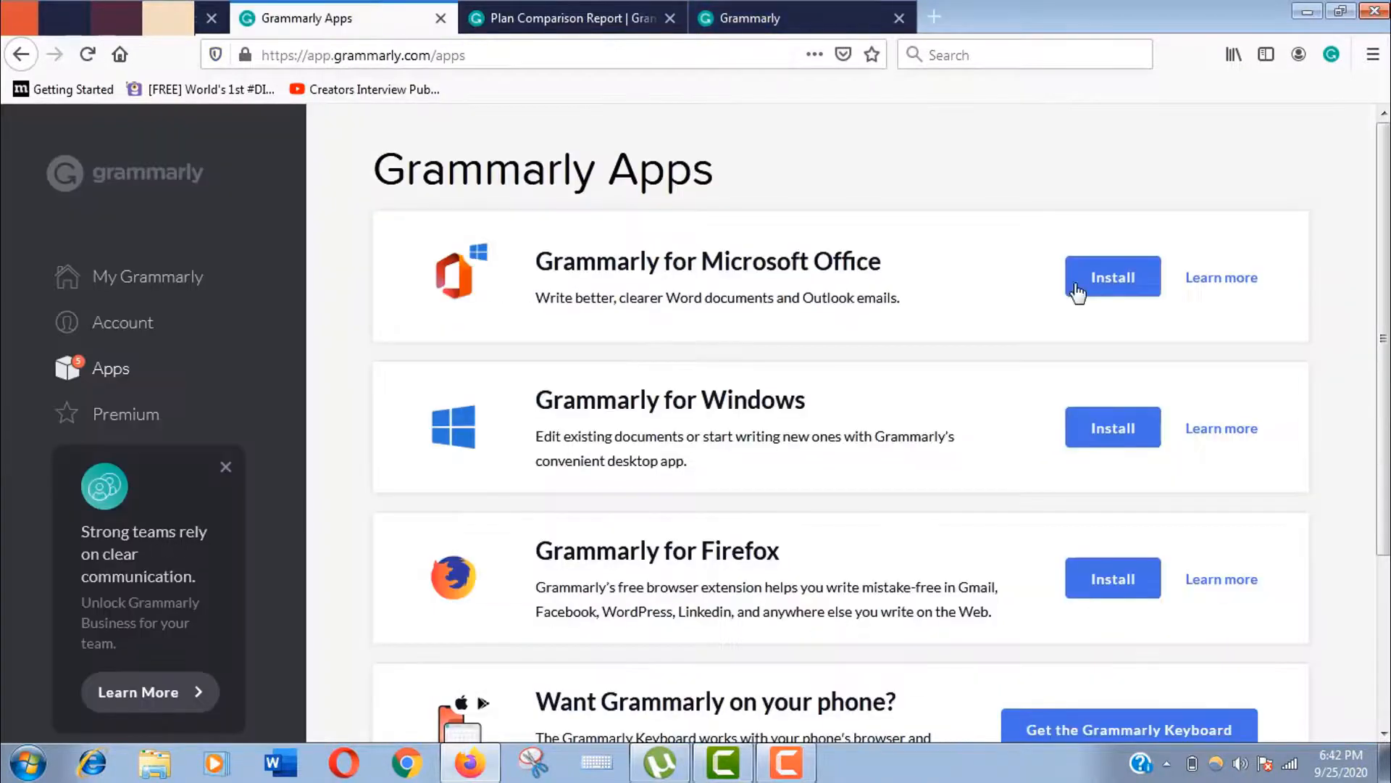
{"action": "mouse_move", "coordinate": [1121, 263]}
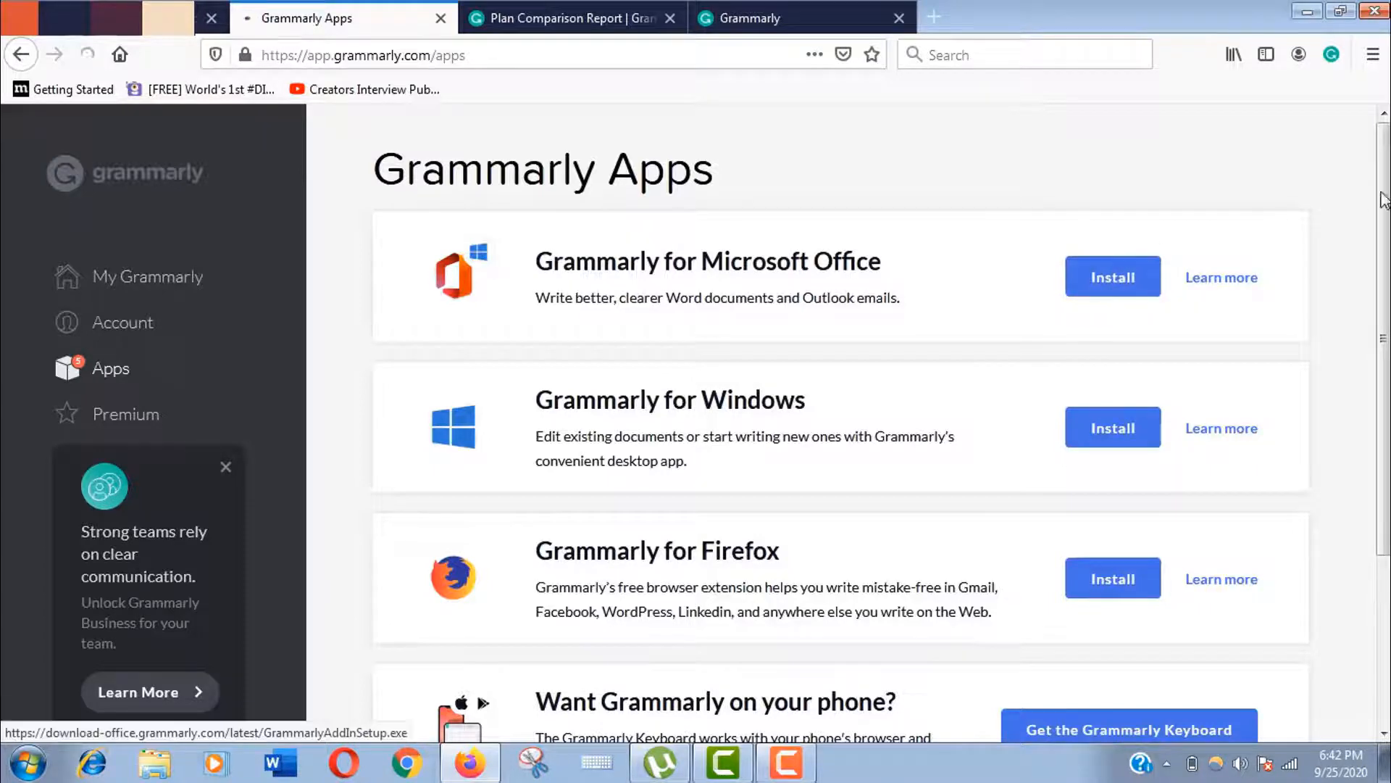
Save the Grammarly for Microsoft Office installer and check its download progress.
{"action": "left_click", "coordinate": [1112, 277]}
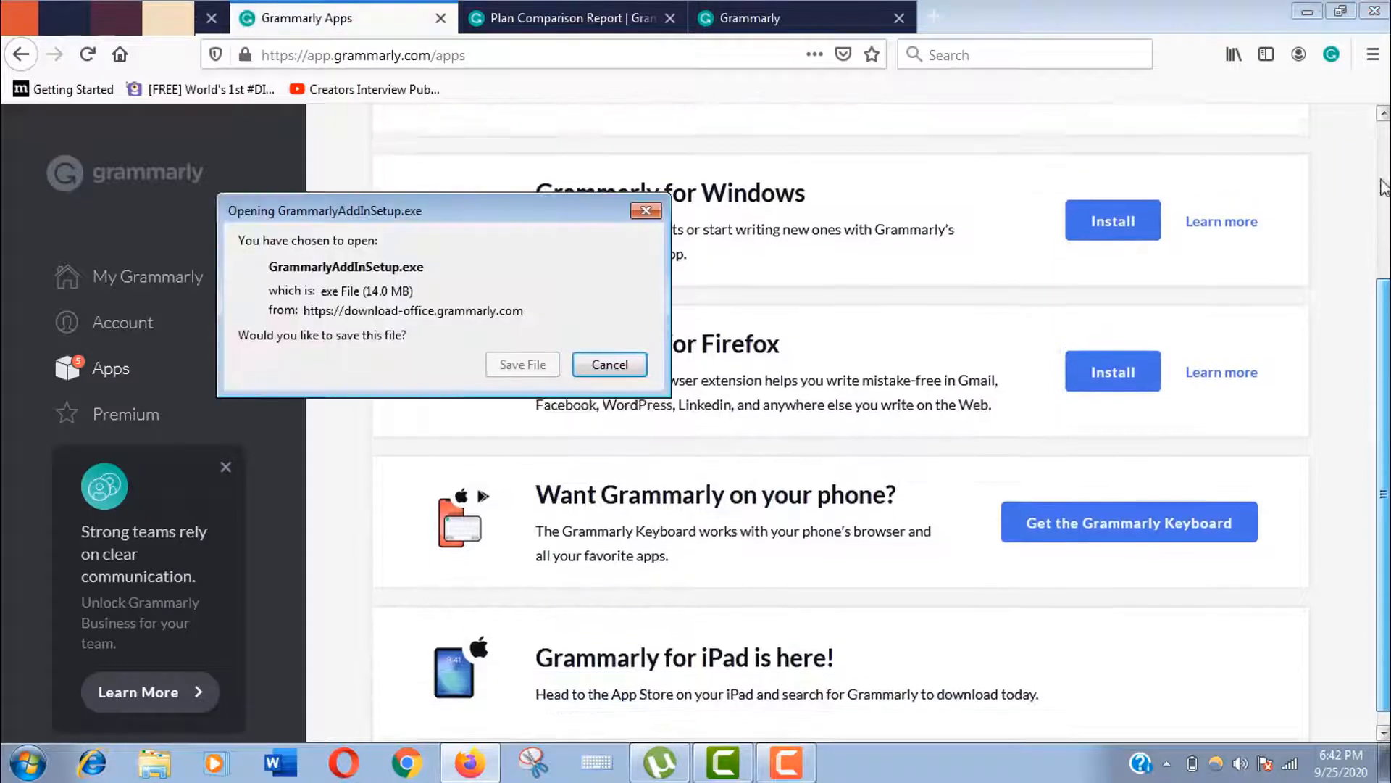
{"action": "scroll", "scroll_direction": "up", "scroll_amount": 3}
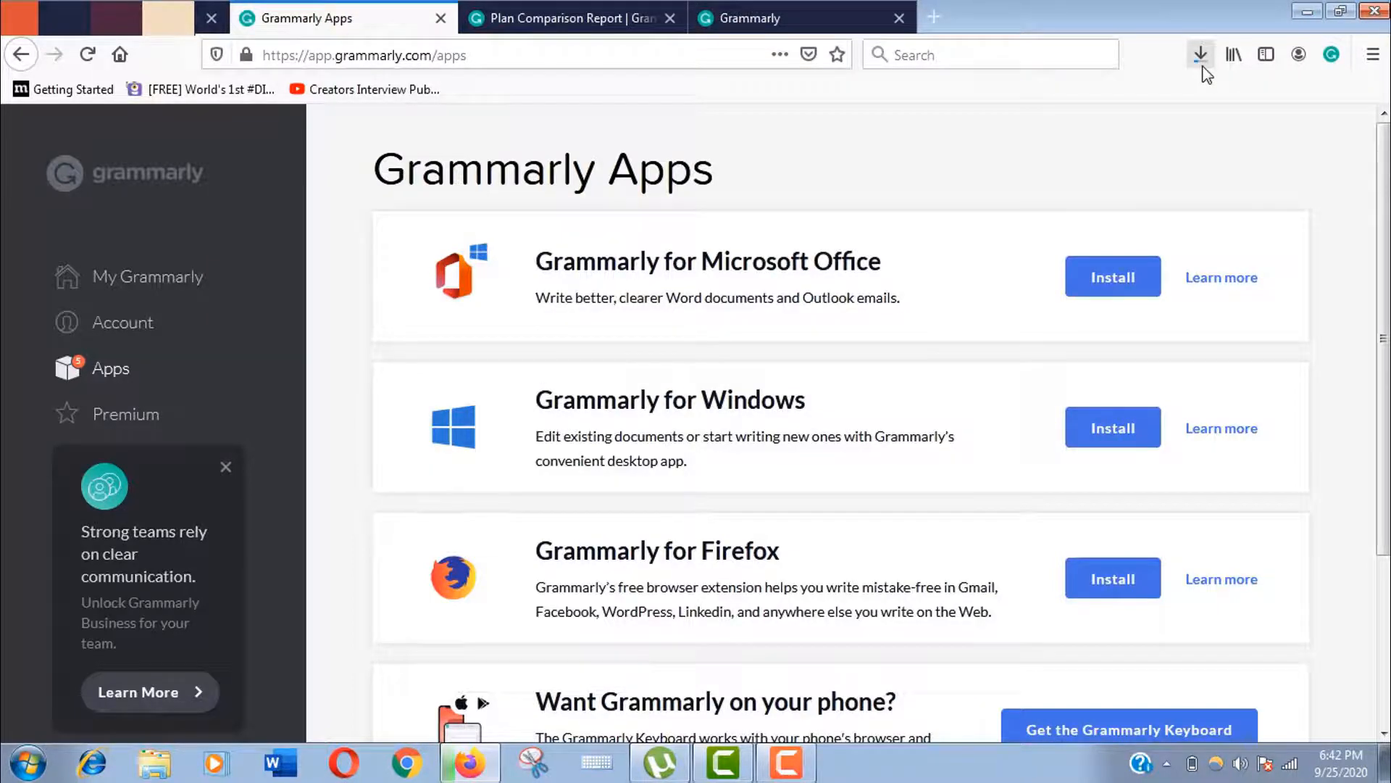
{"action": "left_click", "coordinate": [1201, 54]}
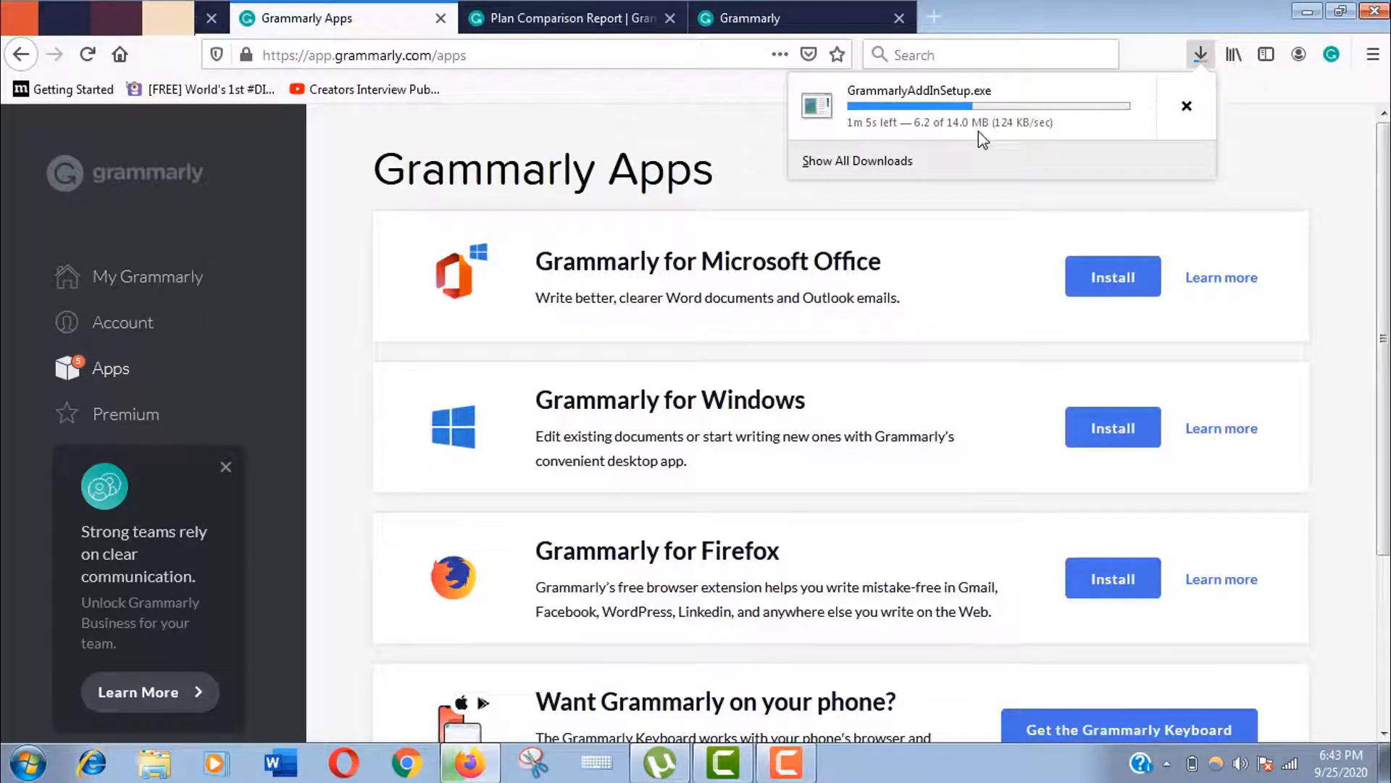
{"action": "mouse_move", "coordinate": [1015, 215]}
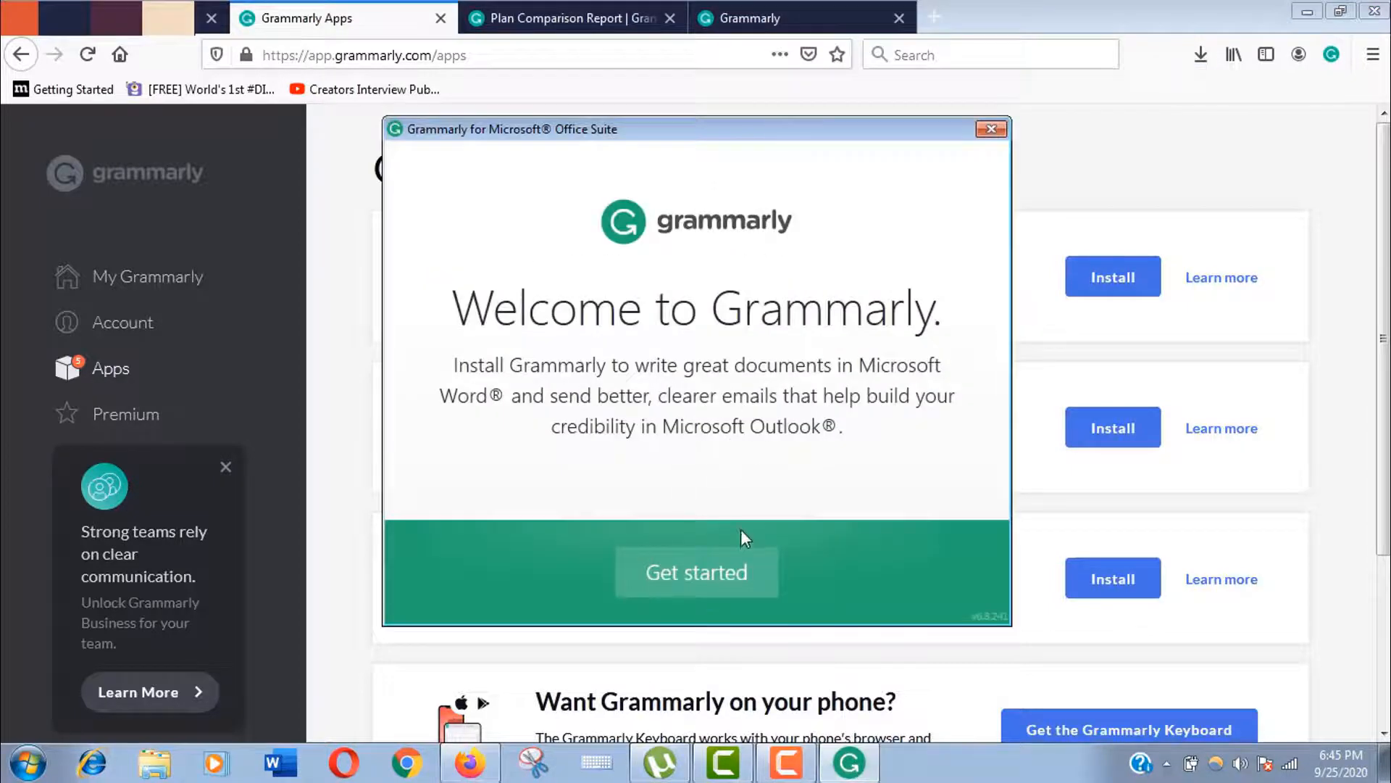
Run the Office add-in setup for Word and Outlook and finish the installer.
{"action": "left_click", "coordinate": [696, 572]}
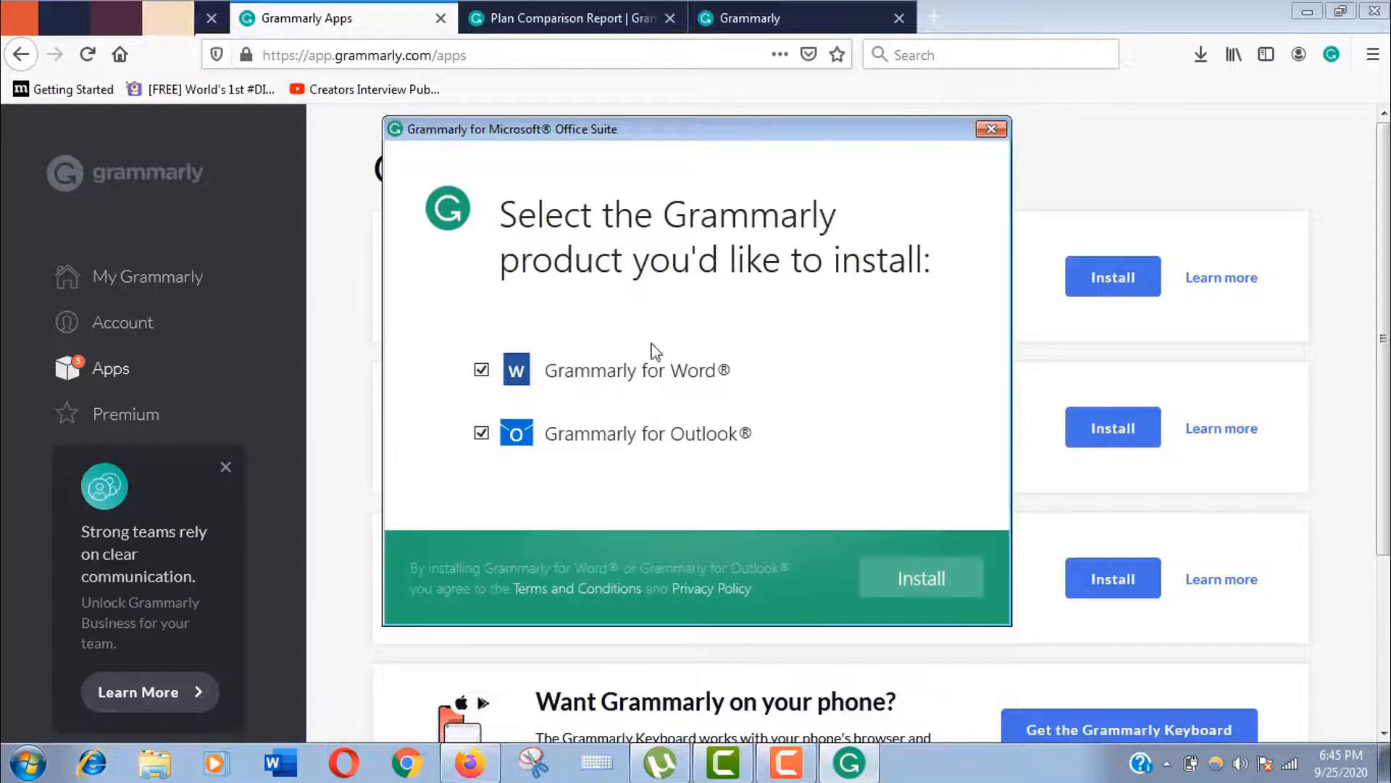
{"action": "left_click", "coordinate": [921, 578]}
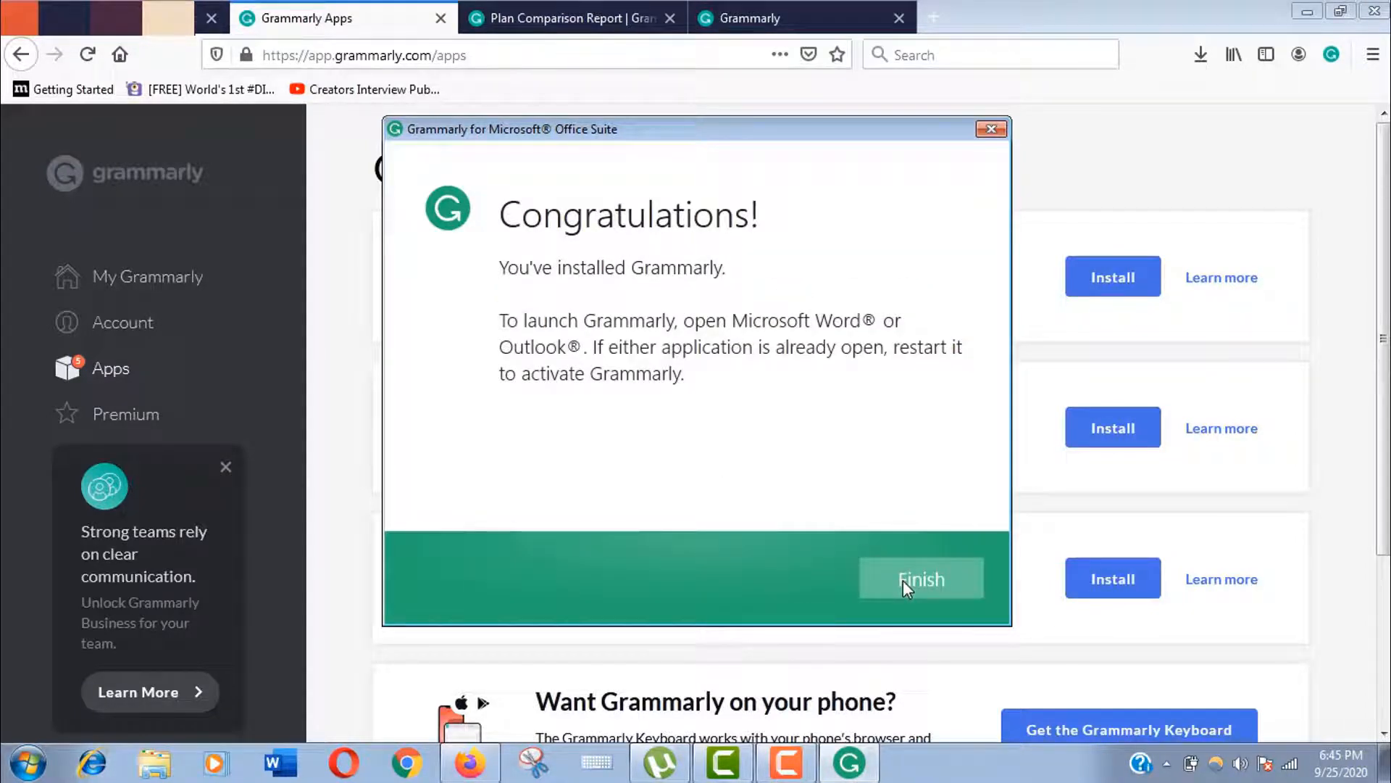
{"action": "left_click", "coordinate": [920, 578]}
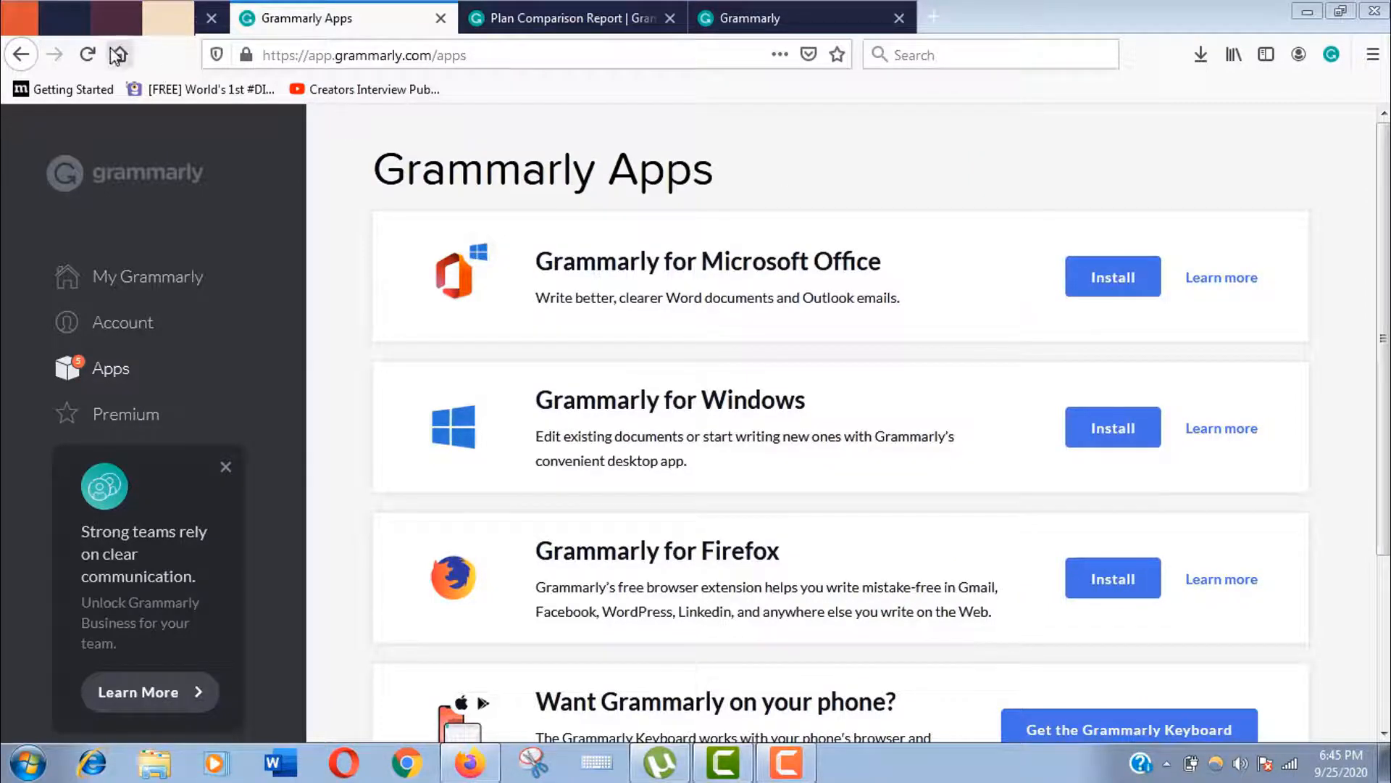
Reload the Apps page to confirm Firefox shows Active, then launch Microsoft Word.
{"action": "left_click", "coordinate": [86, 55]}
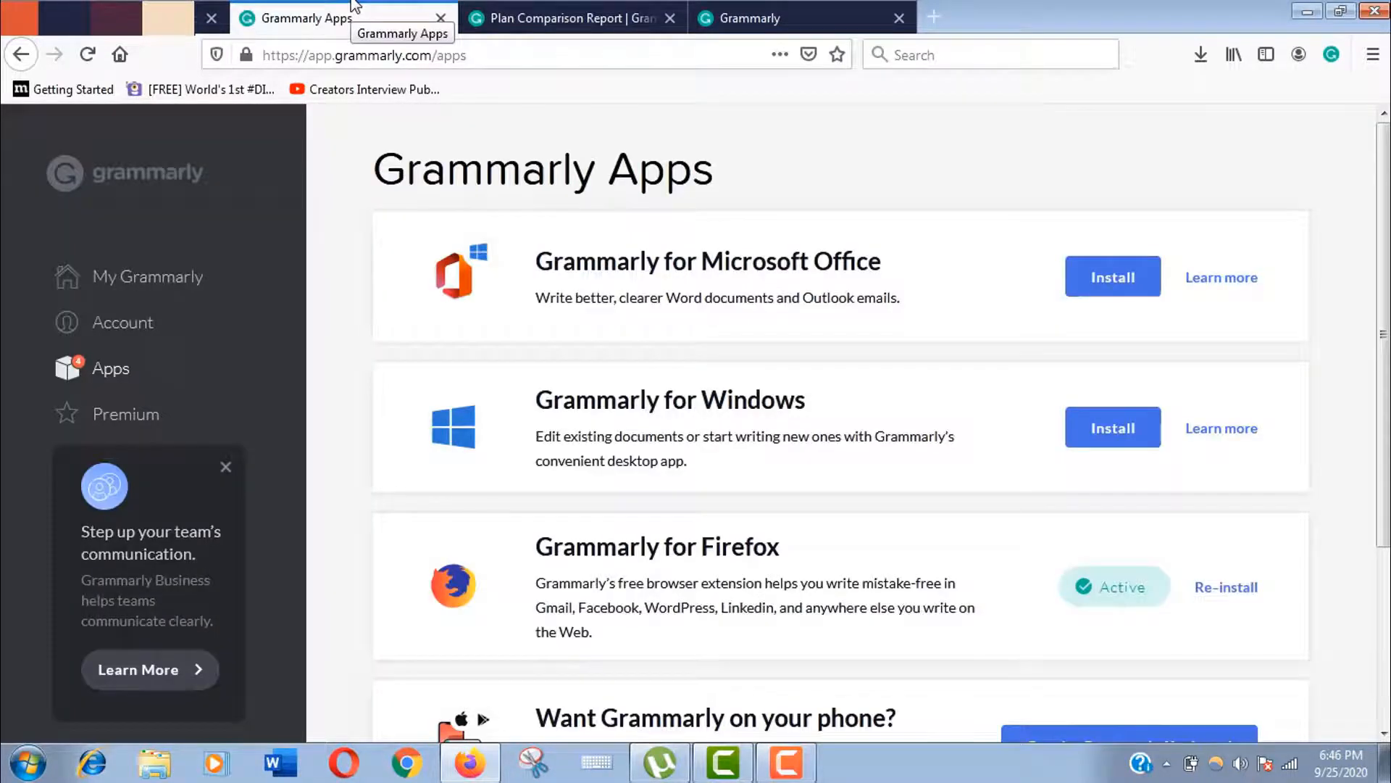
{"action": "mouse_move", "coordinate": [1227, 393]}
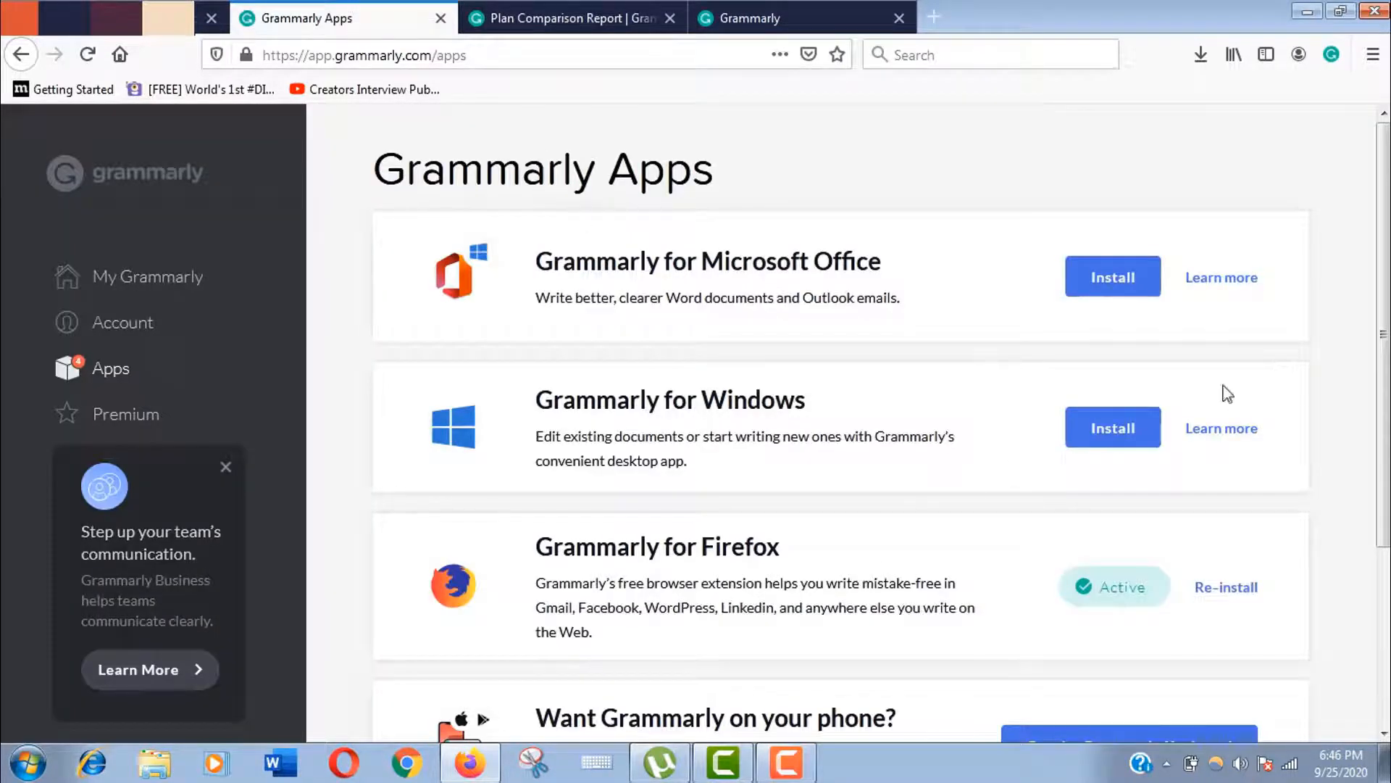
{"action": "scroll", "scroll_direction": "down", "scroll_amount": 3}
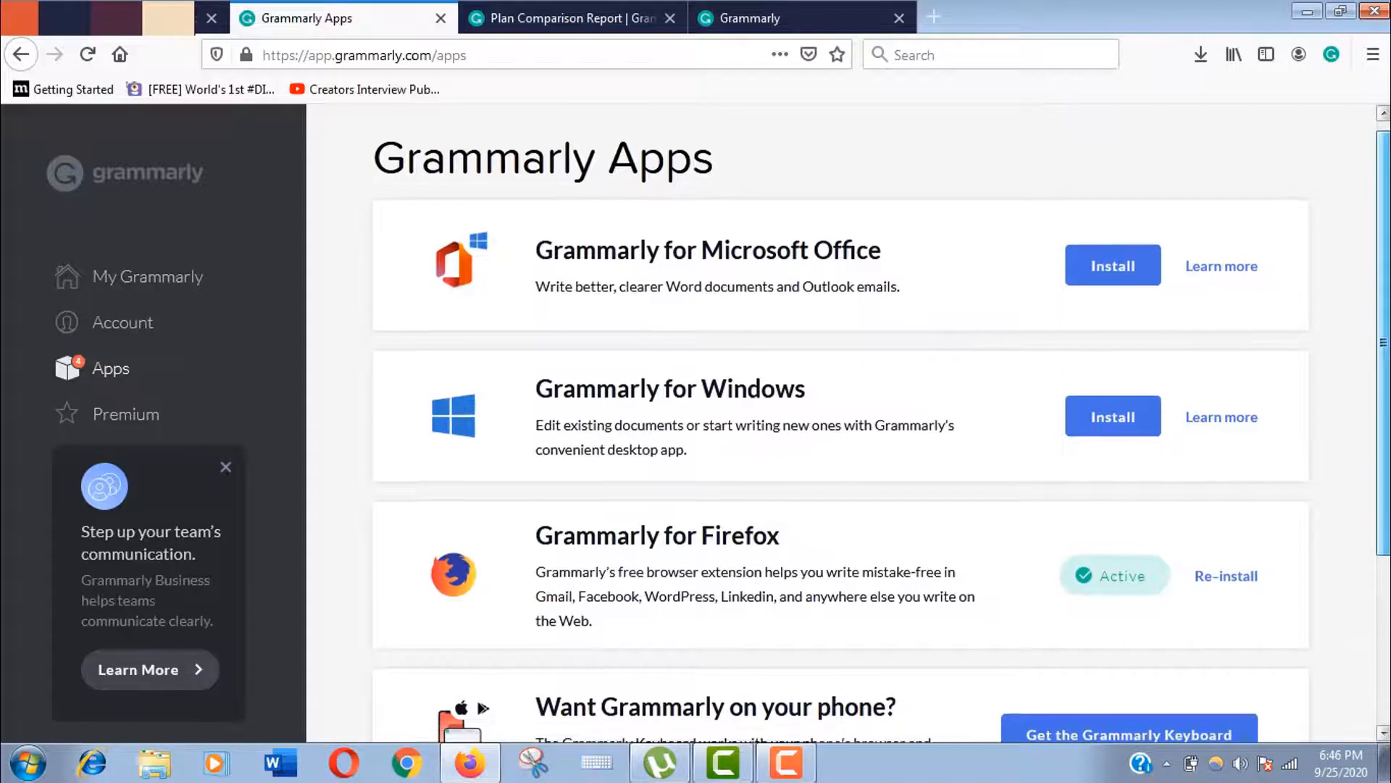
{"action": "scroll", "scroll_direction": "down", "scroll_amount": 3}
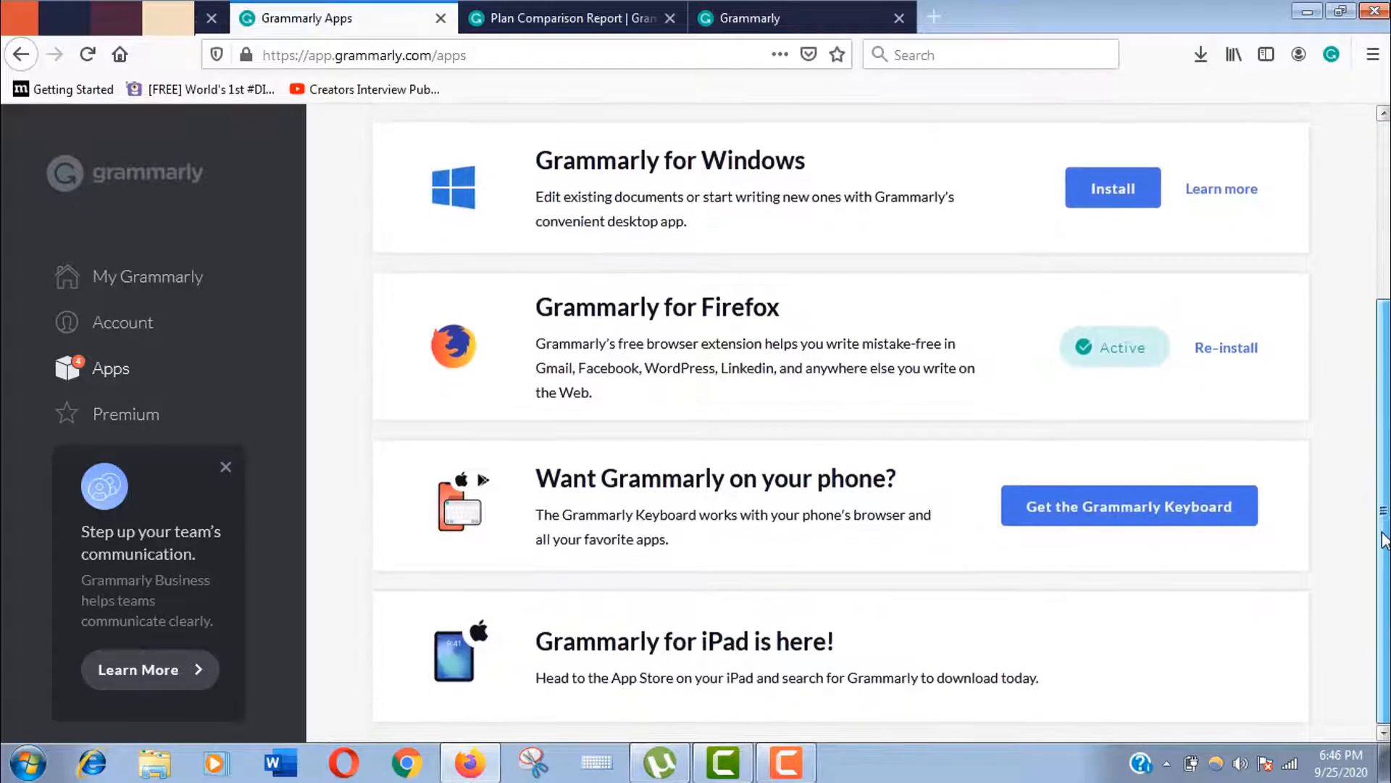
{"action": "scroll", "scroll_direction": "up", "scroll_amount": 3}
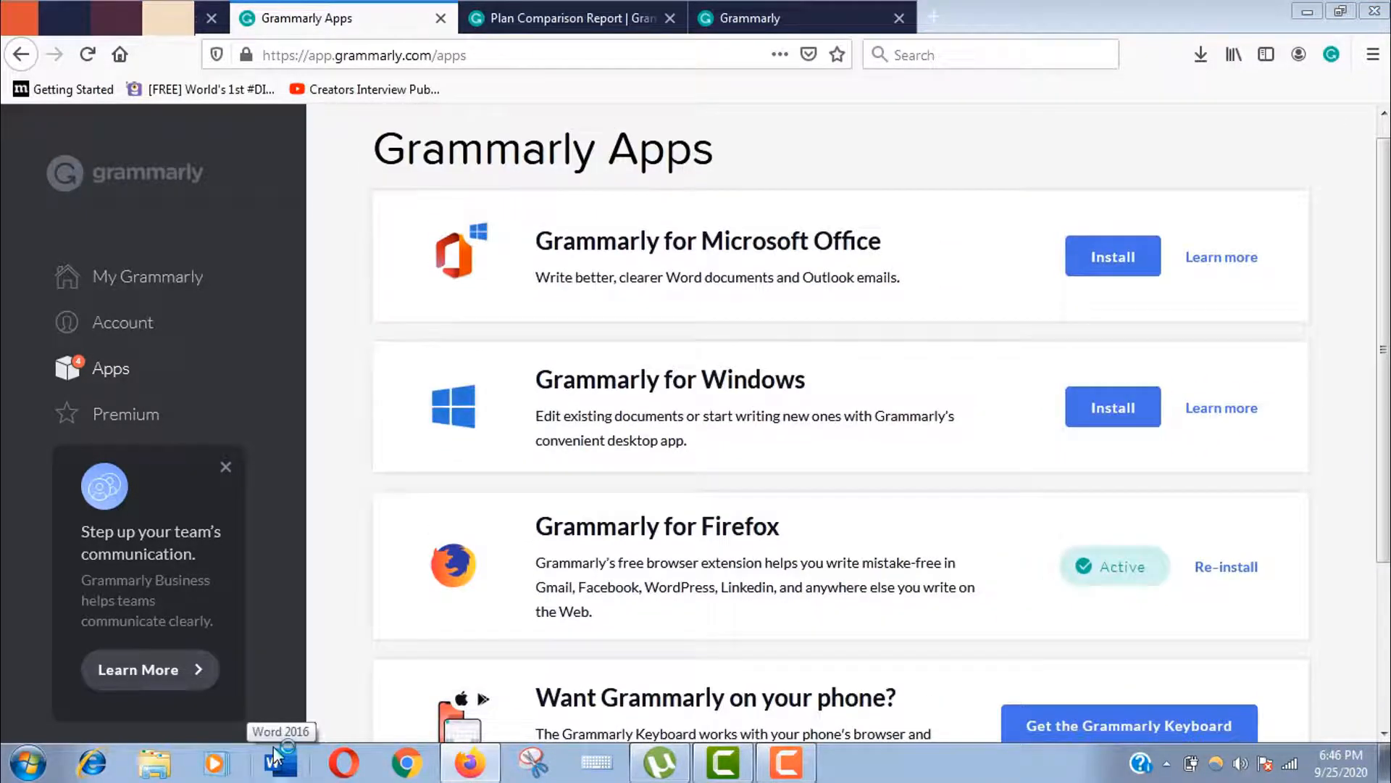
{"action": "left_click", "coordinate": [280, 763]}
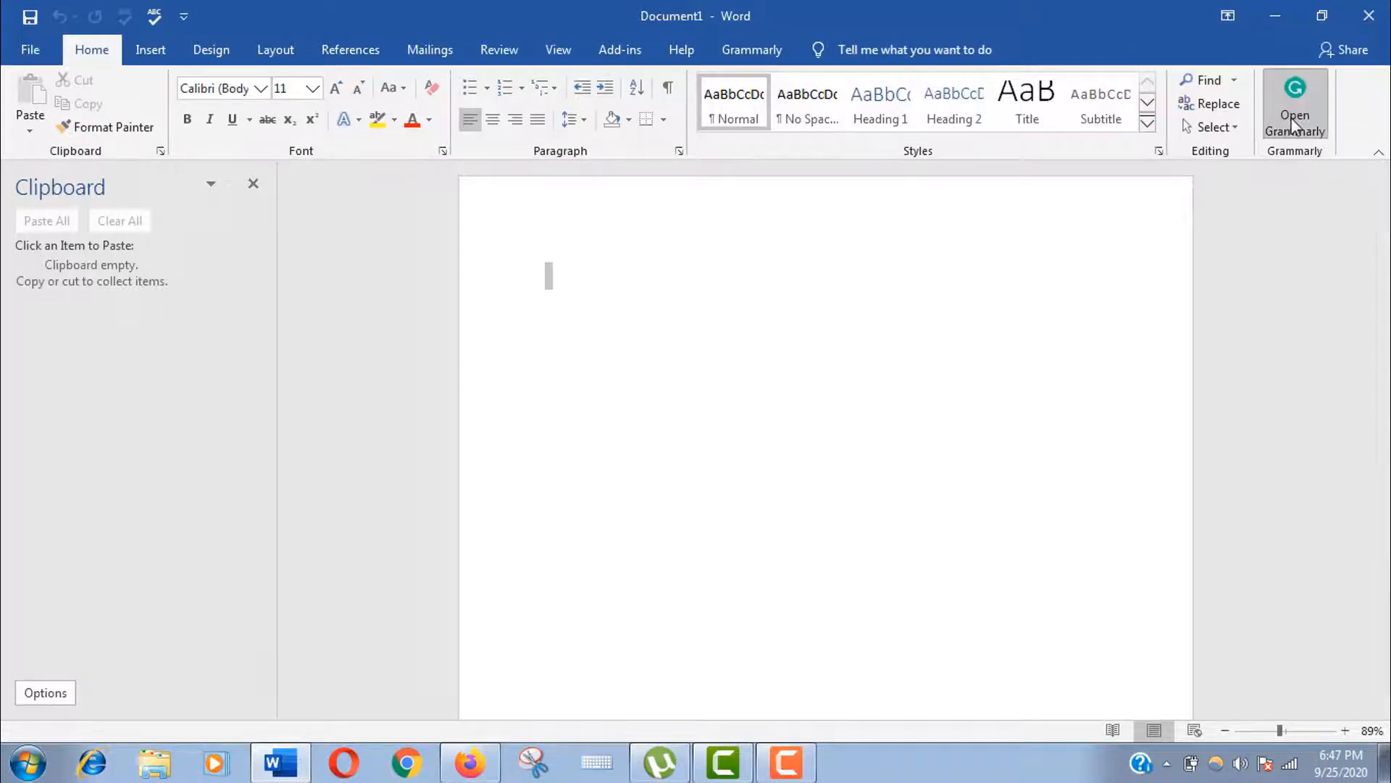
Choose Open Grammarly on Word's Home ribbon, triggering the add-in load error.
{"action": "left_click", "coordinate": [1295, 106]}
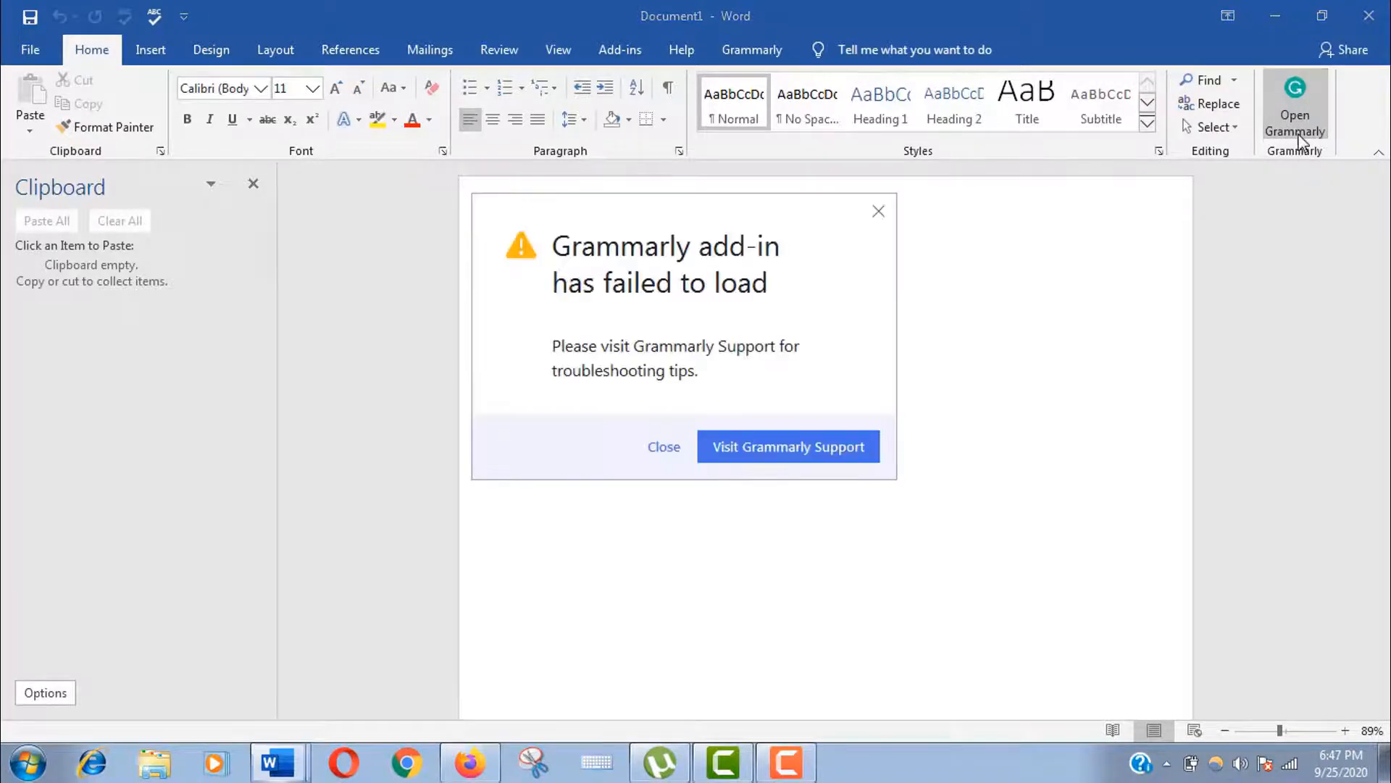
{"action": "mouse_move", "coordinate": [962, 290]}
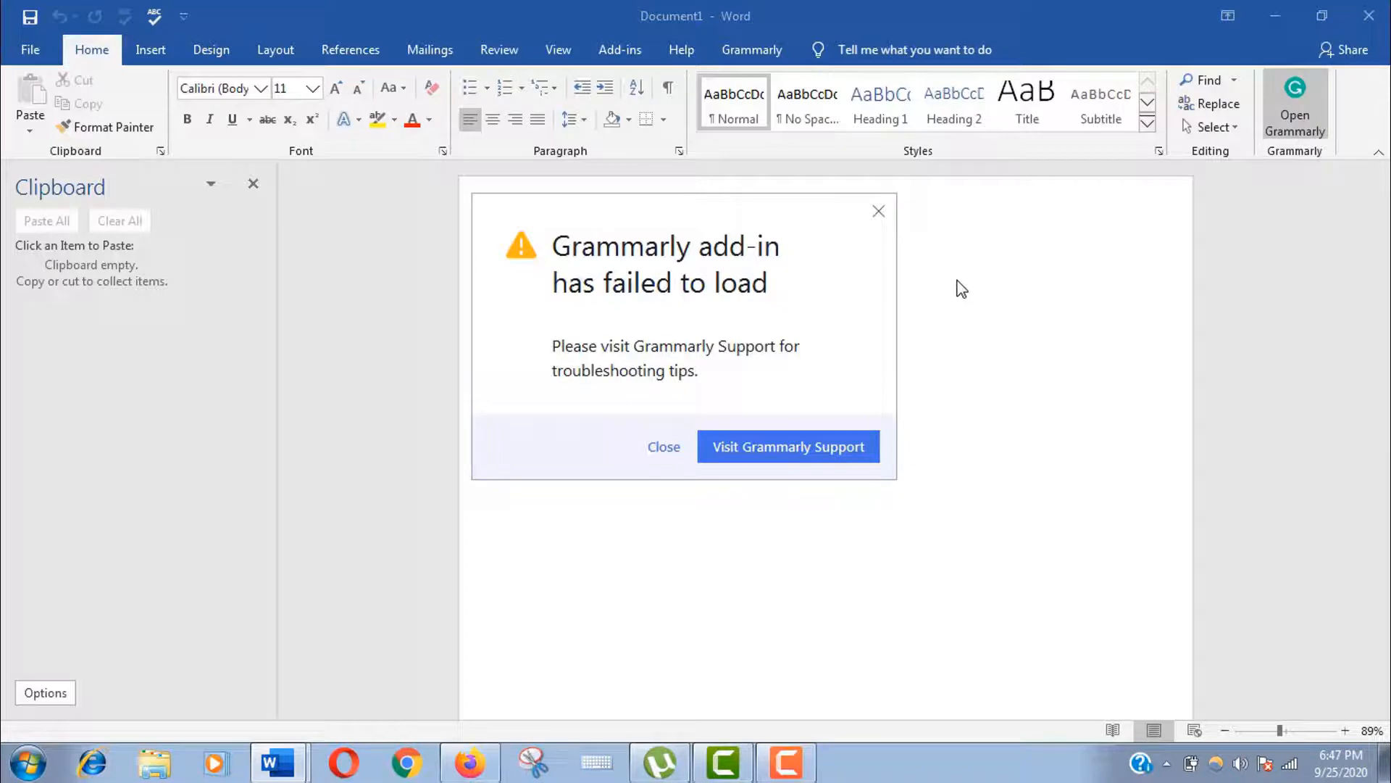
{"action": "mouse_move", "coordinate": [618, 368]}
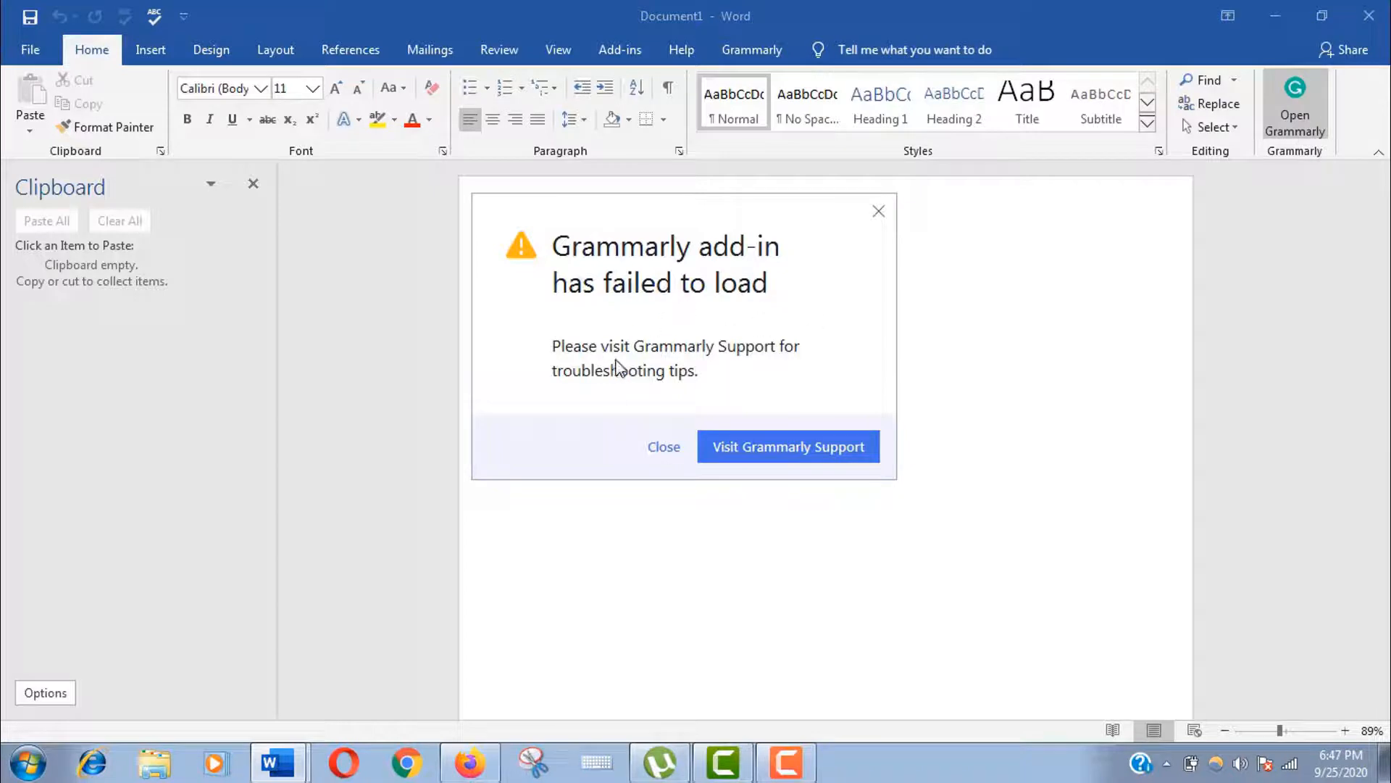
{"action": "mouse_move", "coordinate": [714, 287]}
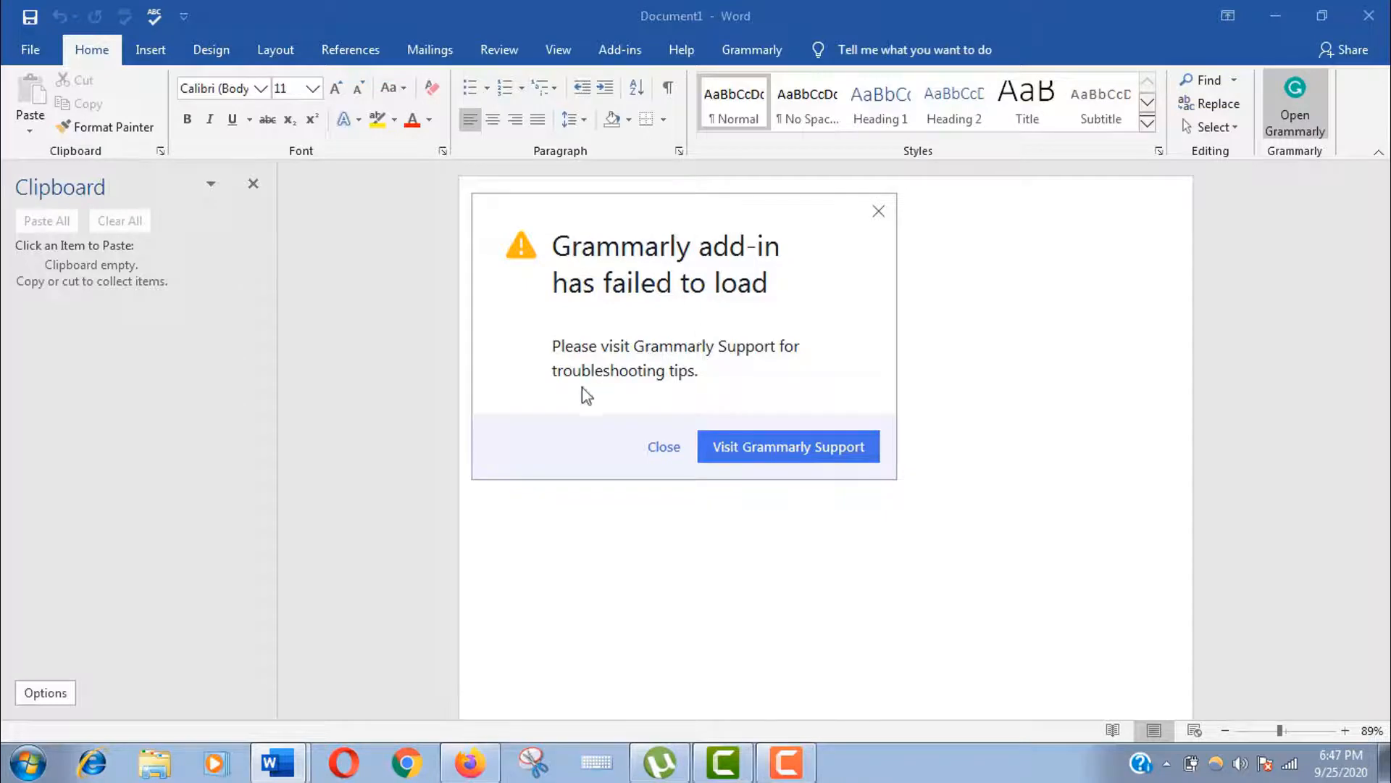
{"action": "mouse_move", "coordinate": [616, 360]}
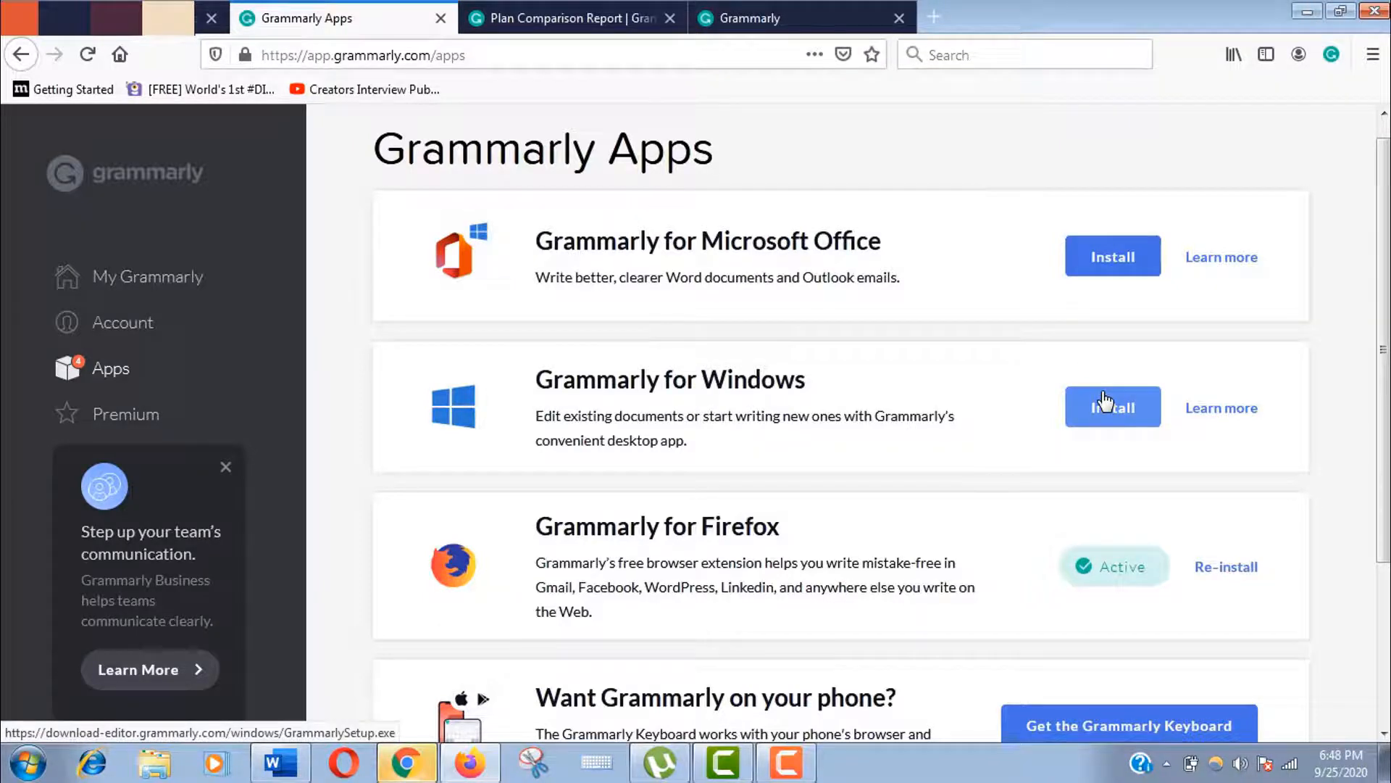
Save the Grammarly for Windows setup file from the Apps page and run it.
{"action": "left_click", "coordinate": [1112, 407]}
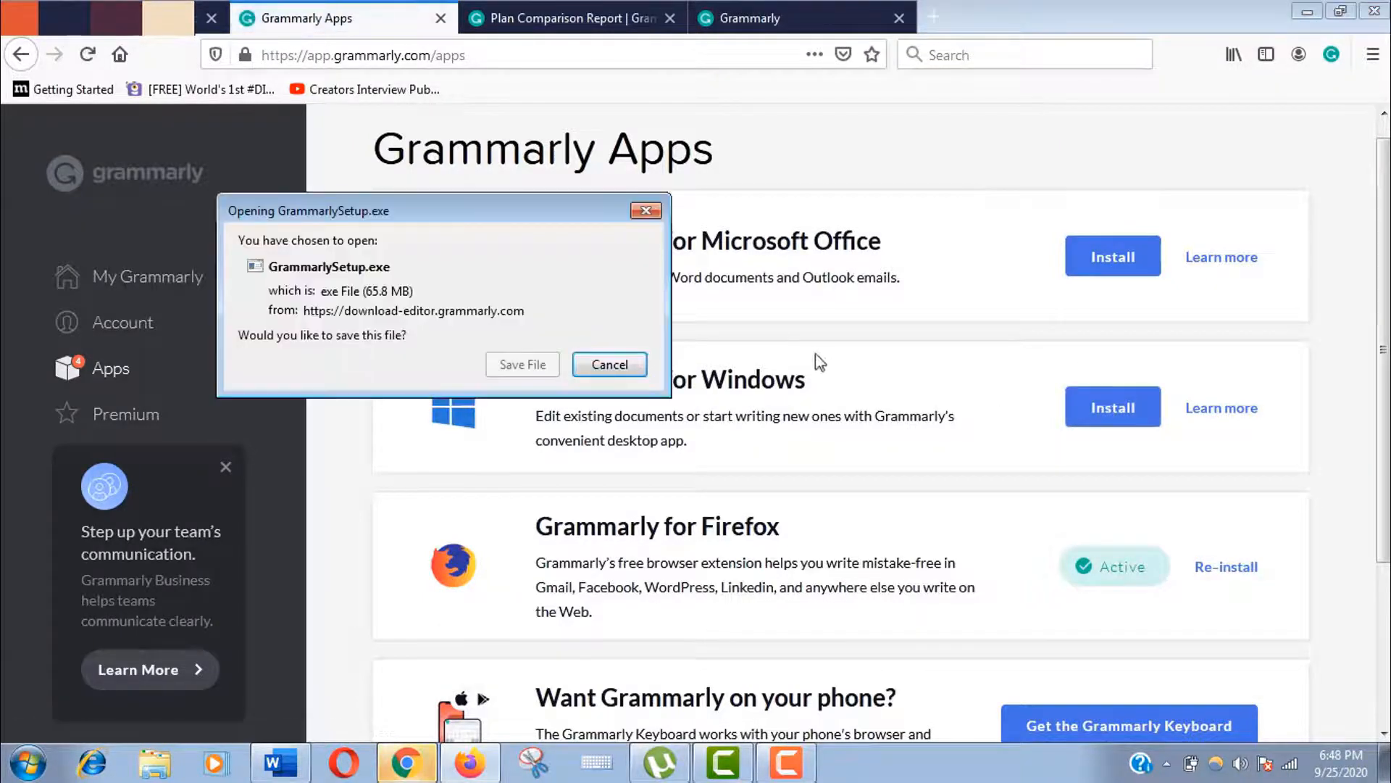
{"action": "left_click", "coordinate": [609, 365]}
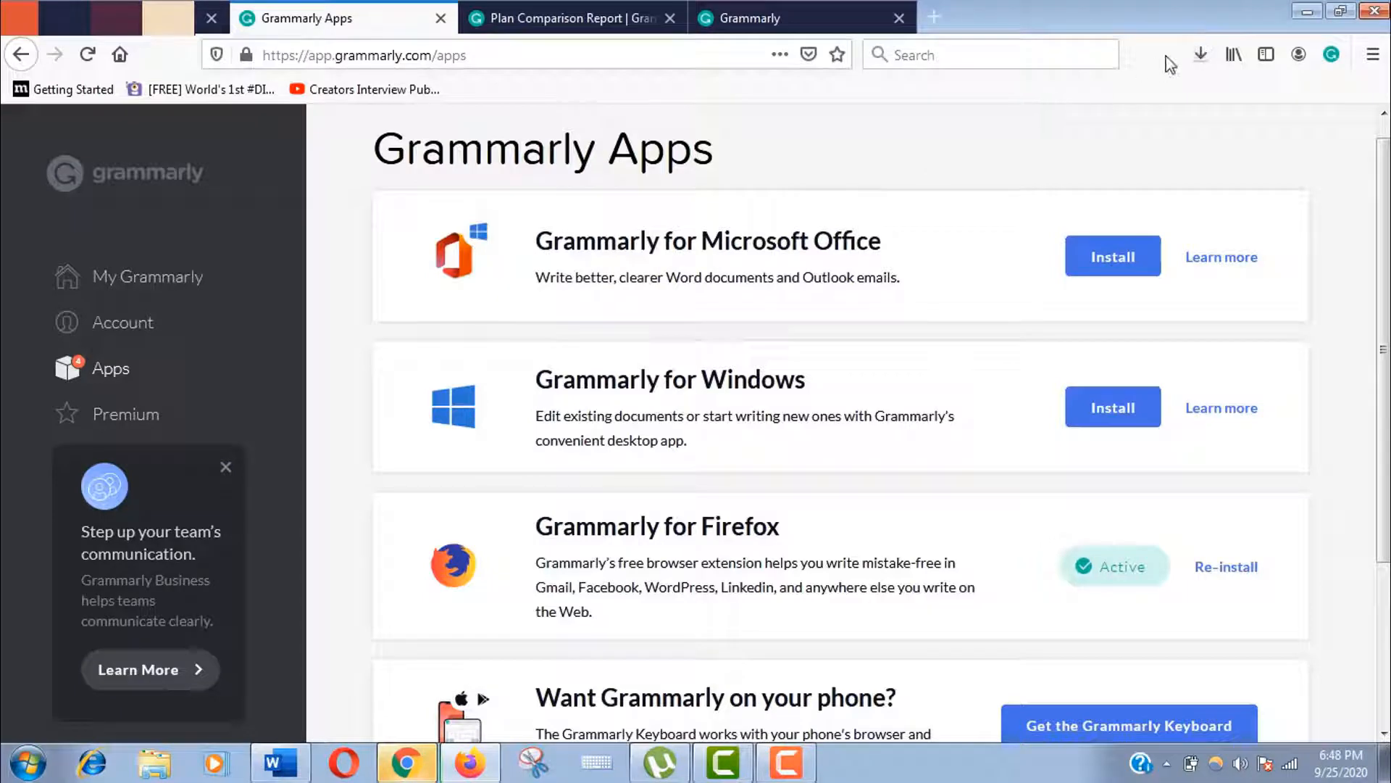
{"action": "left_click", "coordinate": [1201, 54]}
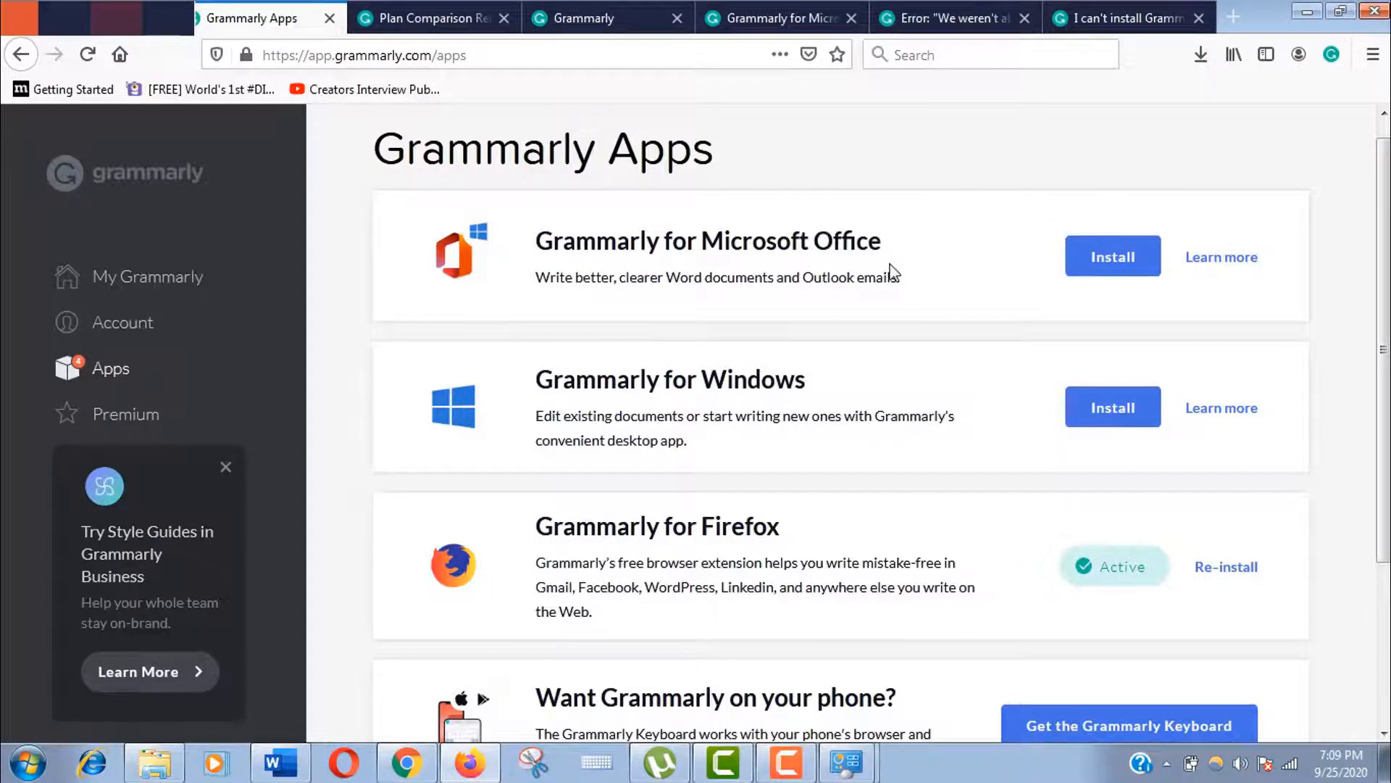
{"action": "mouse_move", "coordinate": [776, 408]}
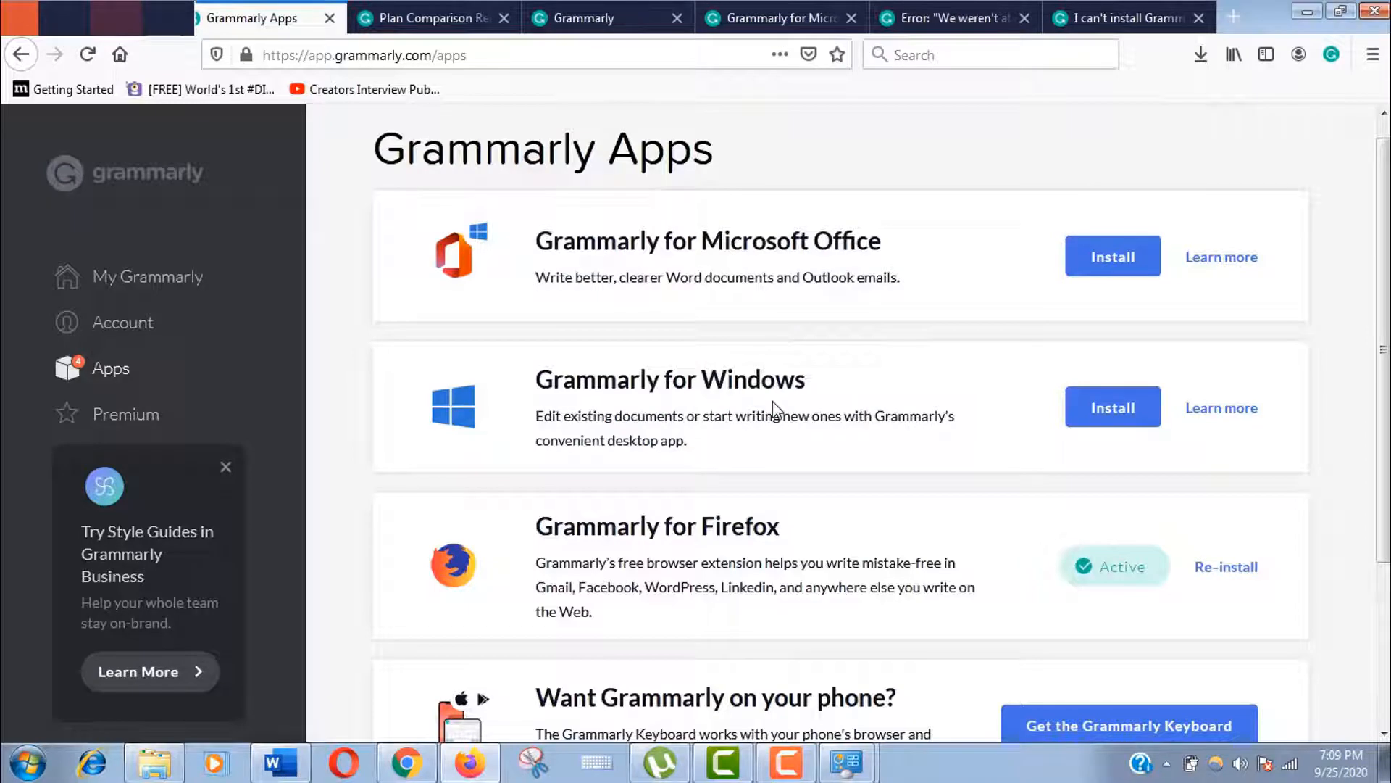
{"action": "left_click", "coordinate": [1111, 407]}
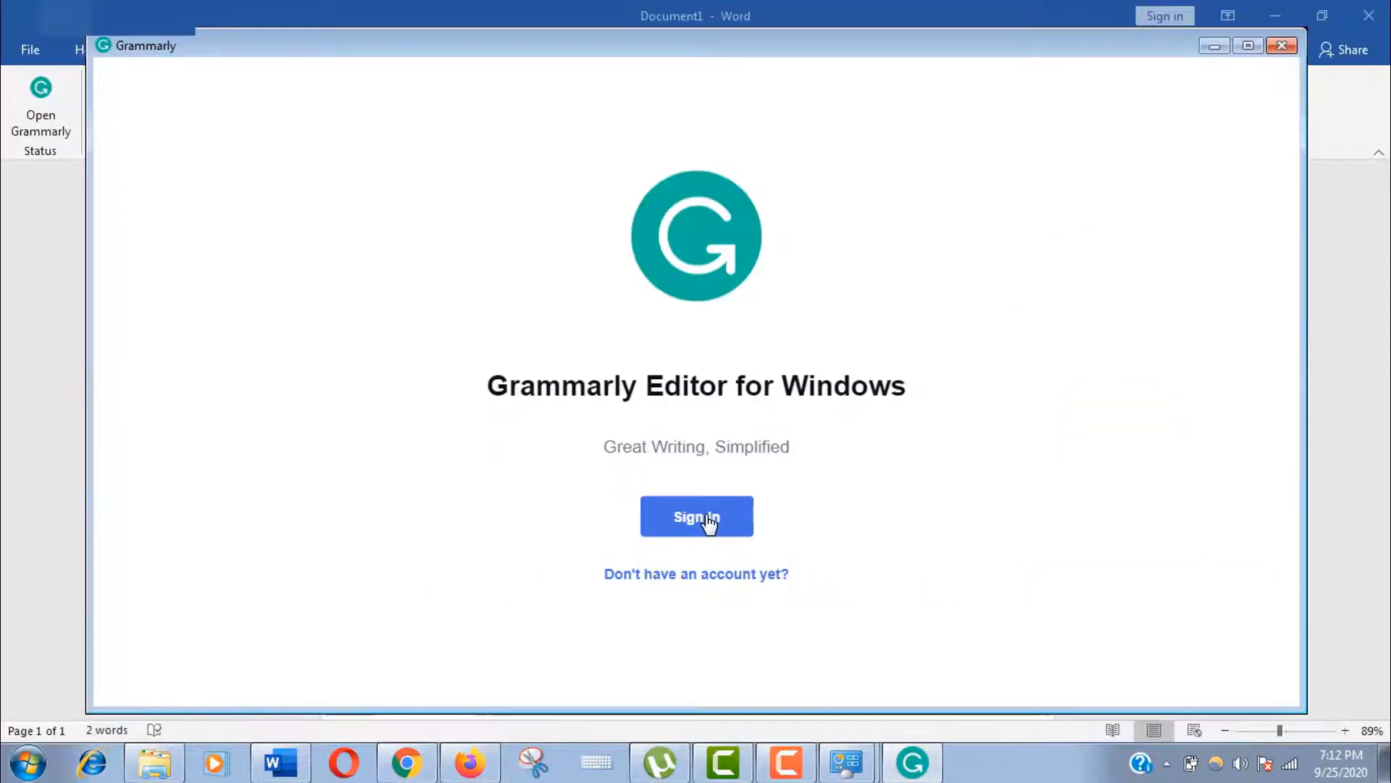
Sign the Grammarly for Windows editor in with the existing account, handing off through Firefox.
{"action": "left_click", "coordinate": [696, 516]}
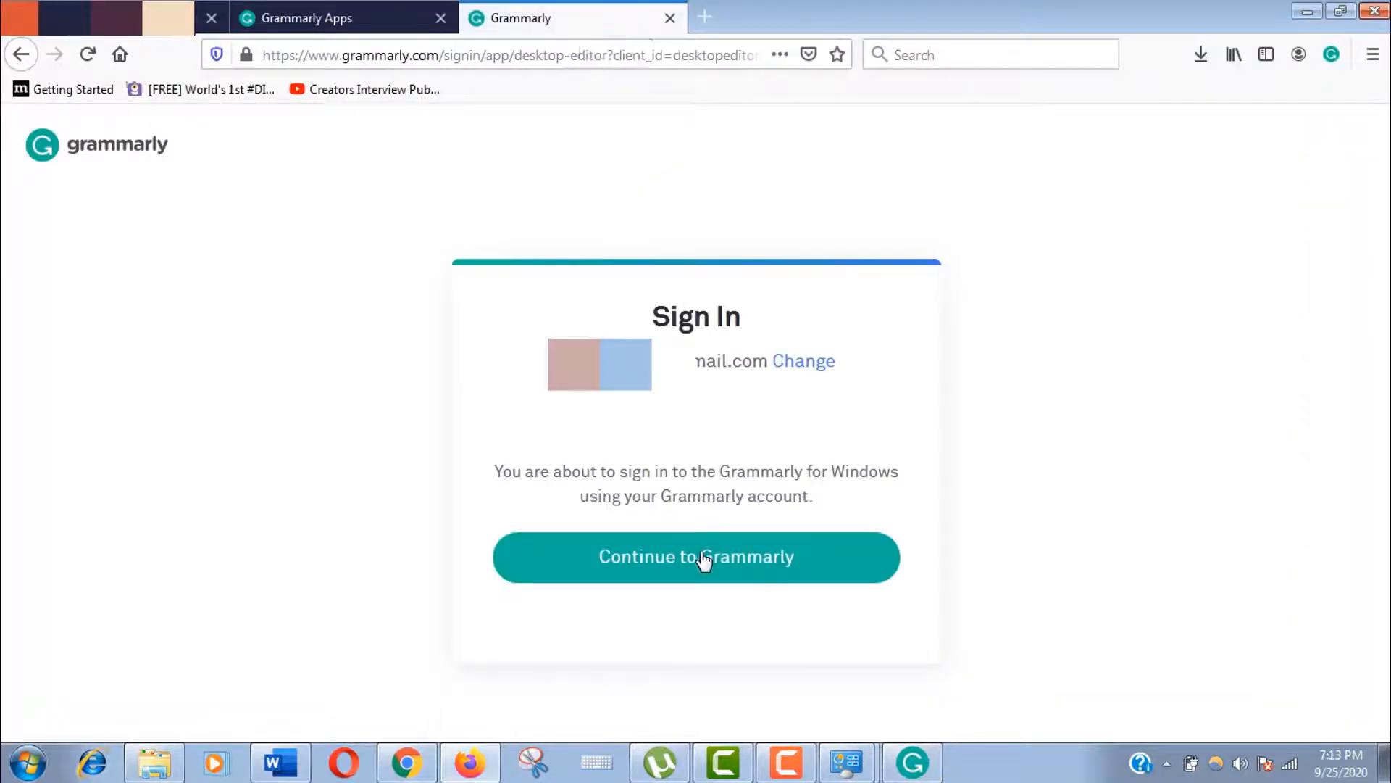
{"action": "left_click", "coordinate": [696, 556]}
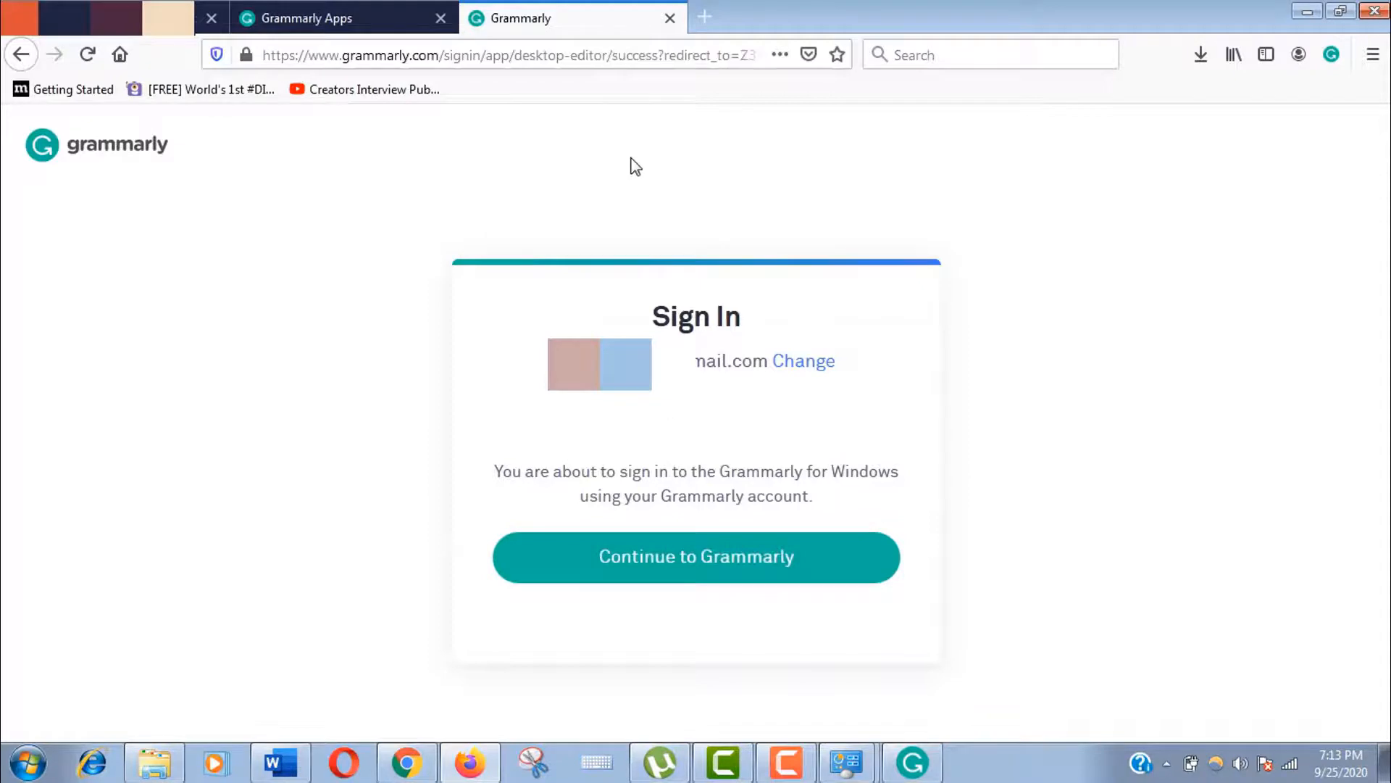
{"action": "left_click", "coordinate": [696, 556]}
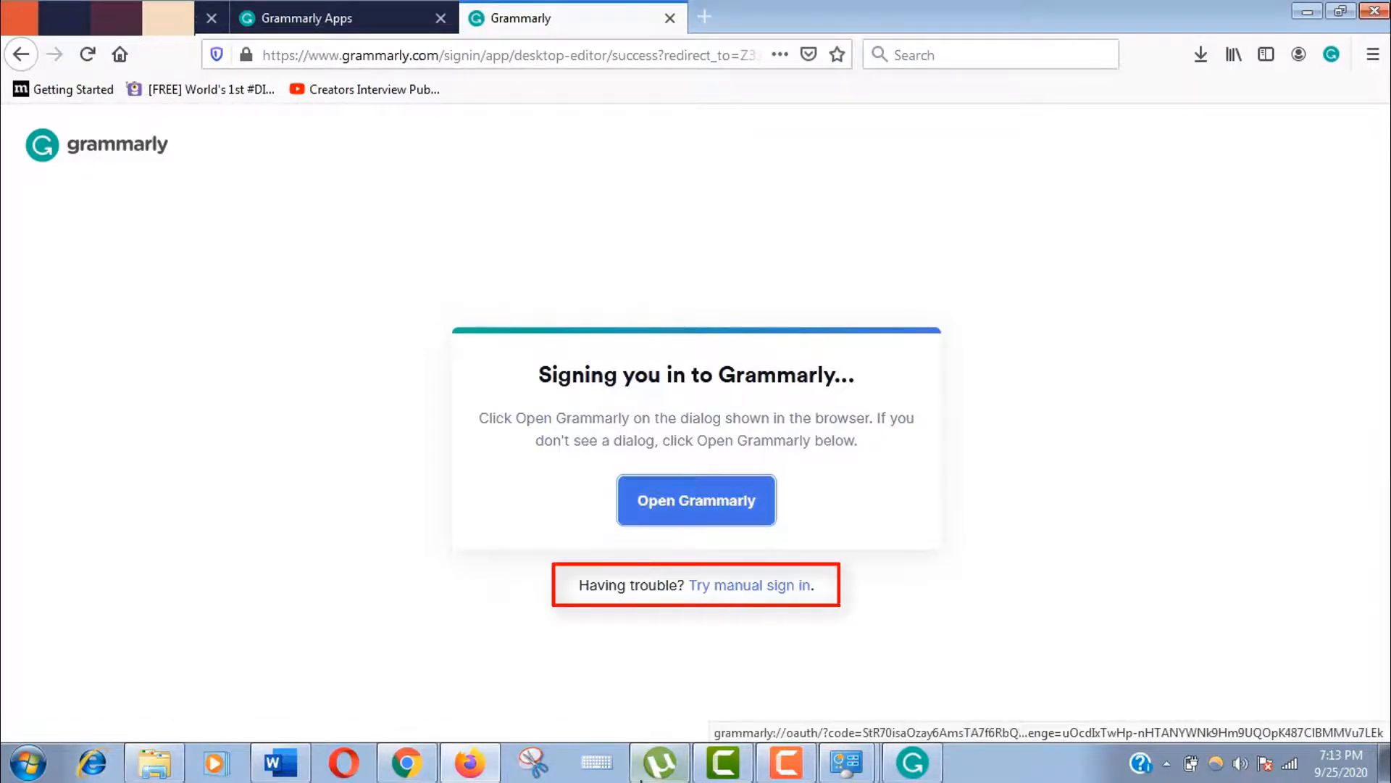
{"action": "left_click", "coordinate": [695, 500]}
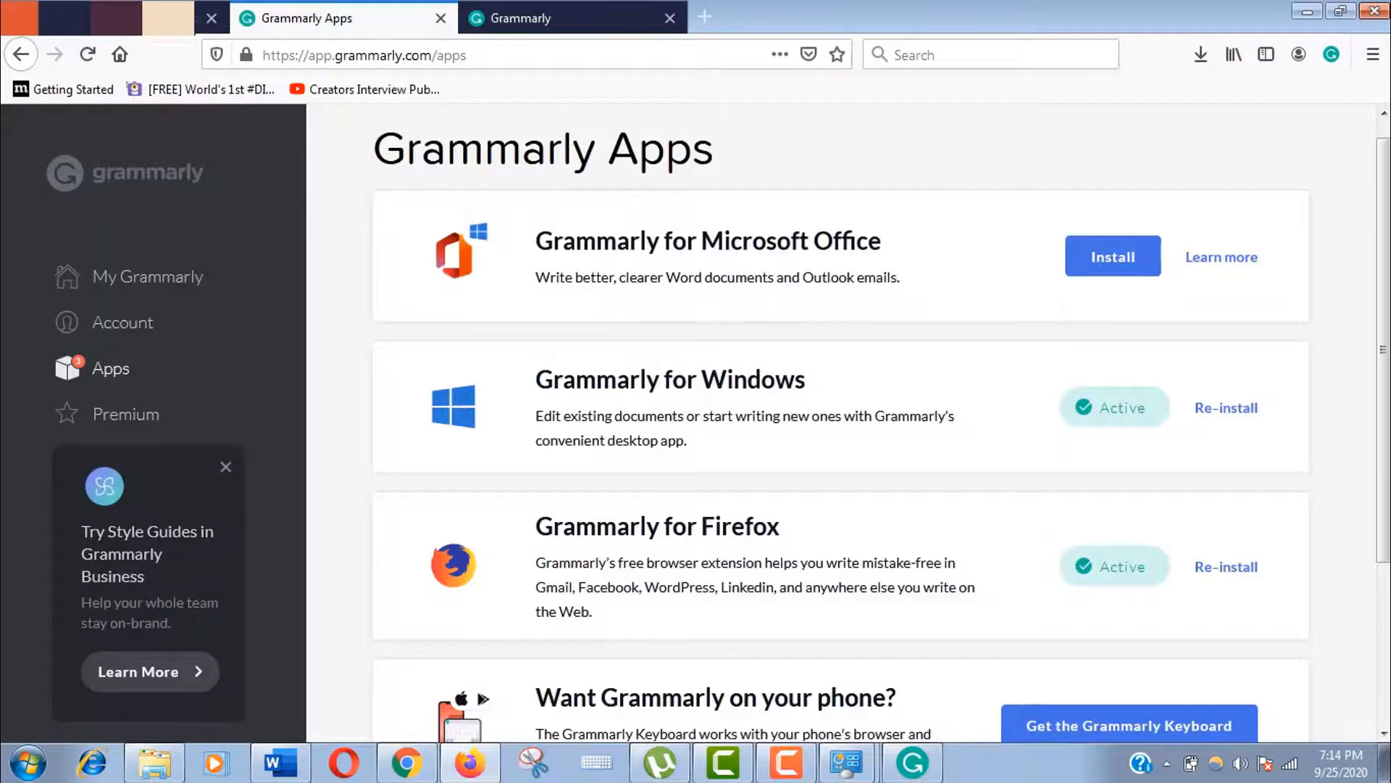
{"action": "mouse_move", "coordinate": [779, 631]}
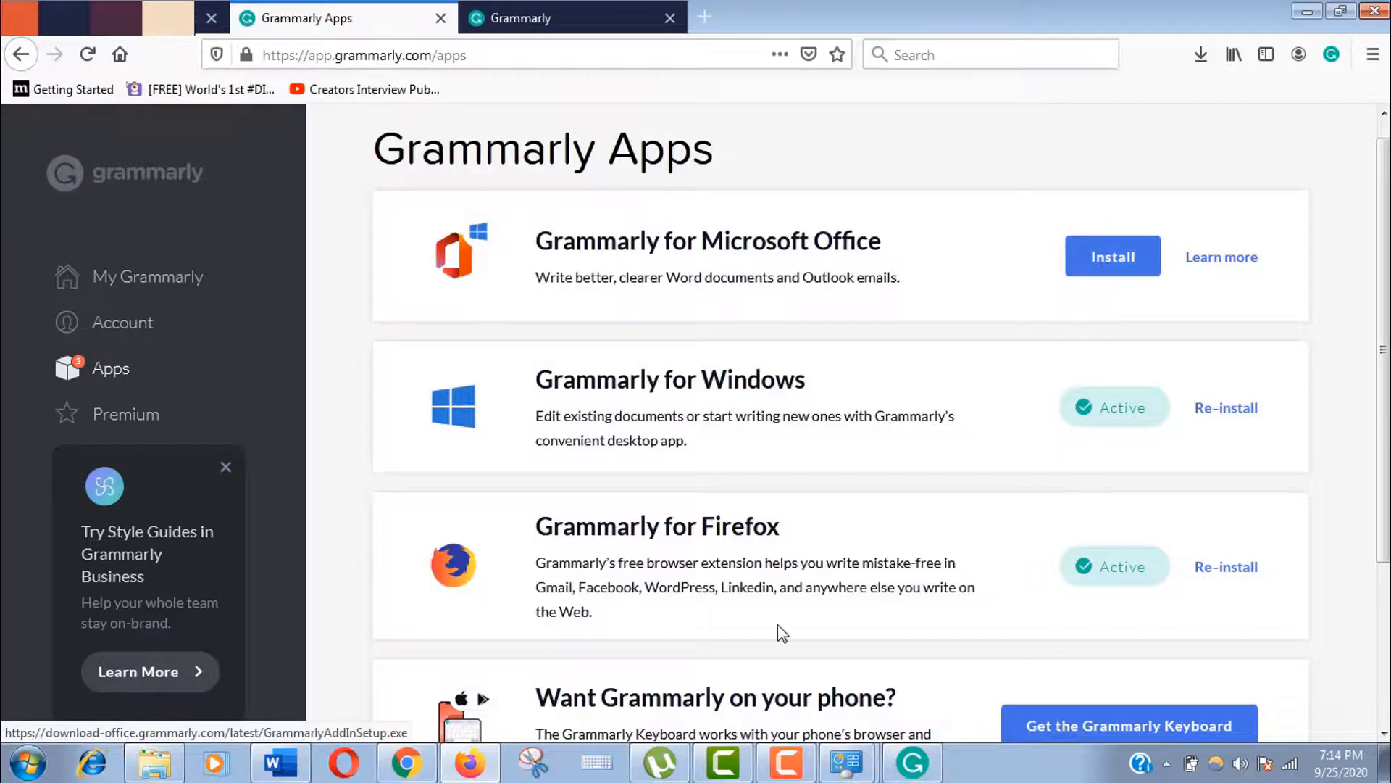
Set User Account Control to the third level, without dimming, and confirm as administrator.
{"action": "left_click", "coordinate": [25, 762]}
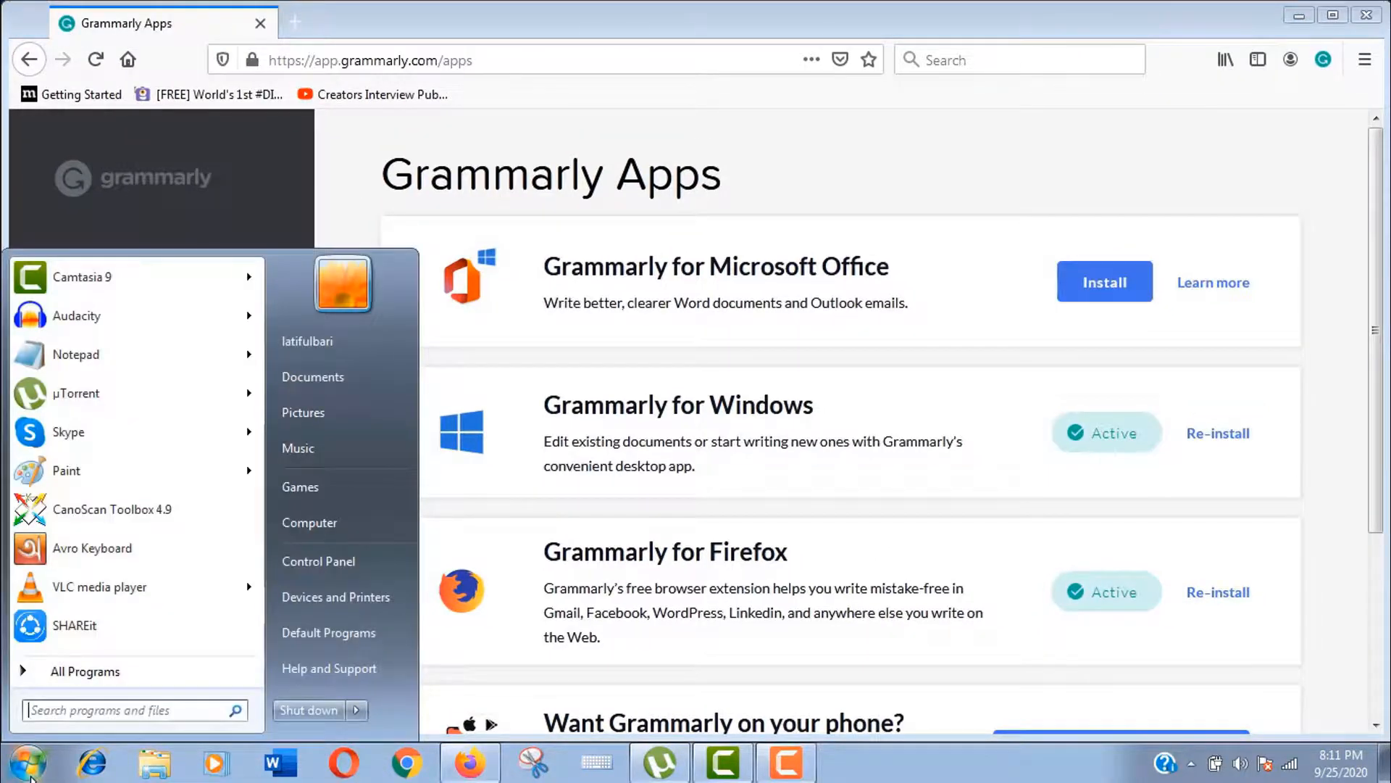
{"action": "type", "text": "UA"}
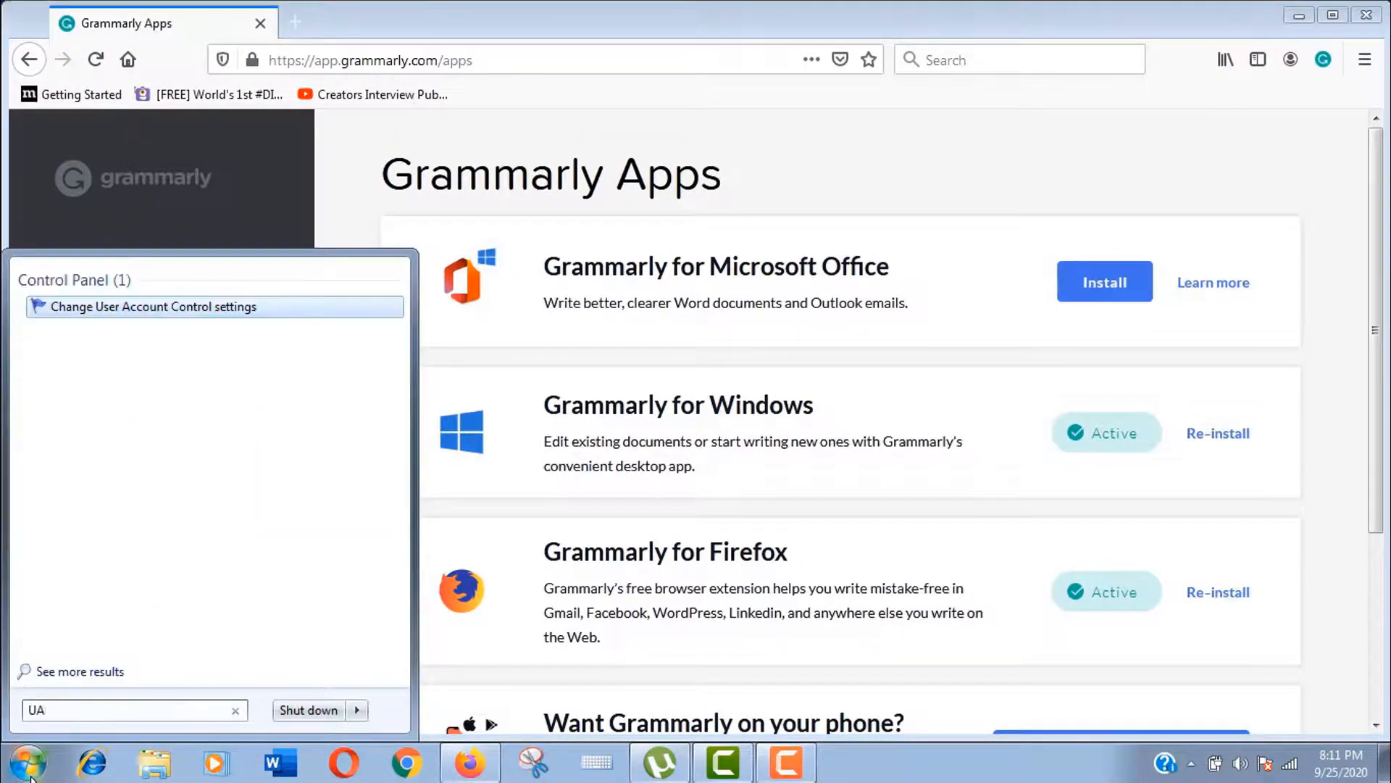
{"action": "type", "text": "C"}
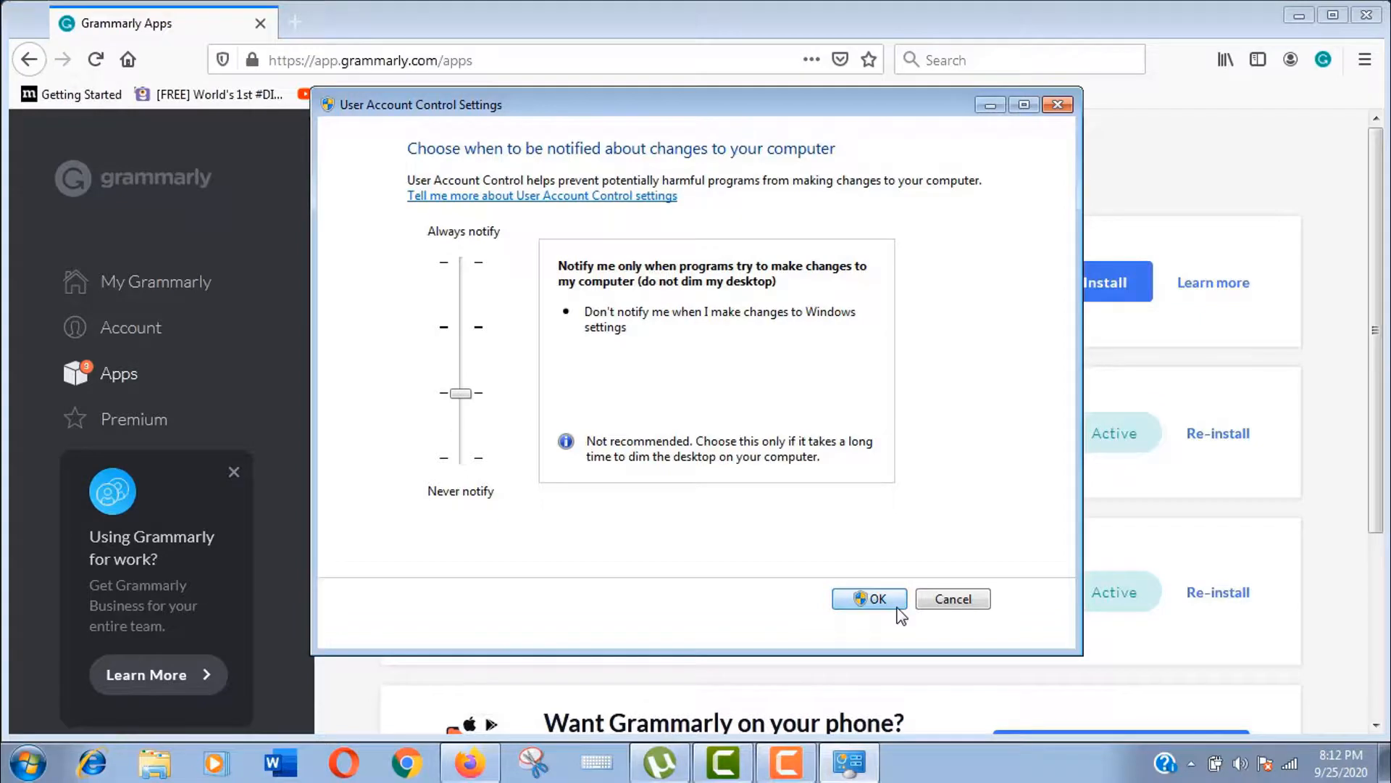
{"action": "left_click", "coordinate": [869, 598]}
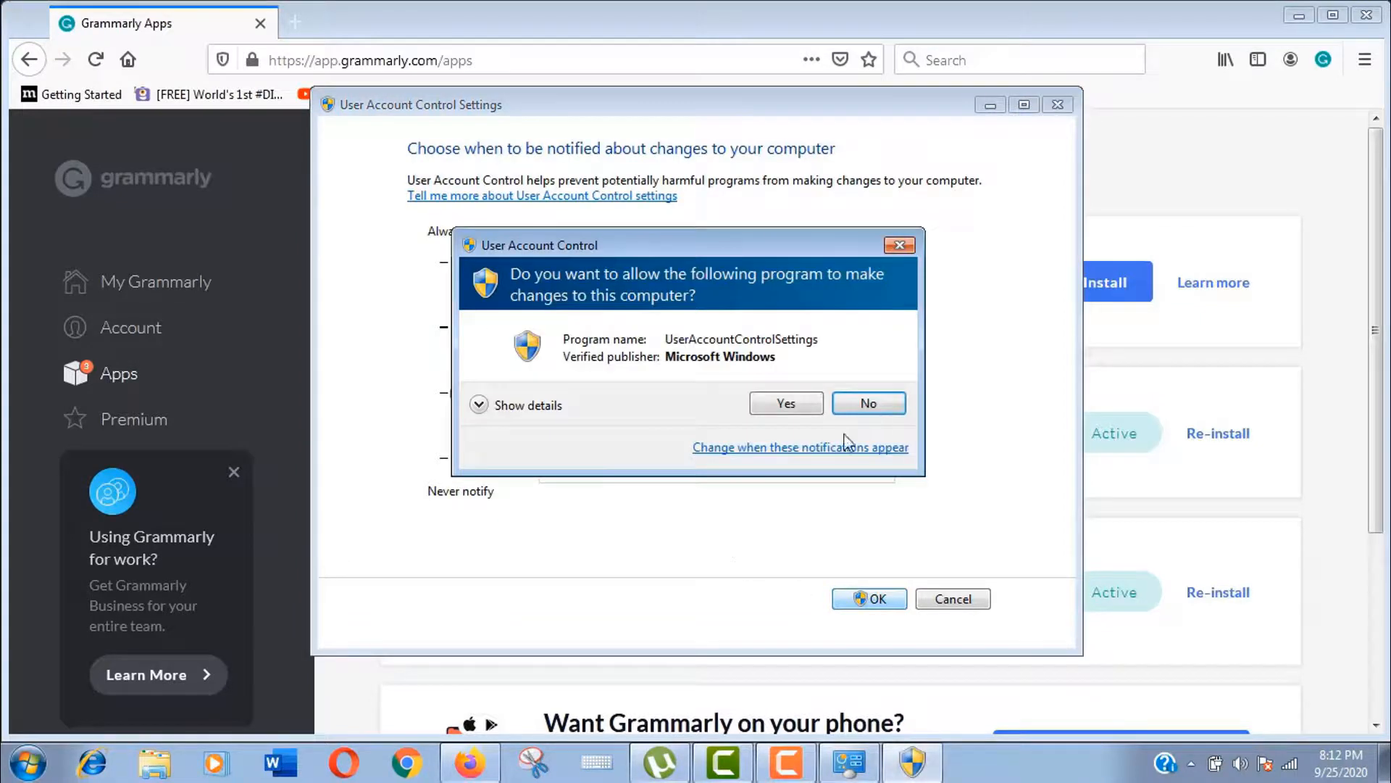
{"action": "left_click", "coordinate": [867, 403]}
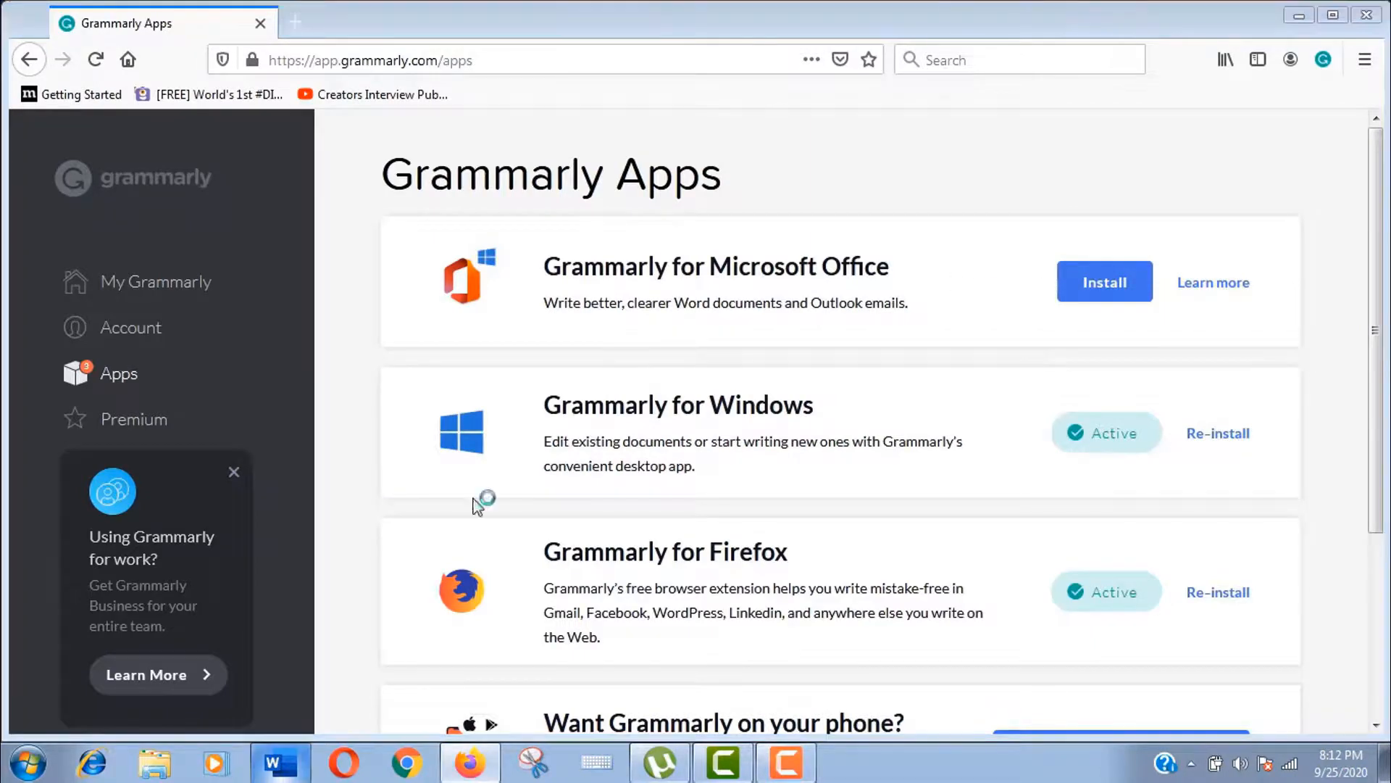
{"action": "left_click", "coordinate": [279, 761]}
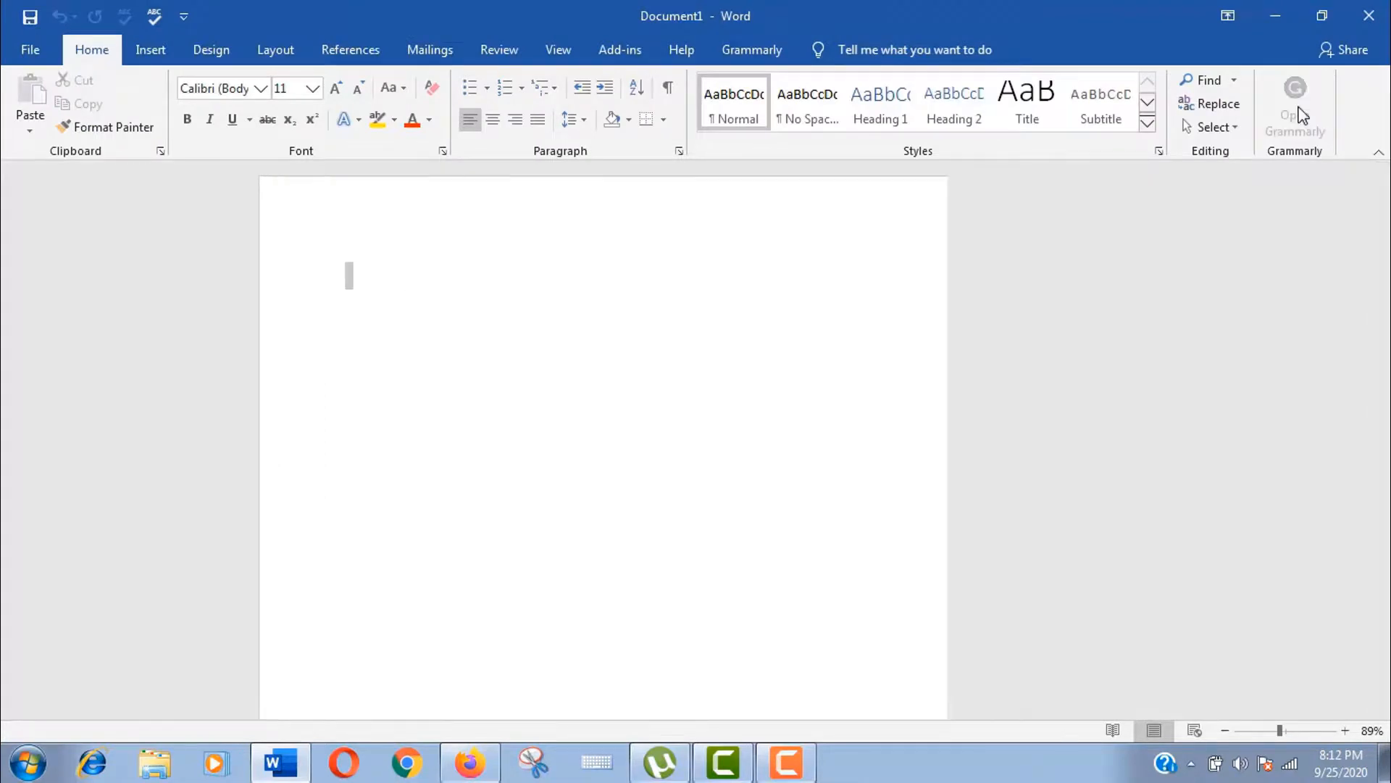
Open Grammarly from Word's ribbon and start the add-in login.
{"action": "left_click", "coordinate": [751, 50]}
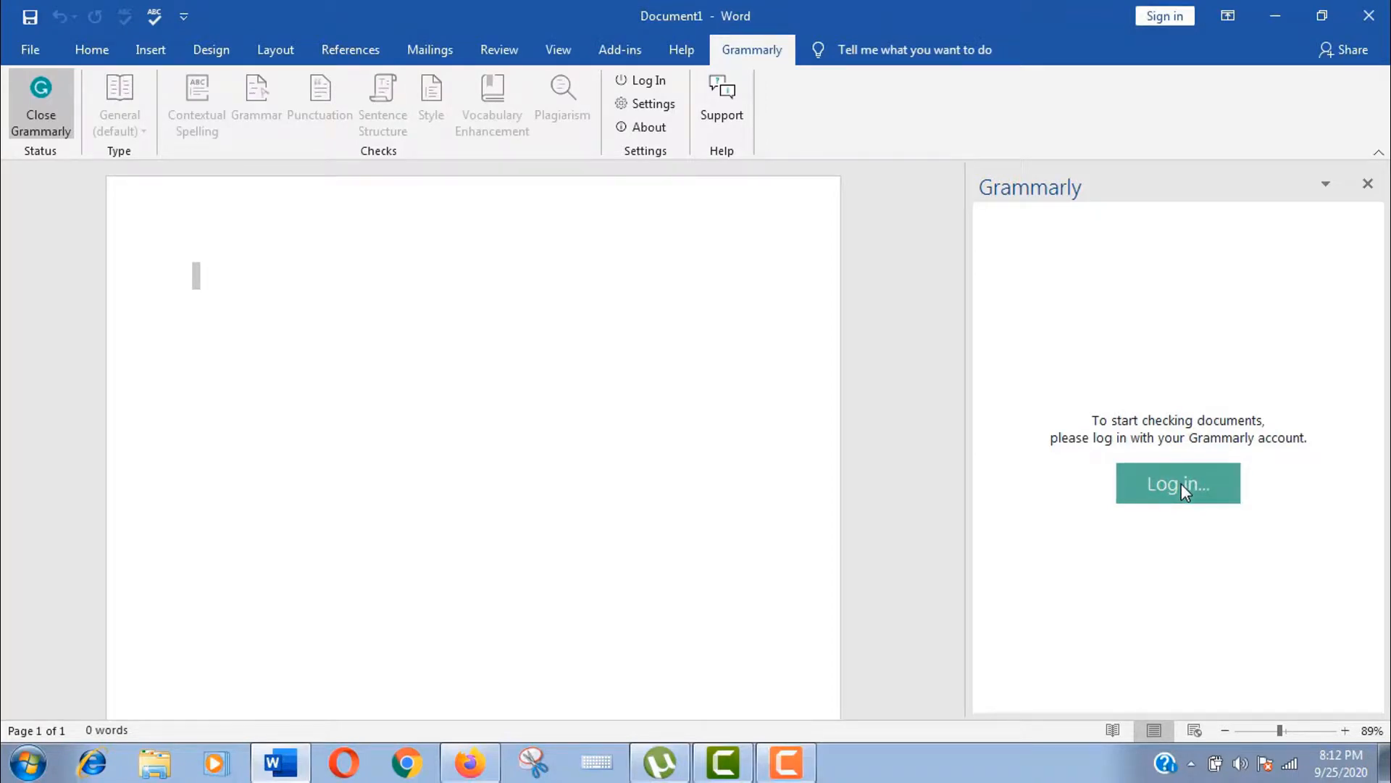
{"action": "left_click", "coordinate": [1177, 484]}
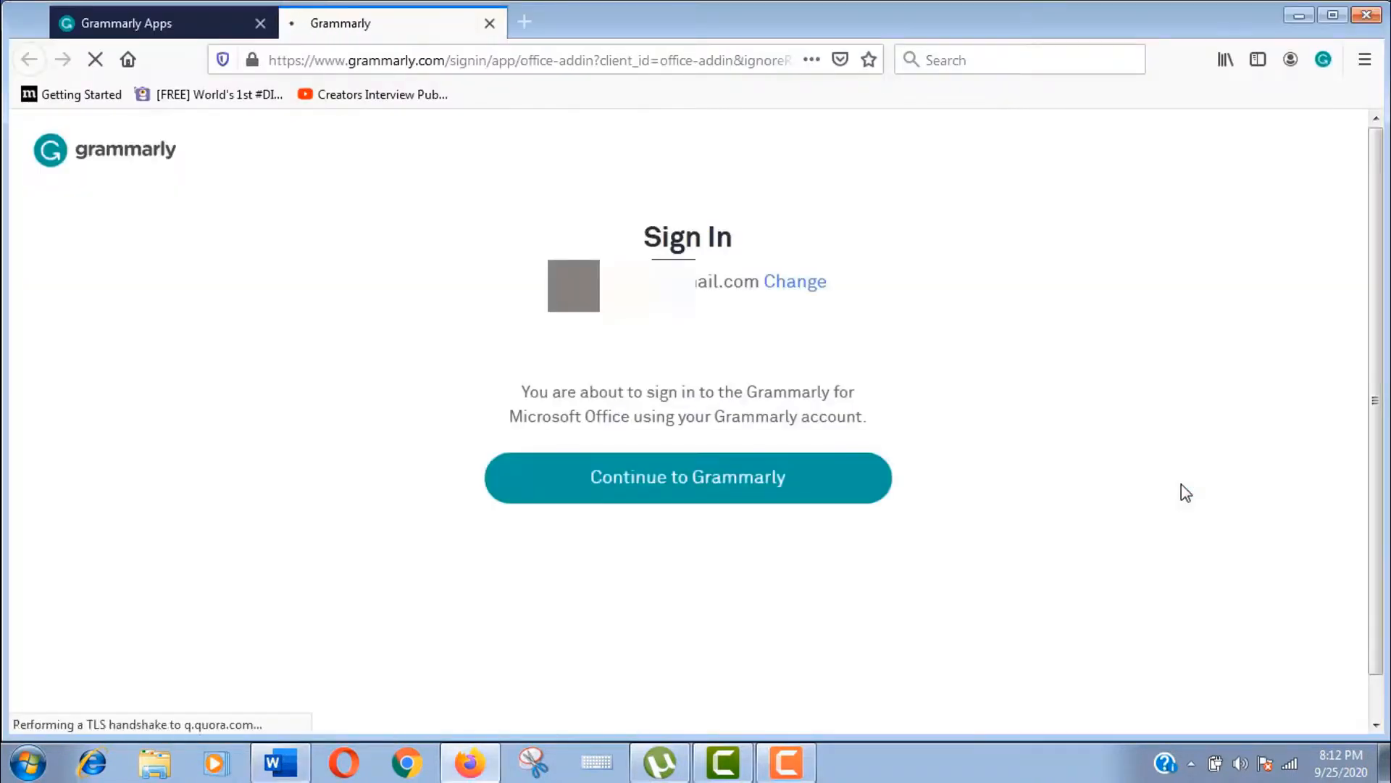
Continue to Grammarly and open the link to pass sign-in to the Office add-in.
{"action": "left_click", "coordinate": [687, 477]}
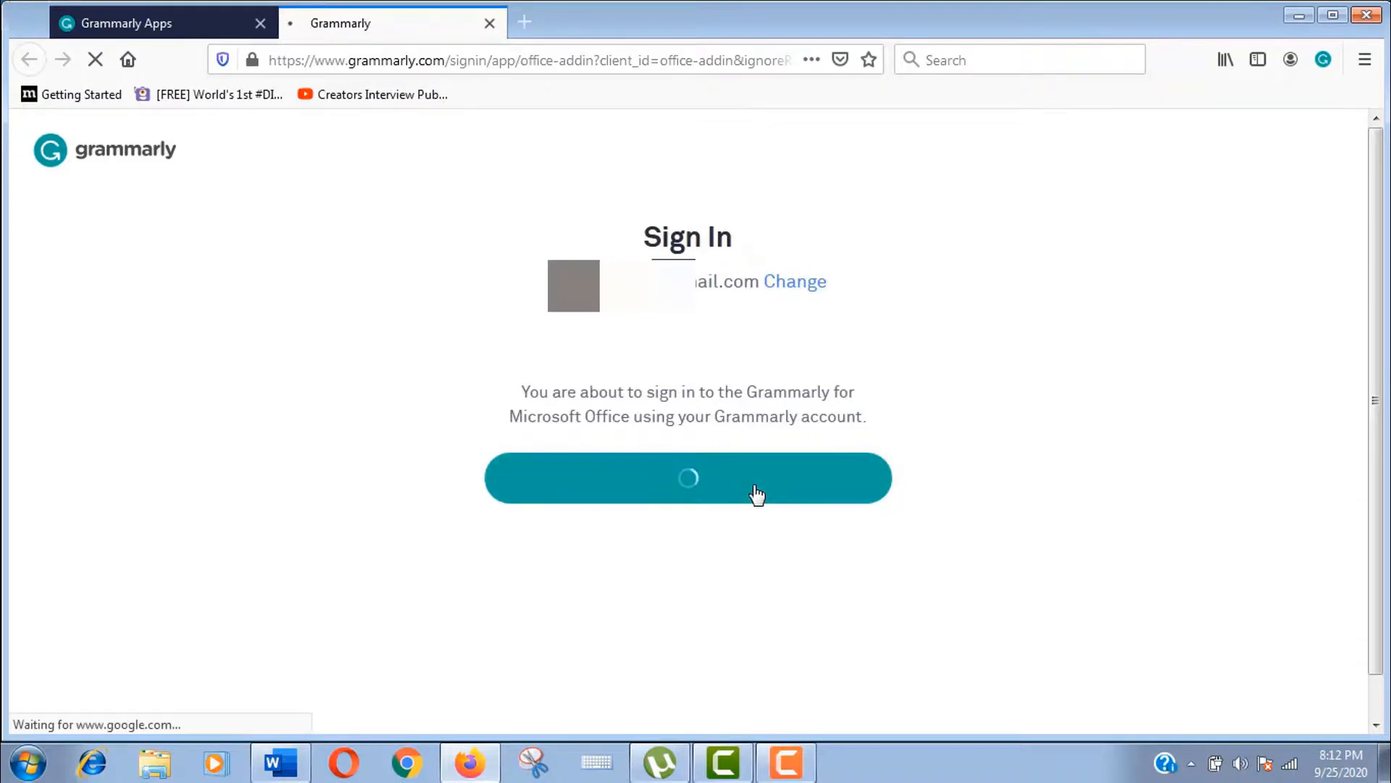
{"action": "left_click", "coordinate": [688, 478]}
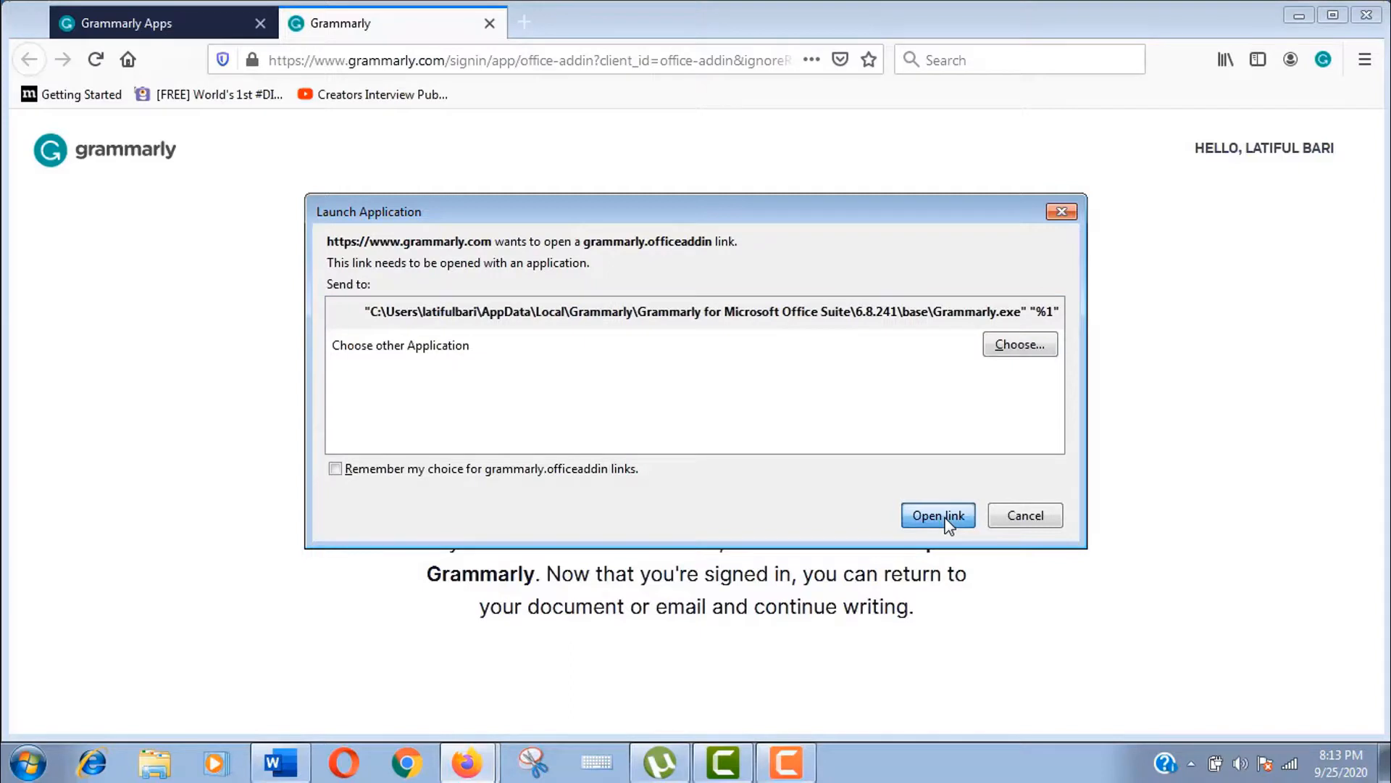
{"action": "left_click", "coordinate": [937, 514]}
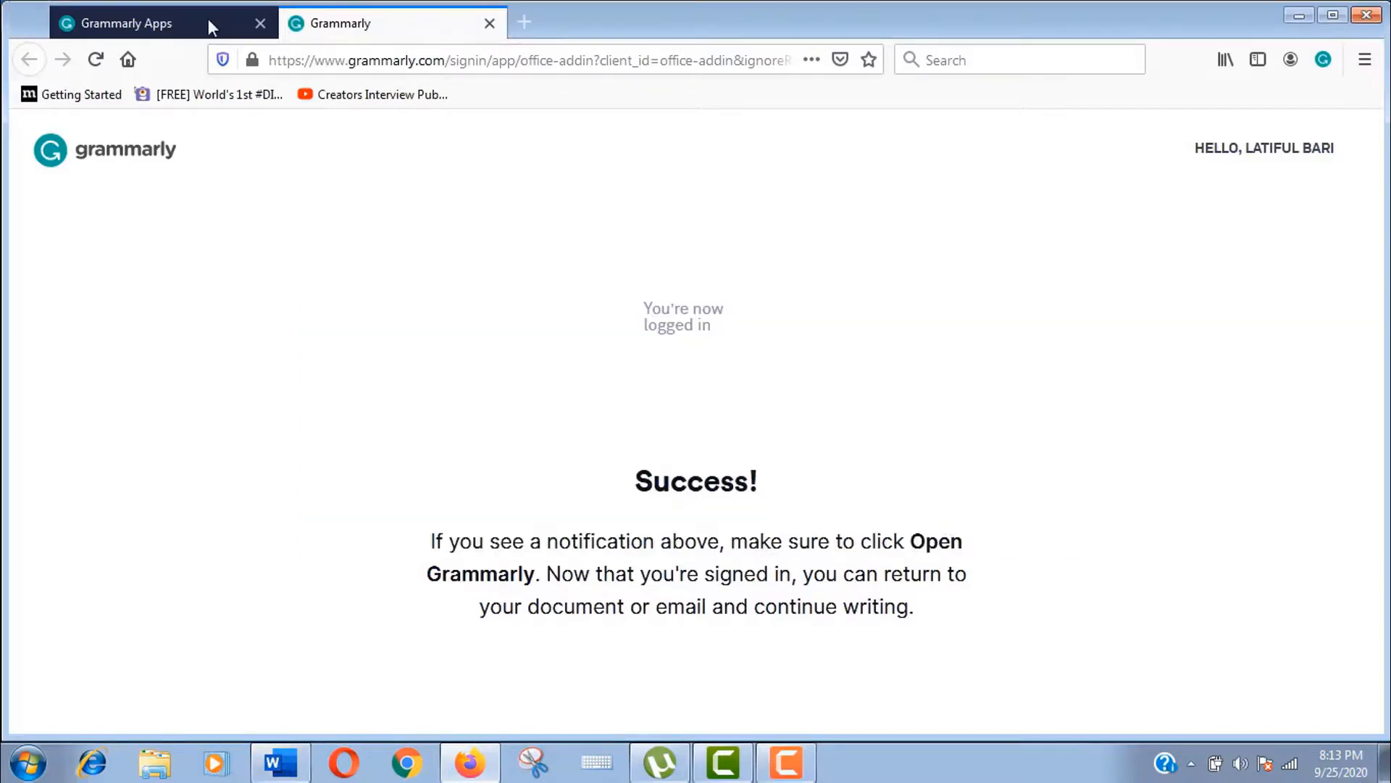
Reload the Grammarly Apps page to confirm Office is Active, then check Word's Grammarly pane.
{"action": "left_click", "coordinate": [129, 23]}
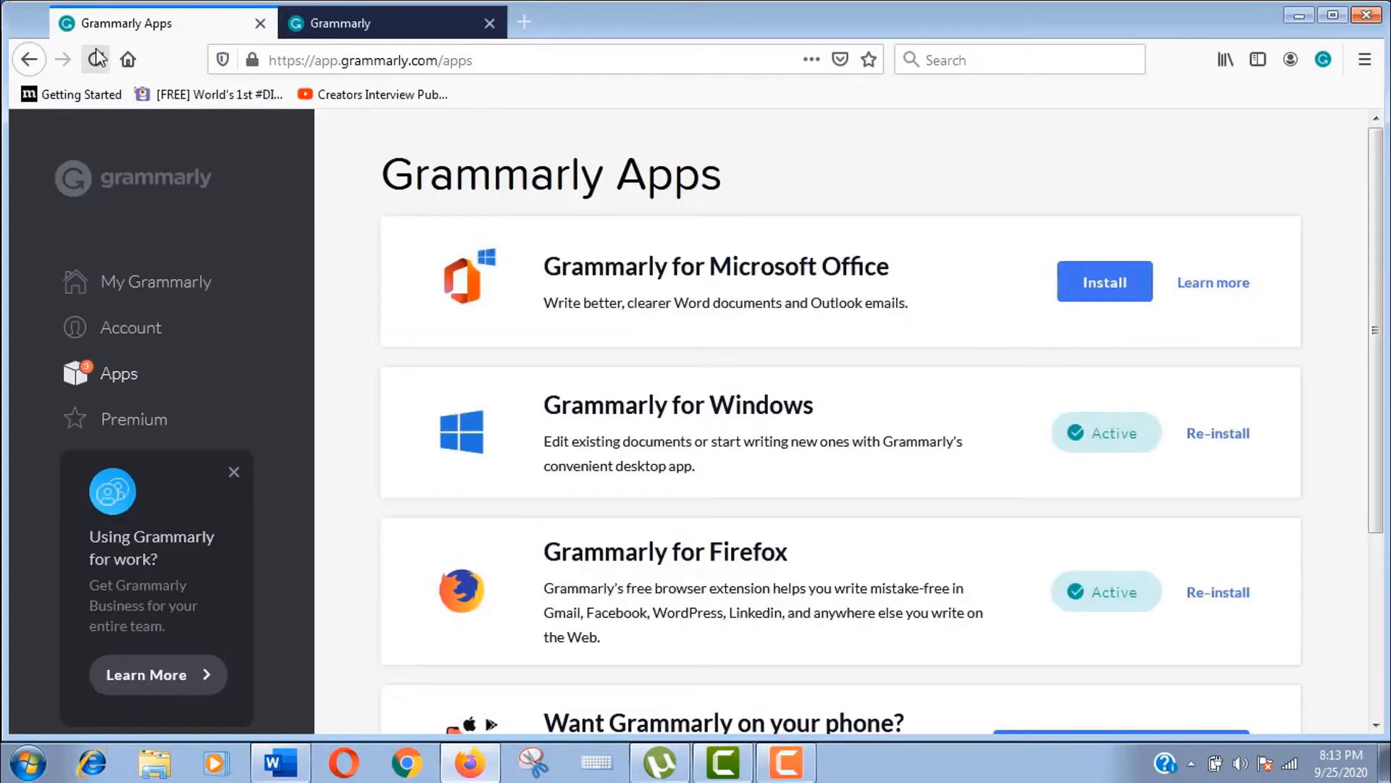
{"action": "left_click", "coordinate": [1103, 281]}
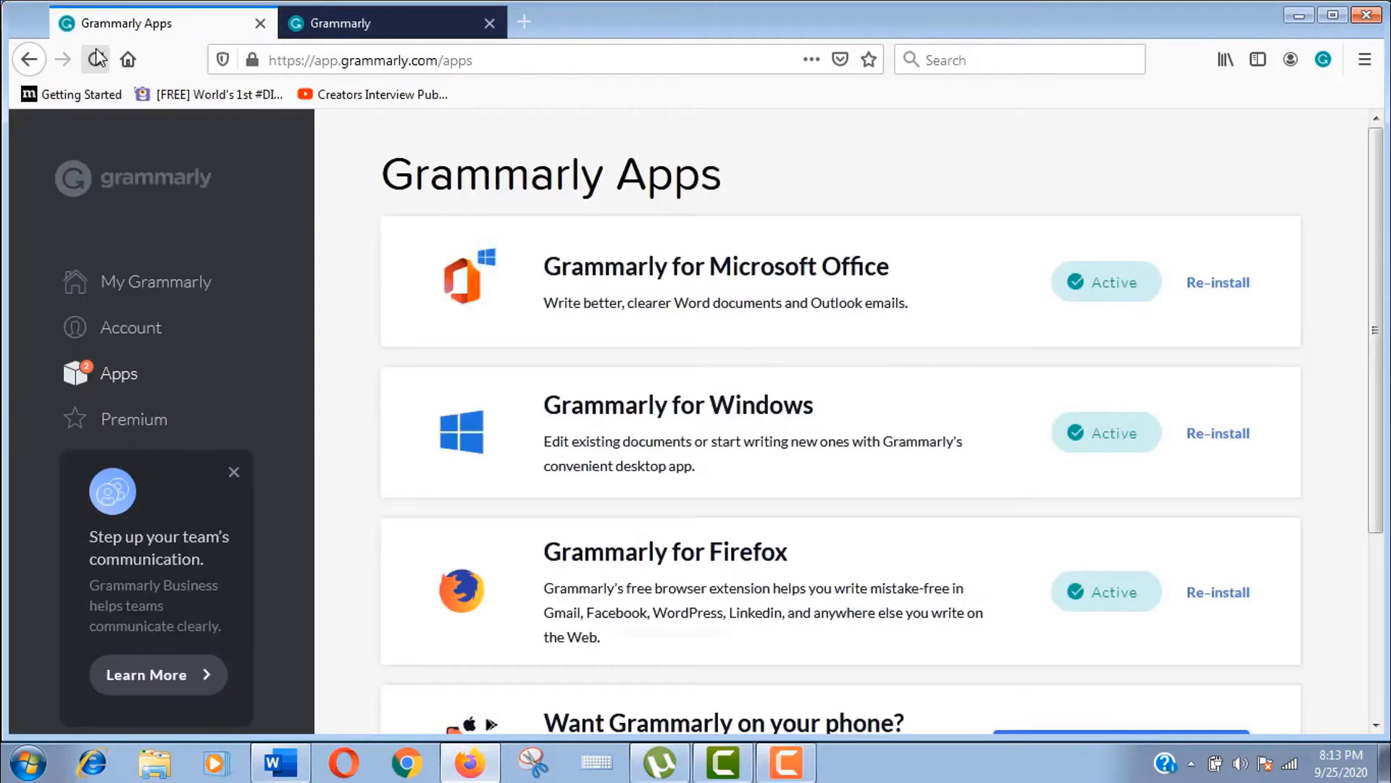
{"action": "left_click", "coordinate": [280, 762]}
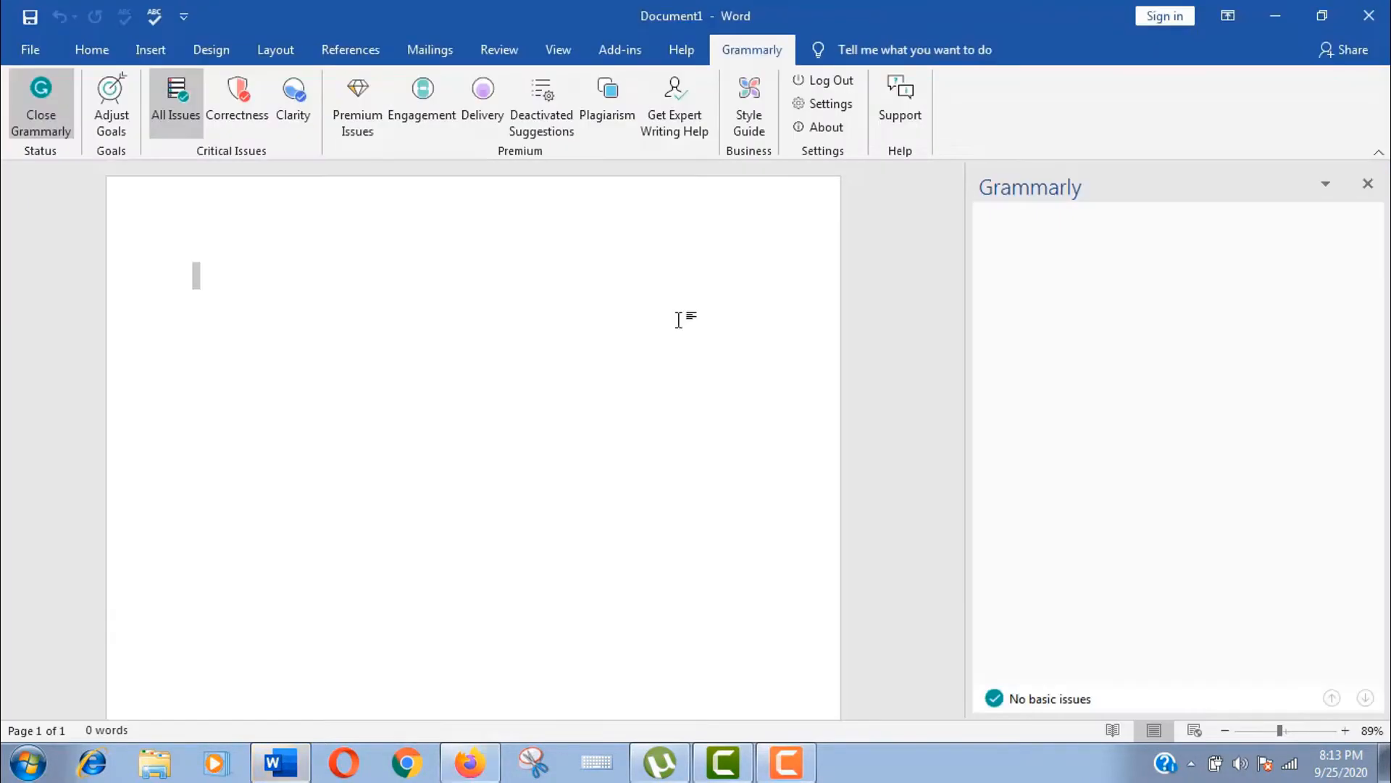